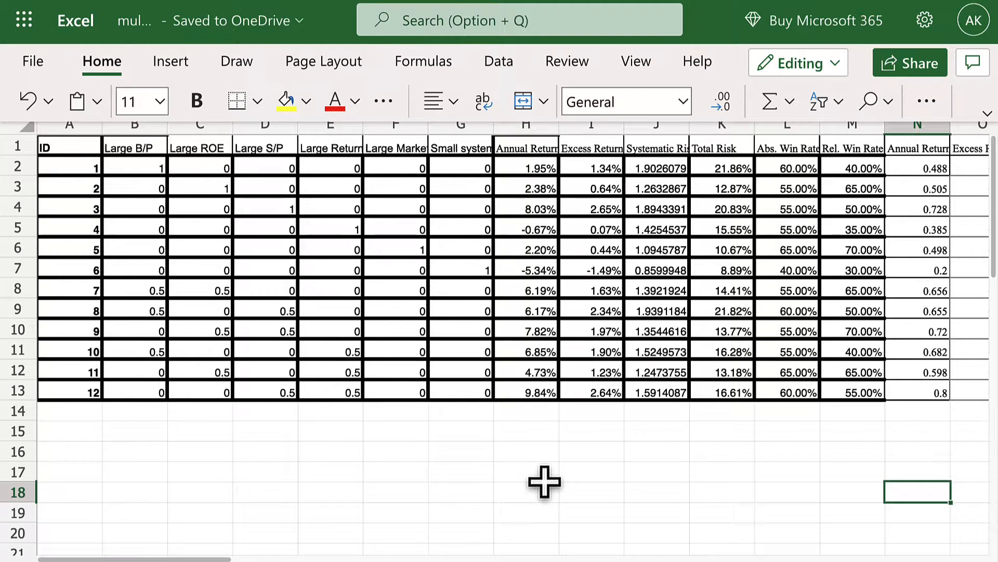
mouse_move(543, 456)
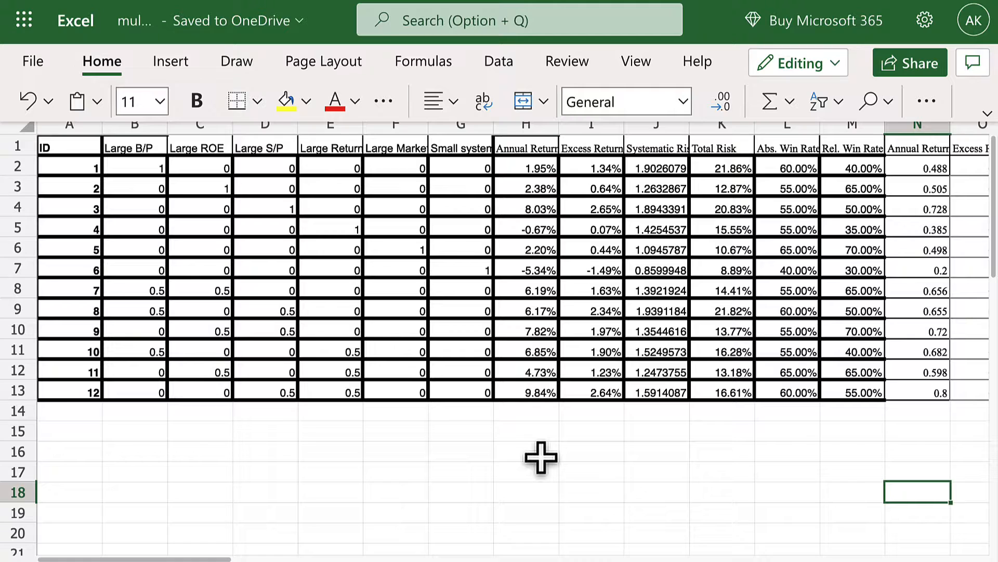
Step: Show the file details flyout for multiple_sheets.xlsx with its OneDrive Documents location
click(236, 20)
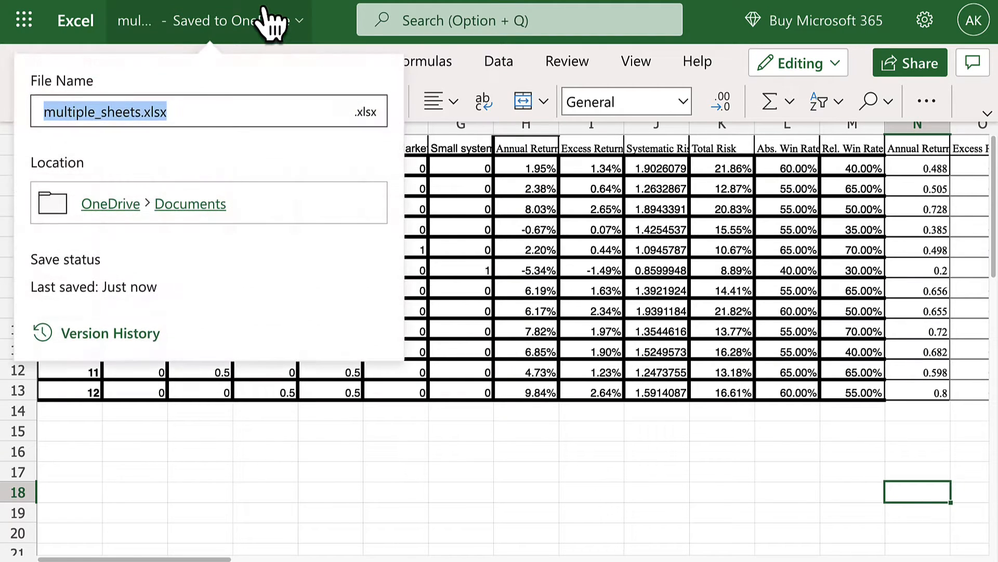
mouse_move(216, 144)
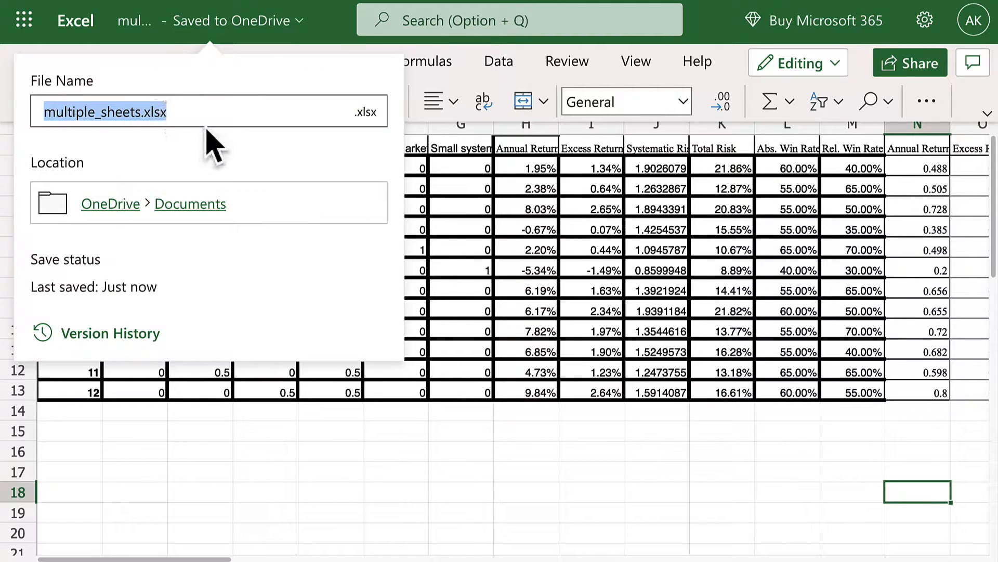
mouse_move(200, 124)
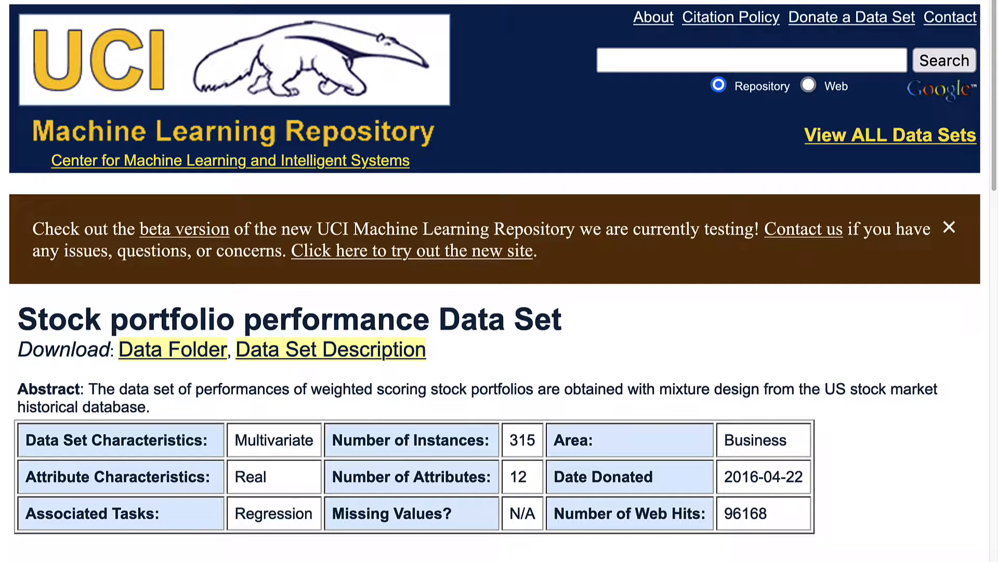
mouse_move(888, 439)
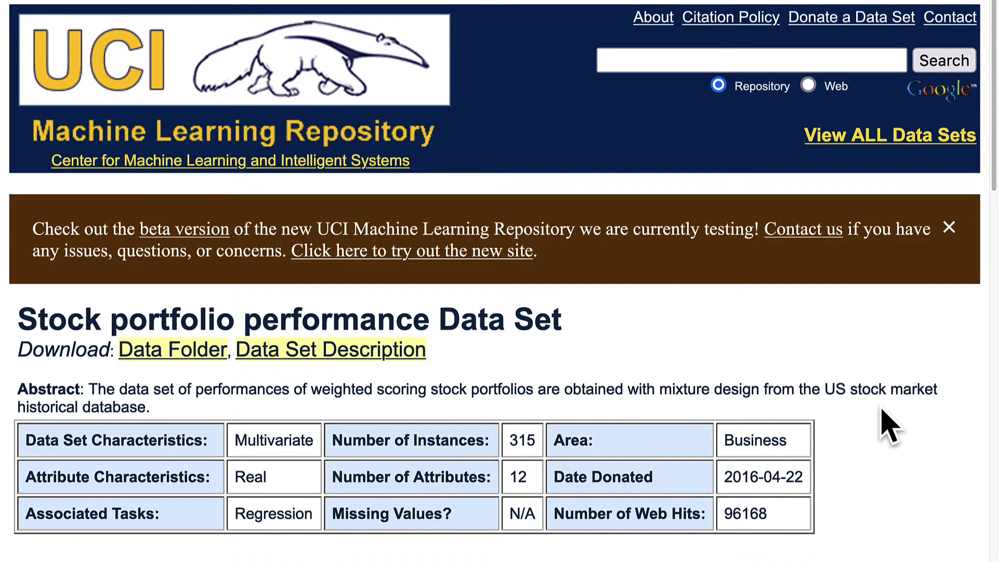
scroll(down, 3)
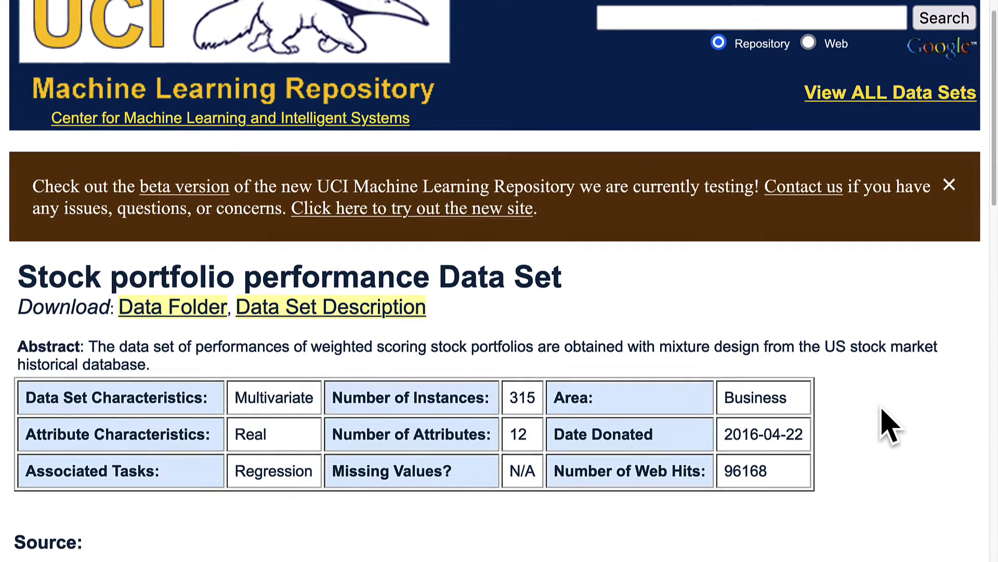
scroll(down, 3)
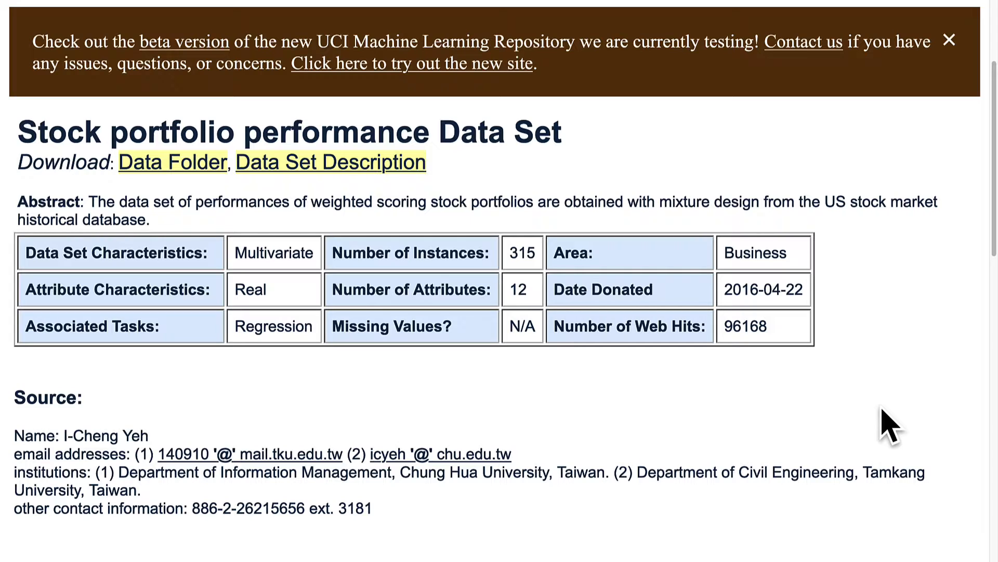
scroll(down, 3)
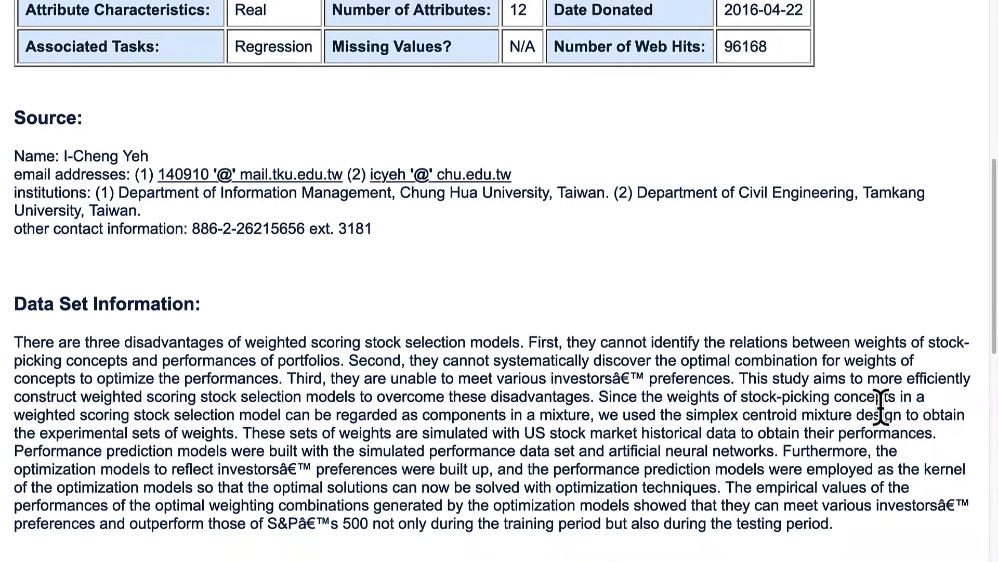
scroll(down, 3)
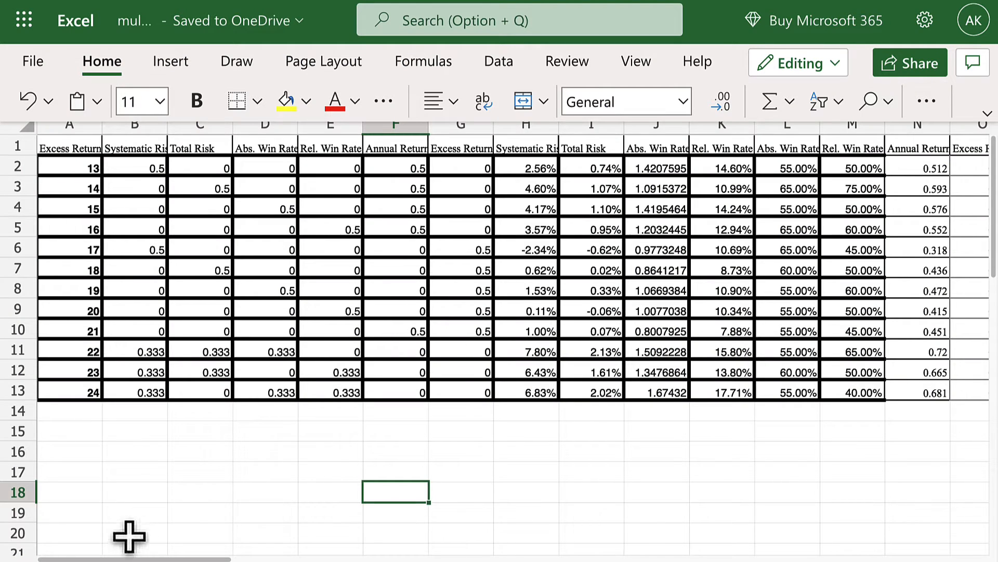
Step: Return to the first worksheet listing portfolios 1–12
scroll(left, 3)
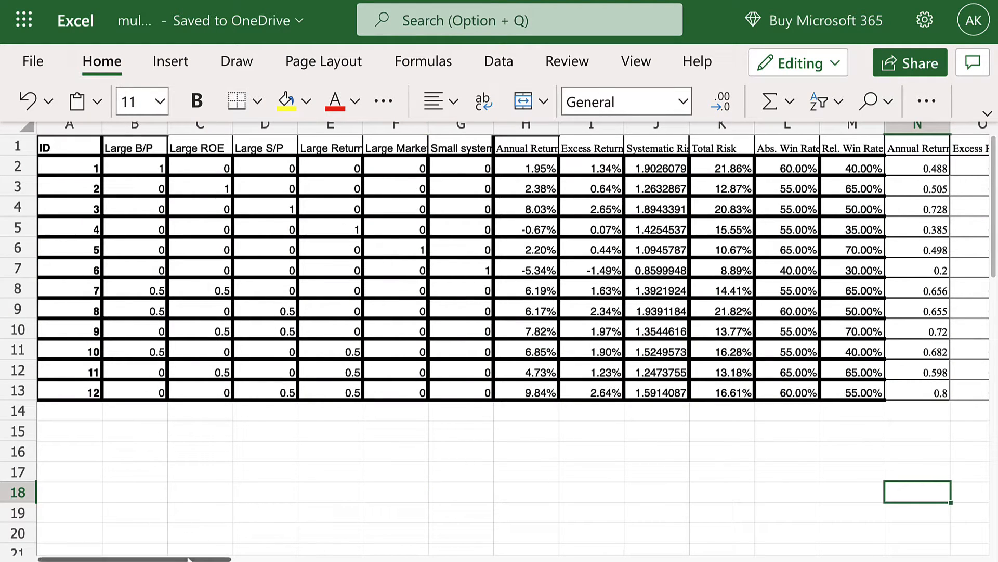
mouse_move(195, 541)
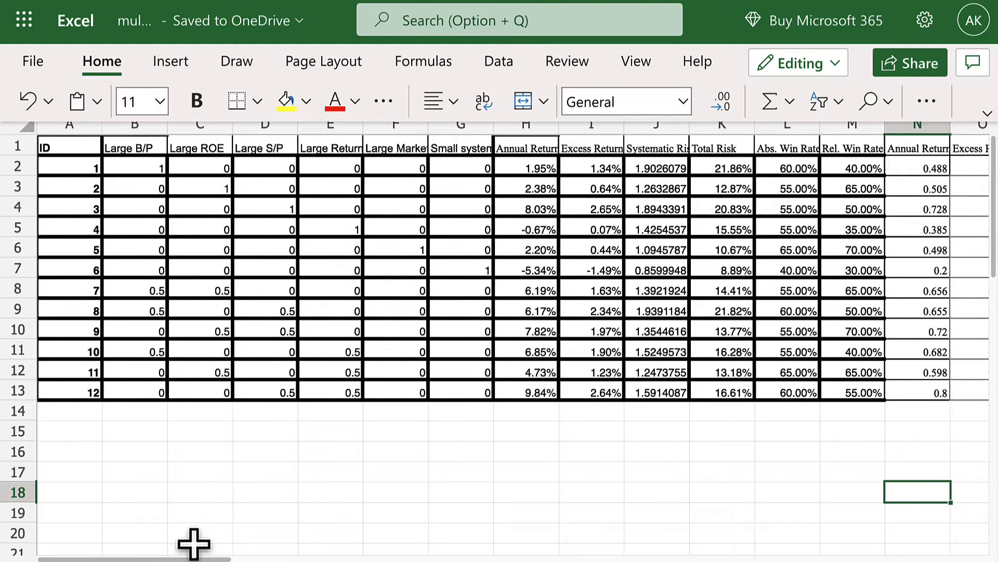
click(987, 120)
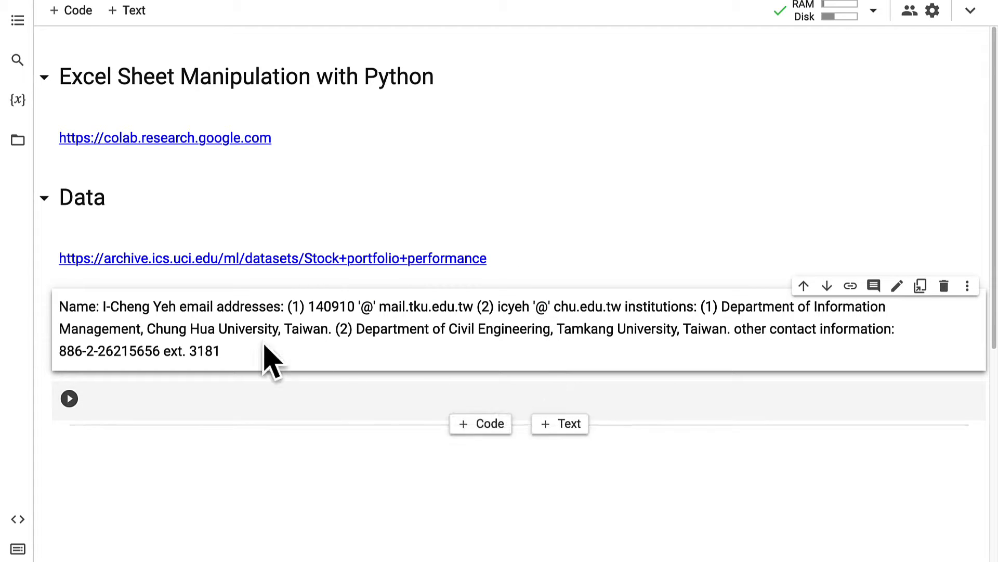
Step: Upload multiple_sheets.xlsx to session storage via the Files sidebar, acknowledging the deletion reminder
click(18, 141)
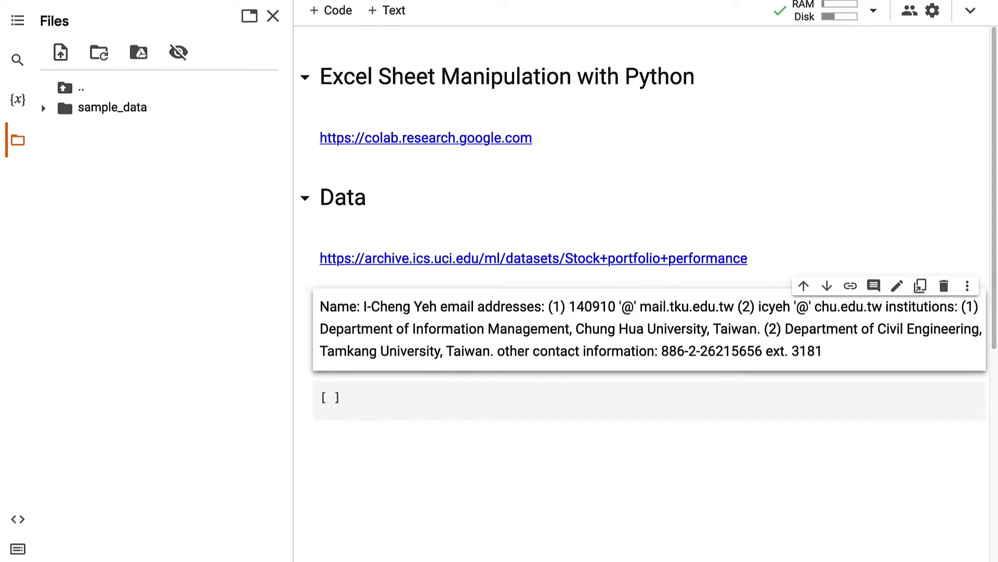
mouse_move(266, 222)
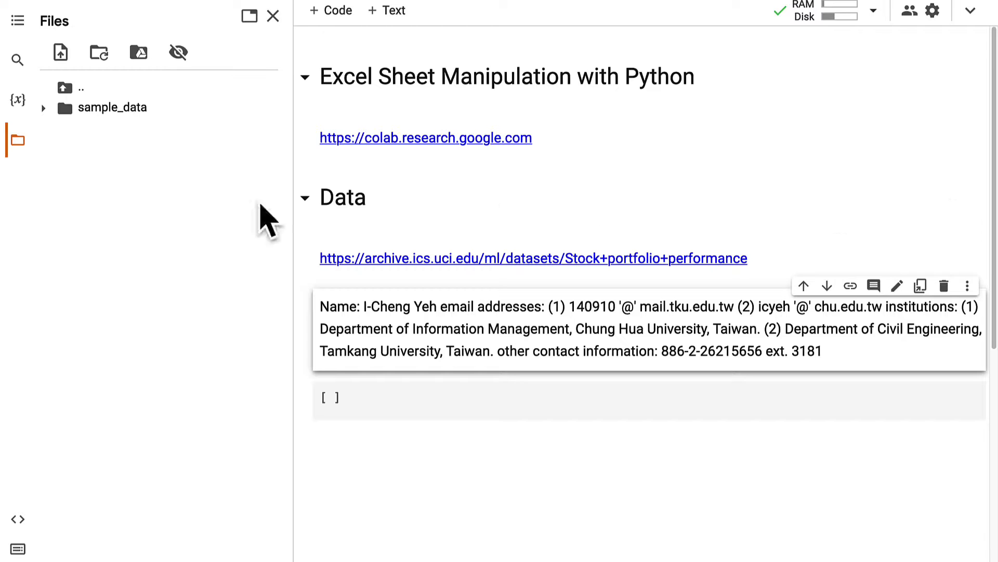
click(60, 52)
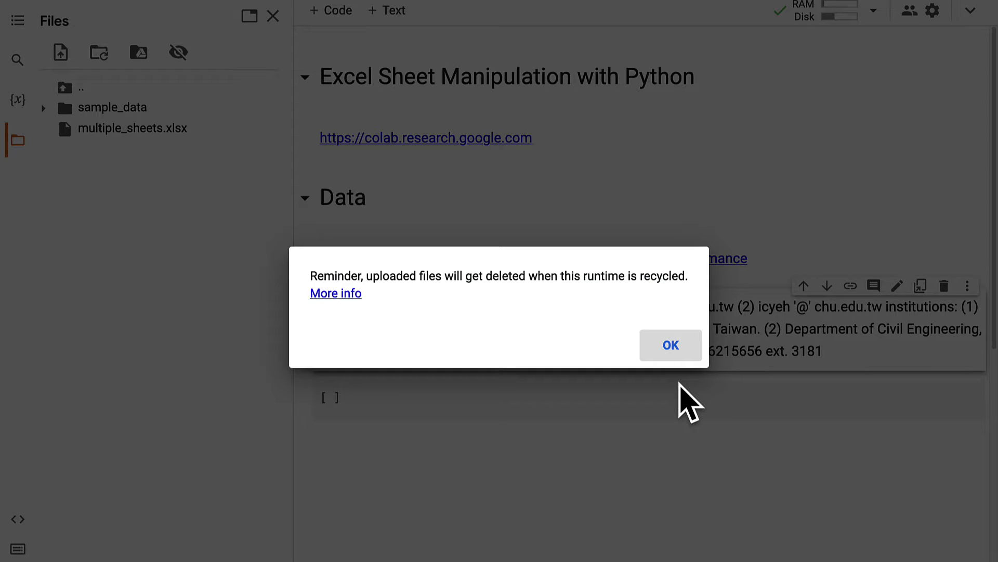
click(670, 344)
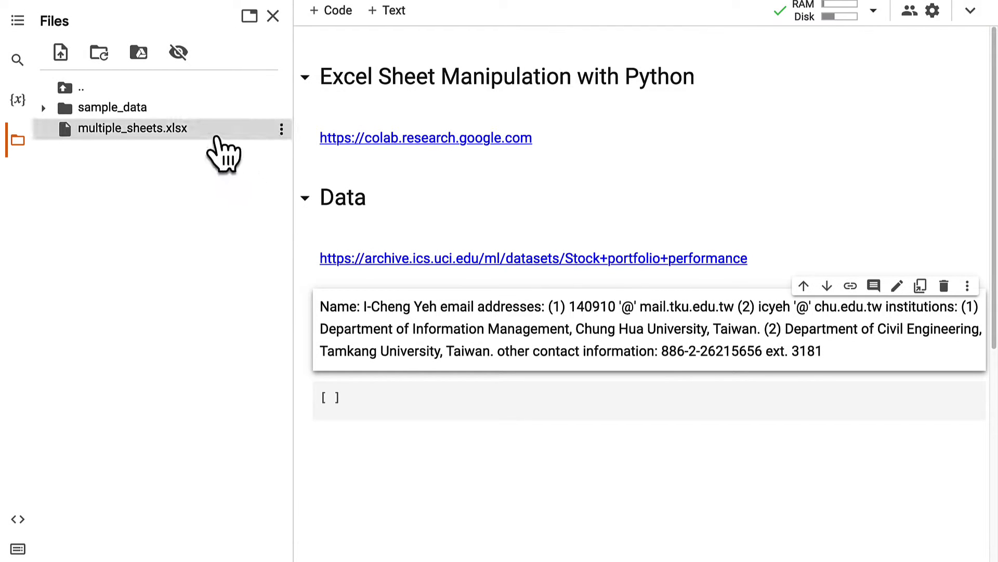
mouse_move(207, 264)
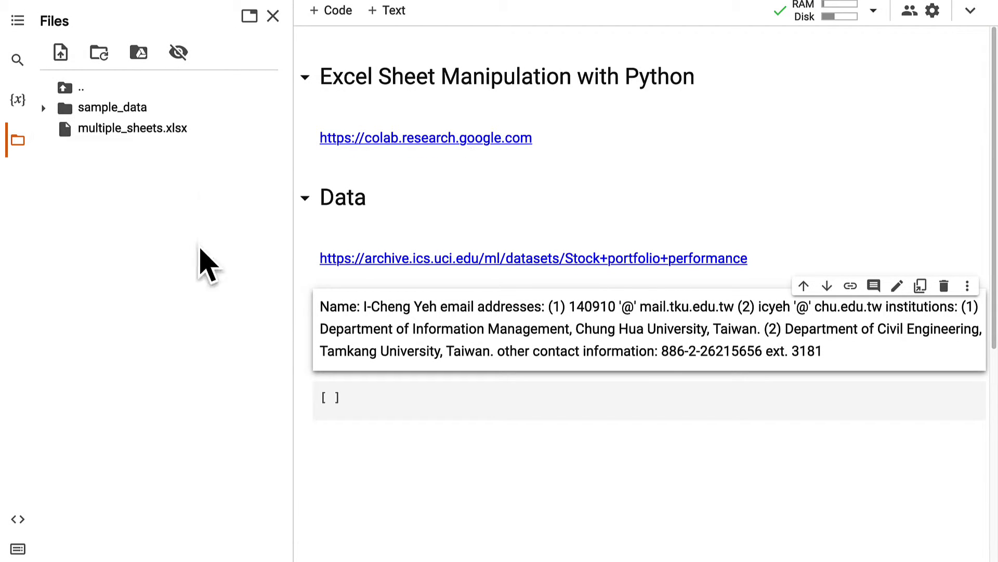
mouse_move(80, 232)
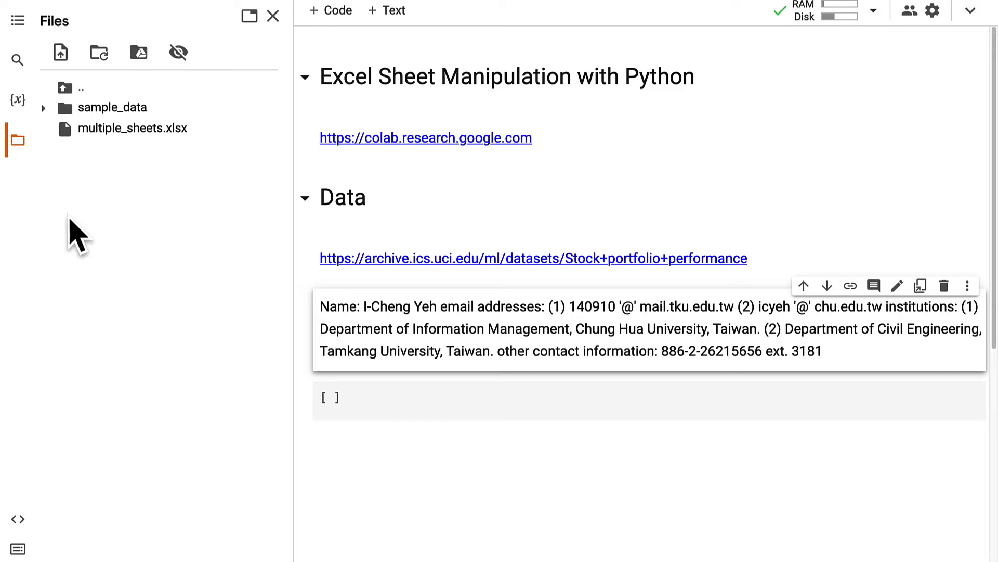
click(273, 17)
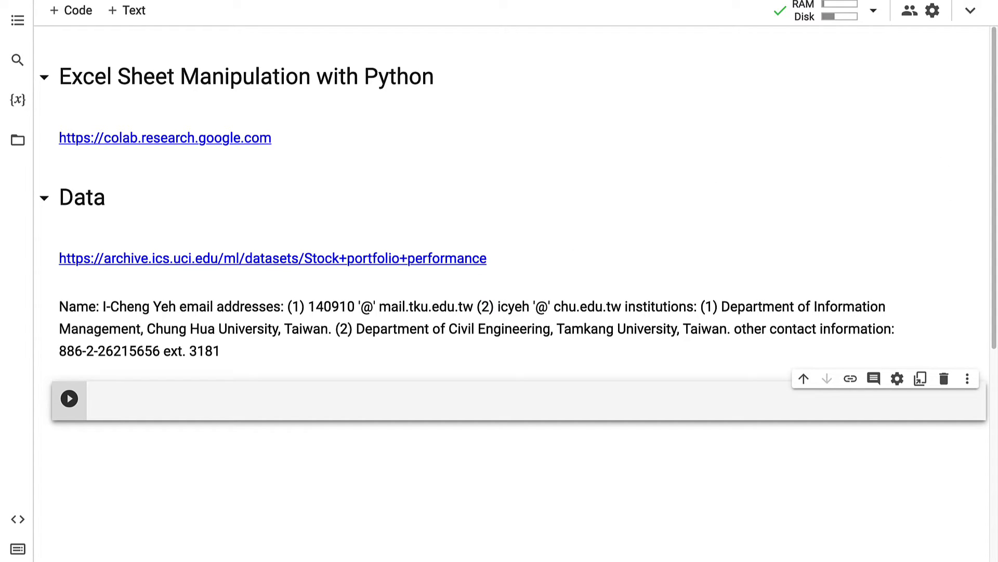
Step: Write import pandas and data = pandas.read_excel('multiple_sheets.xlsx') in the code cell
scroll(up, 3)
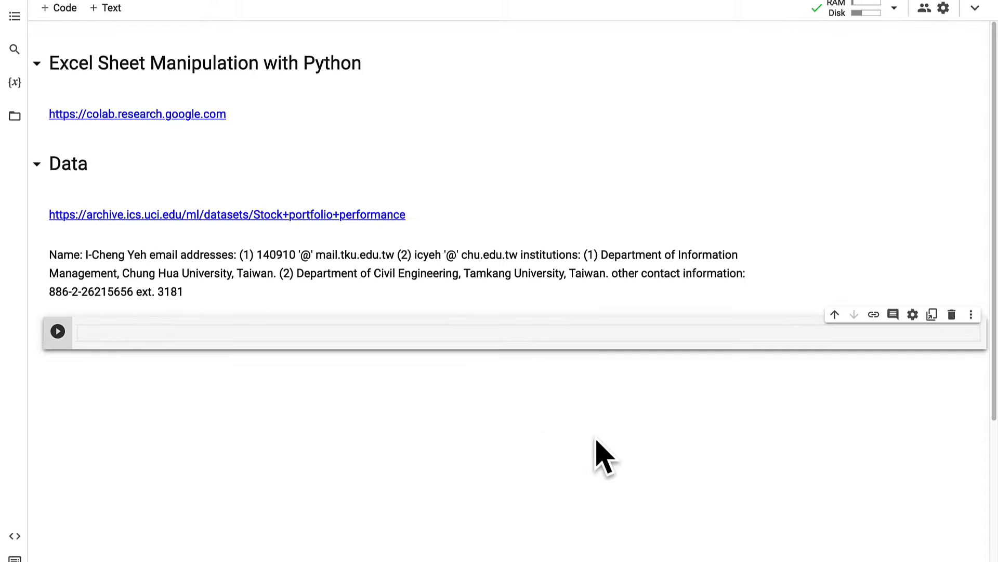
text(import panda)
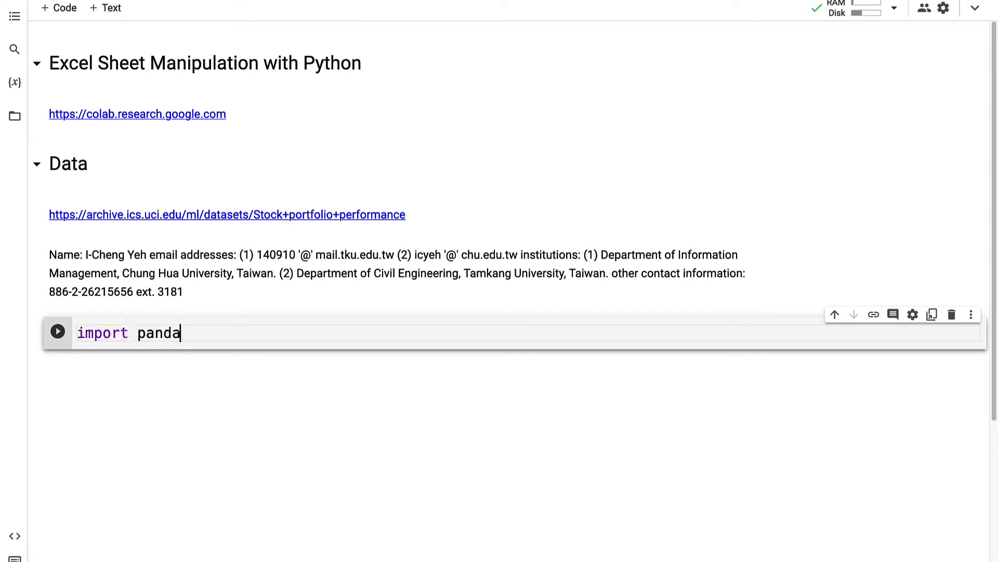
text(s)
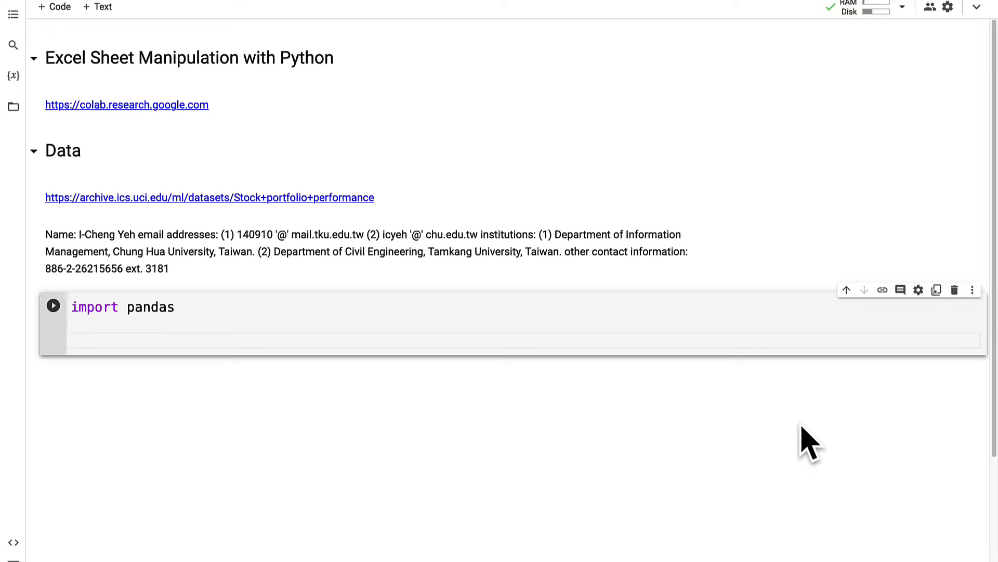
text(d)
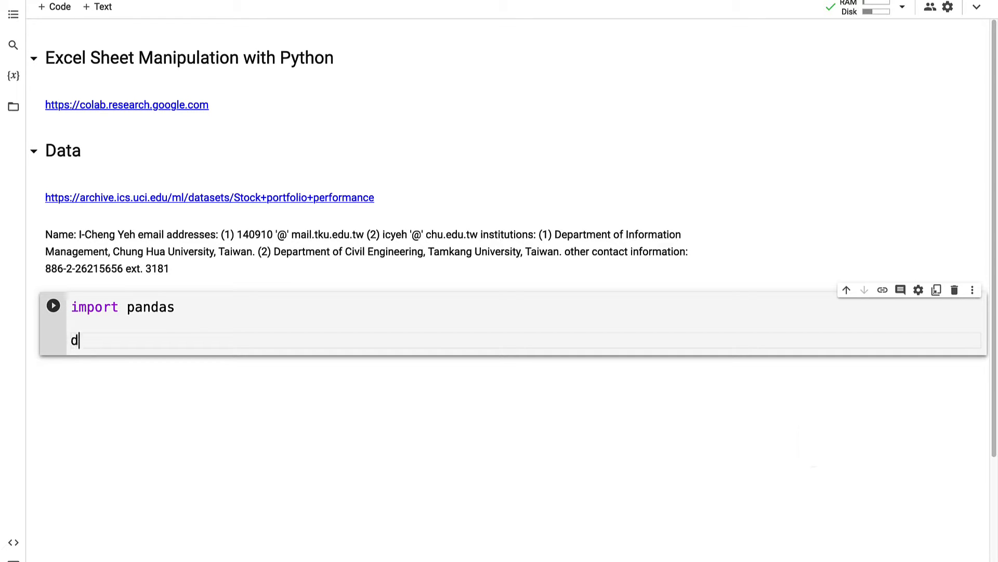
text(ata = pa)
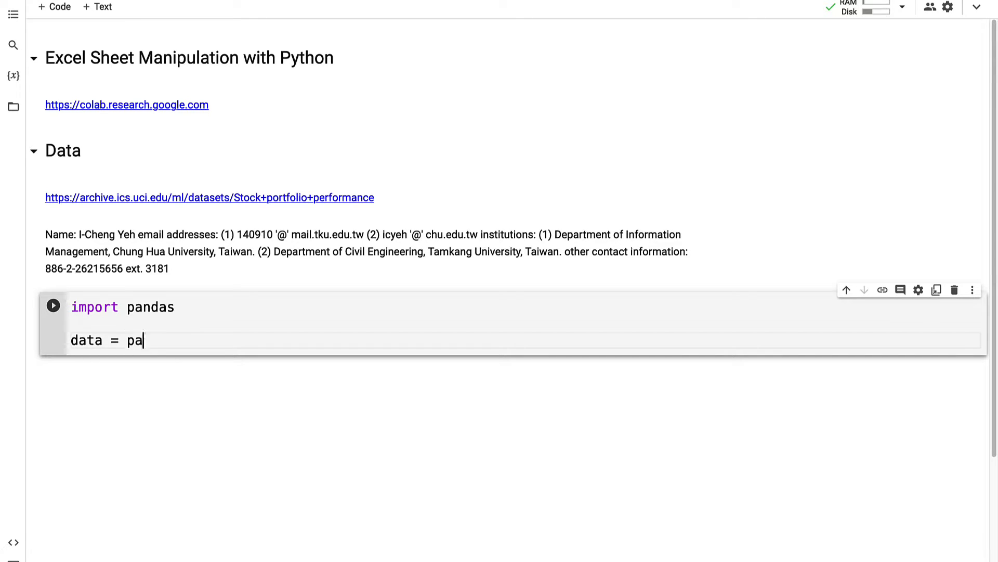
text(ndas.read_excel())
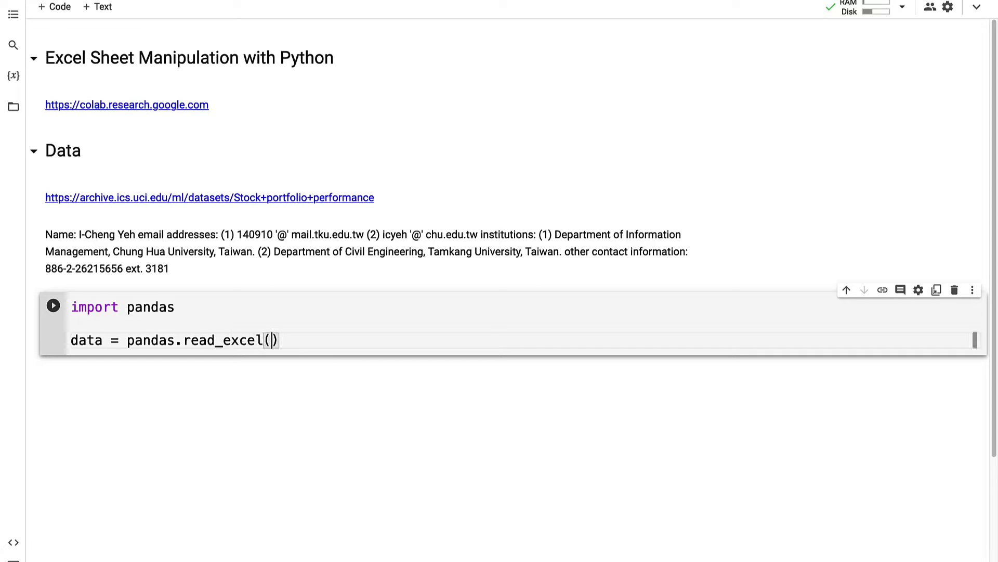
text('')
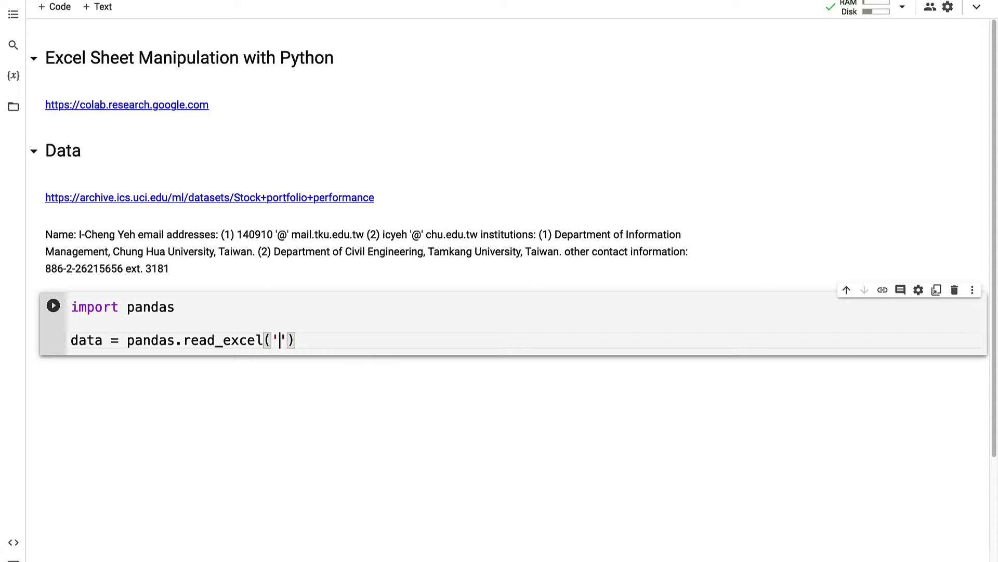
text(multiple_sheets.x)
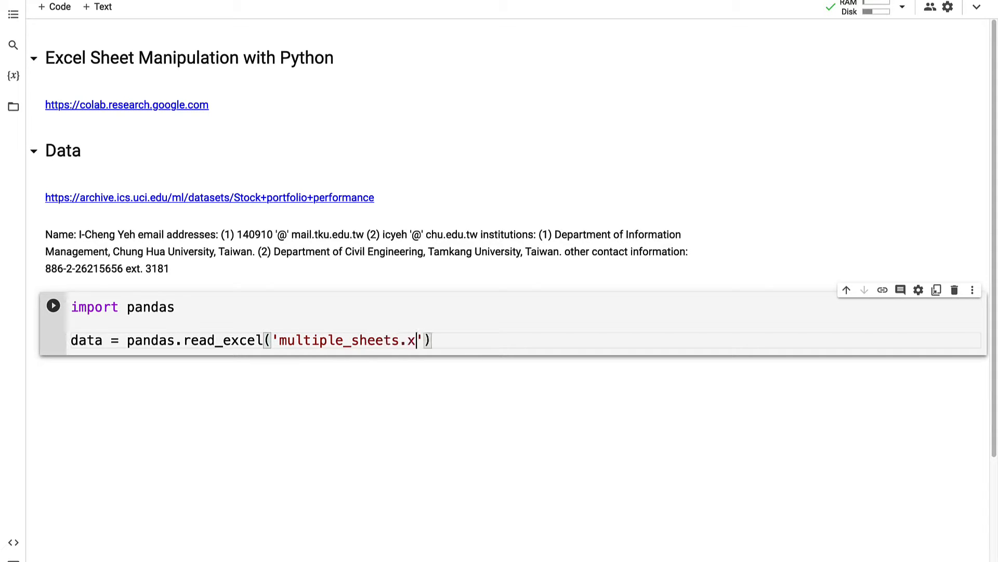
text(lsx',)
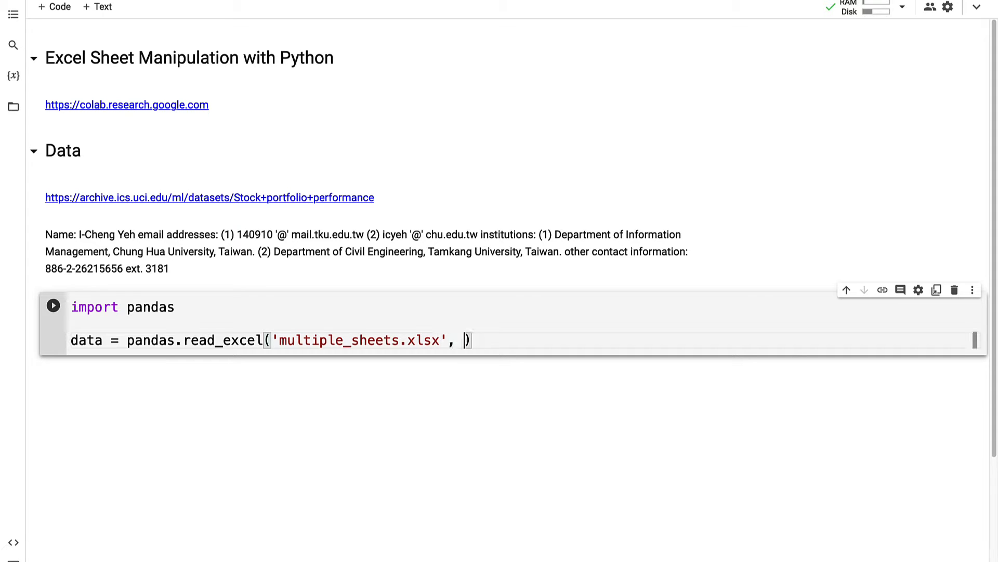
Step: Add sheet_name='Sheet2' so the read targets the Sheet2 worksheet
text(sheet_n)
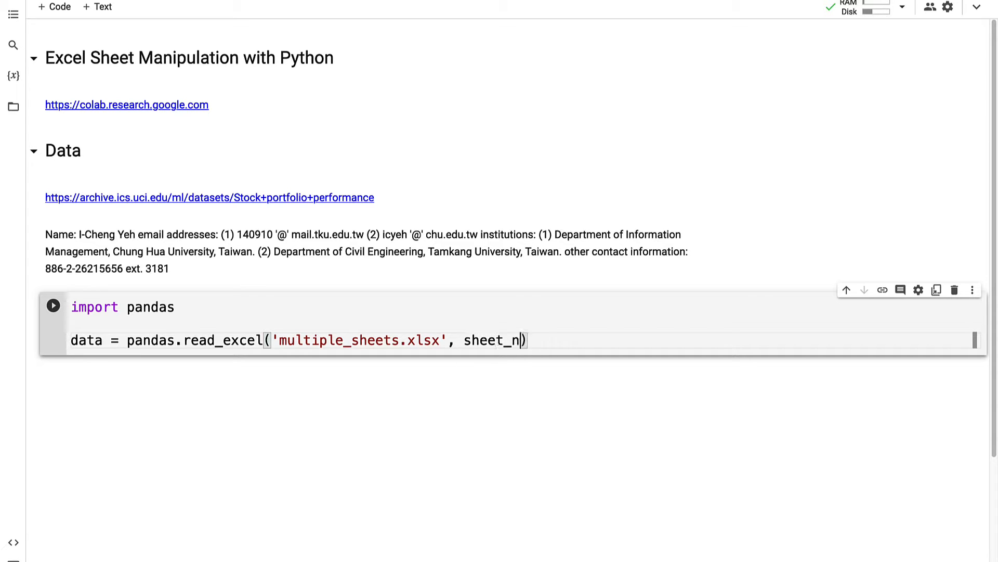
text(ame)
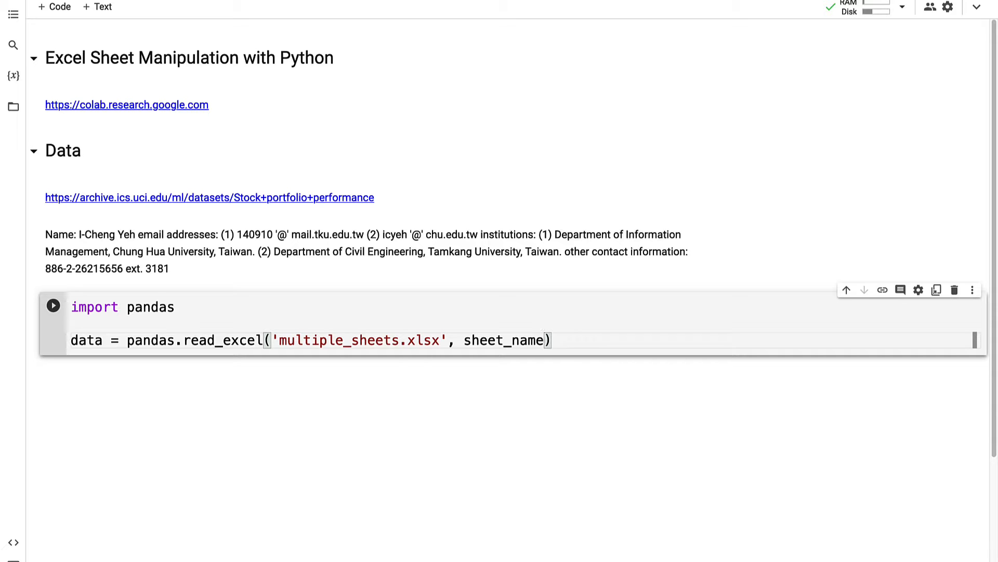
text(=)
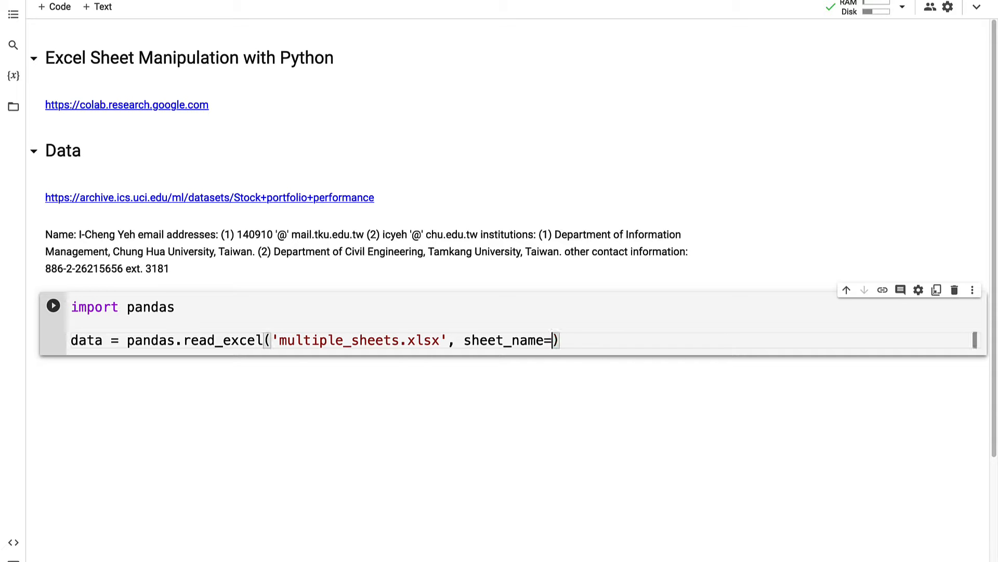
text('Sheet2')
text(data)
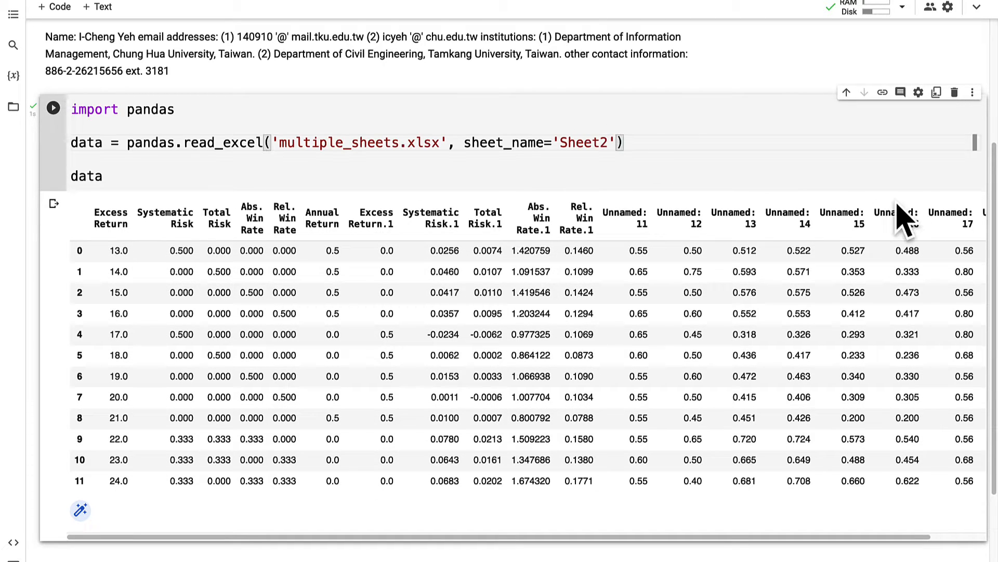
Step: Add index_col = 0 so Excess Return becomes the row index
text(, ind)
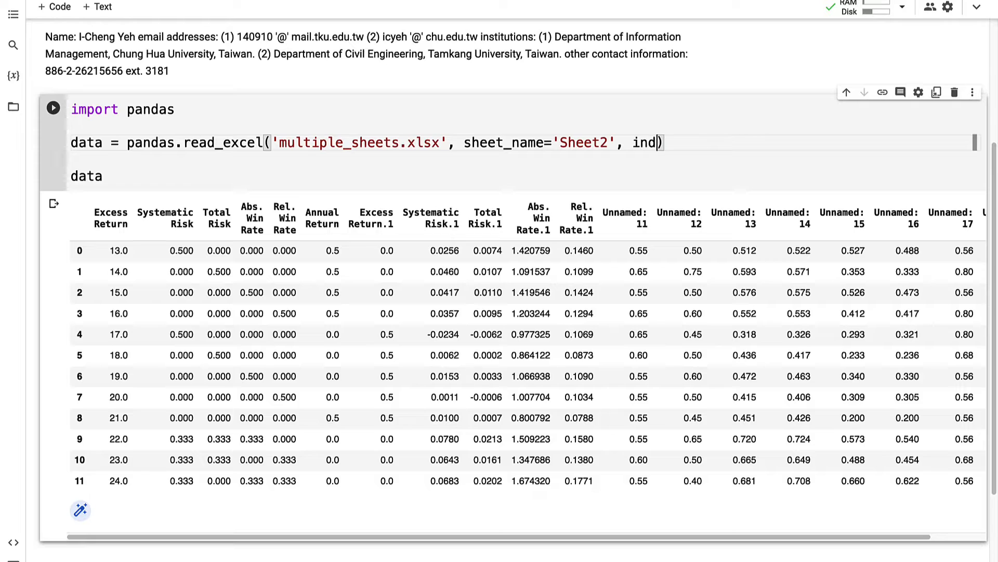
text(ex_col =)
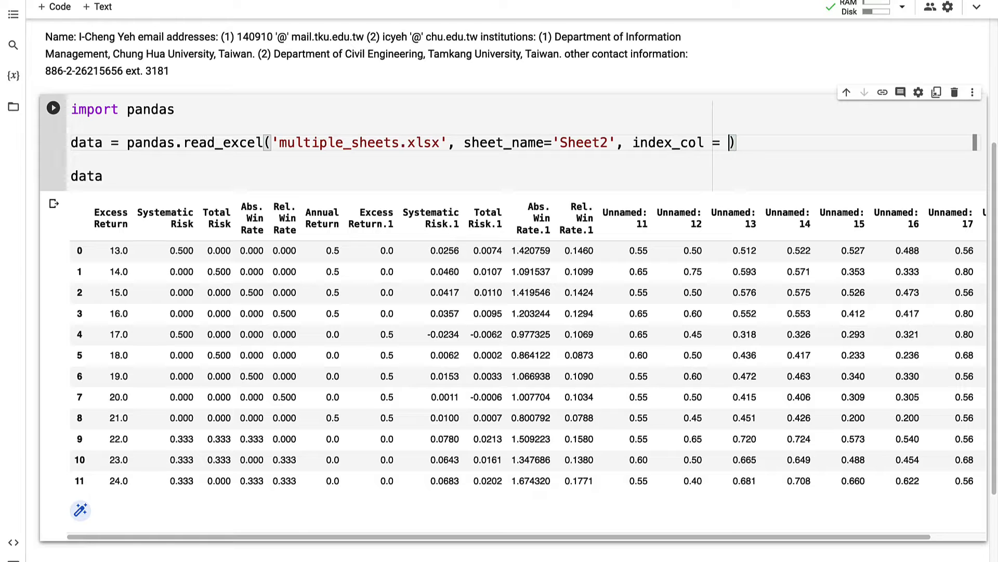
text(0)
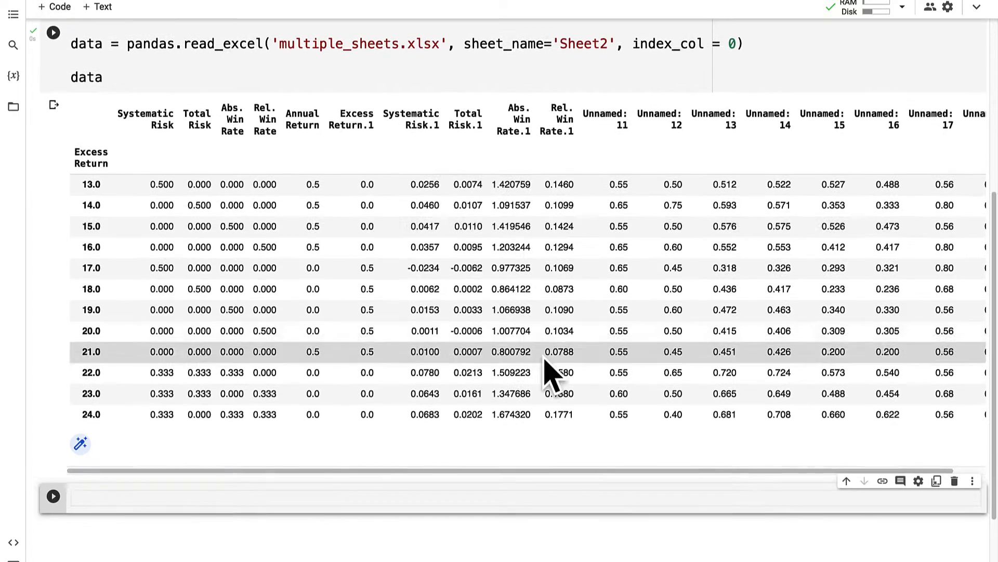
mouse_move(396, 43)
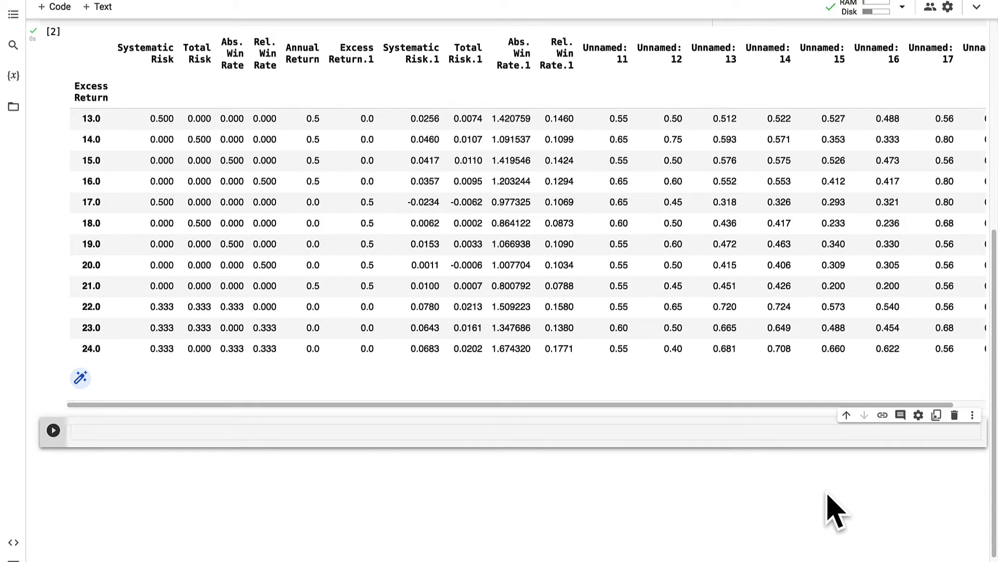
Step: Read Sheet2 with usecols='A,B' to get only Excess Return and Systematic Risk
scroll(up, 3)
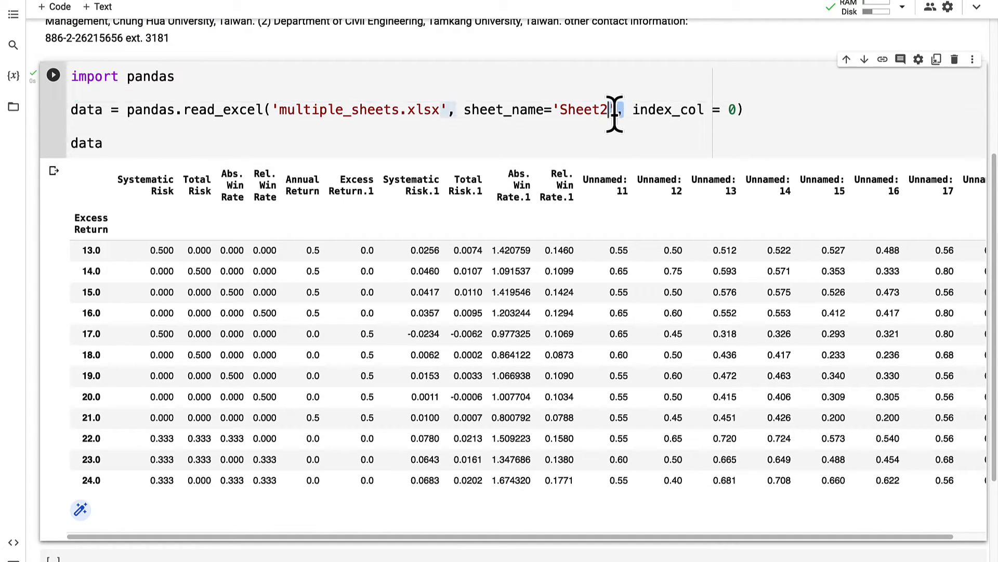
scroll(down, 3)
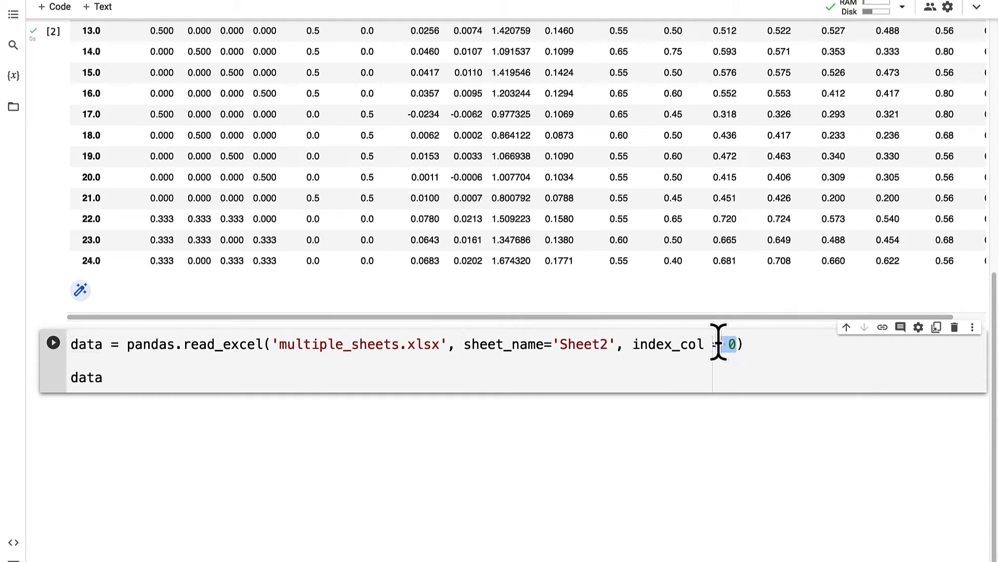
text(usecols)
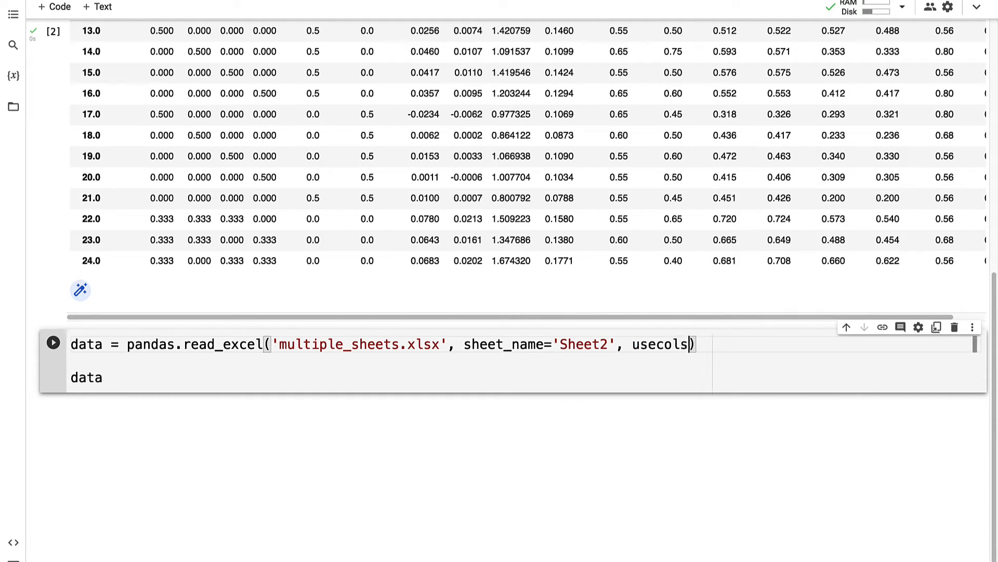
text(='A,)
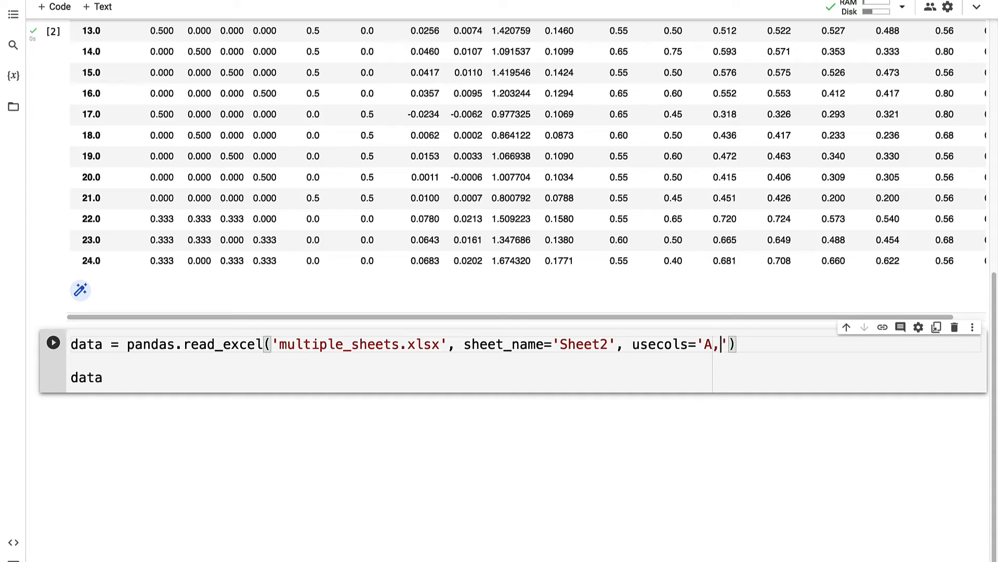
text(B)
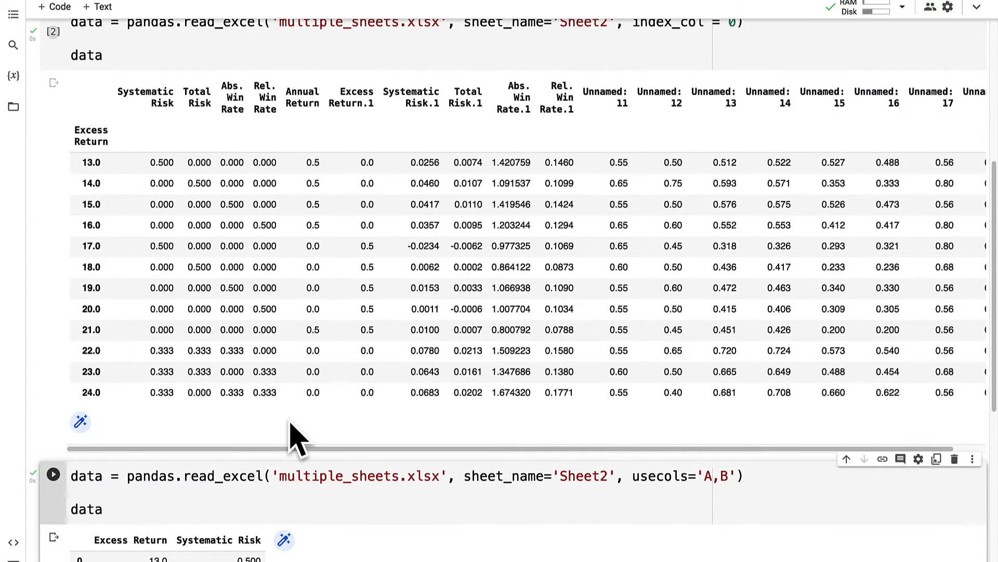
scroll(down, 3)
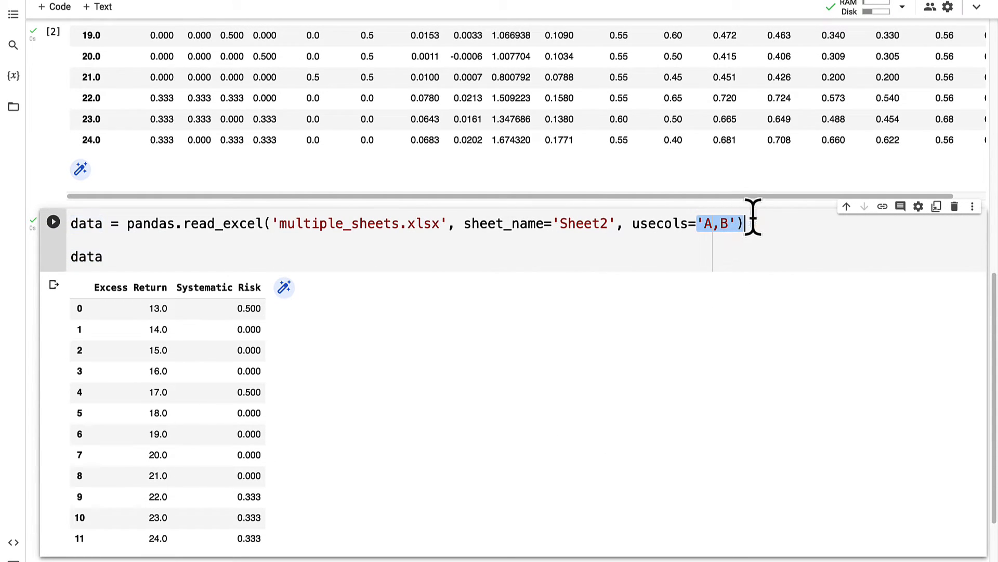
mouse_move(599, 258)
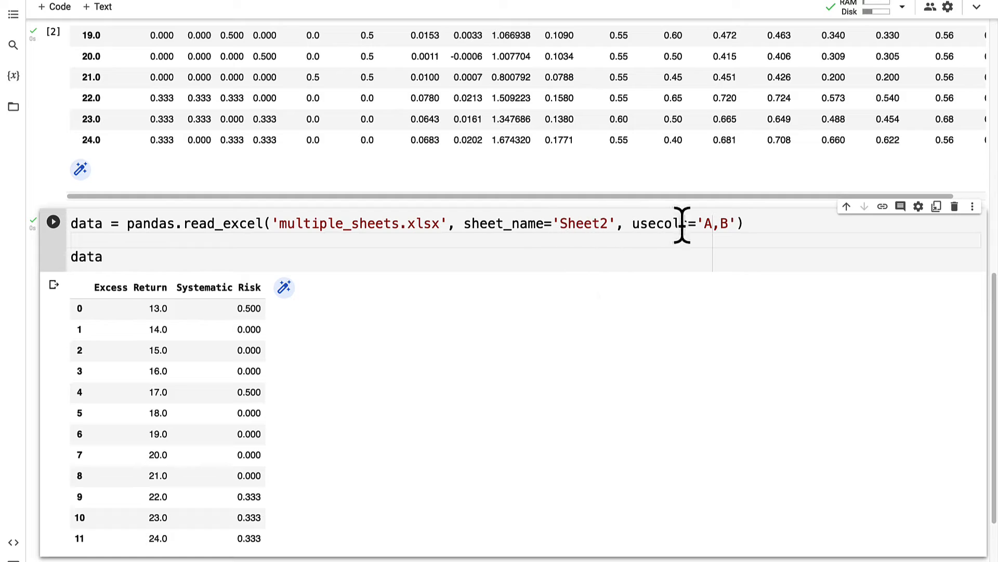
Step: Add header = None and run, giving numeric column labels 0 and 1
text(, hea)
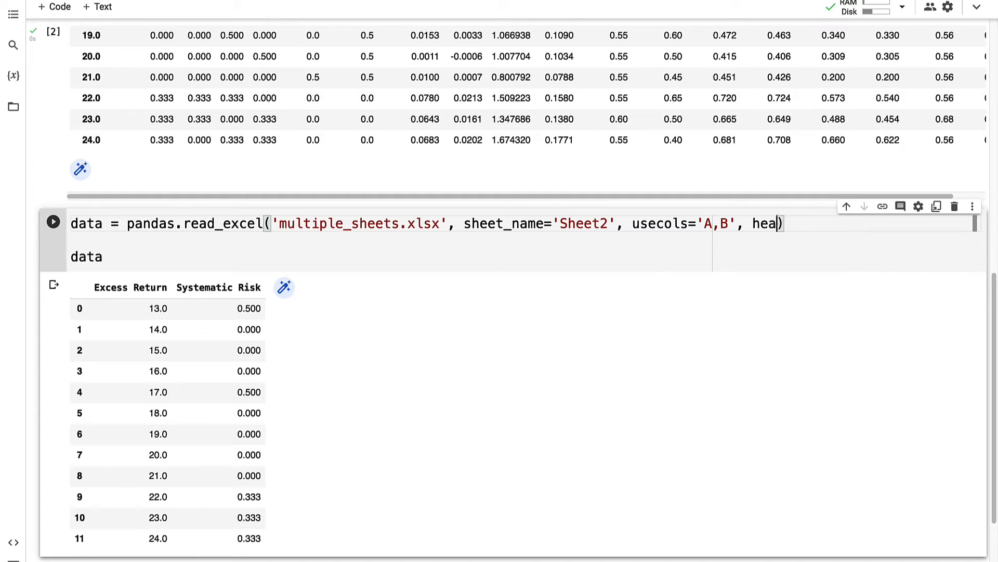
text(der = None)
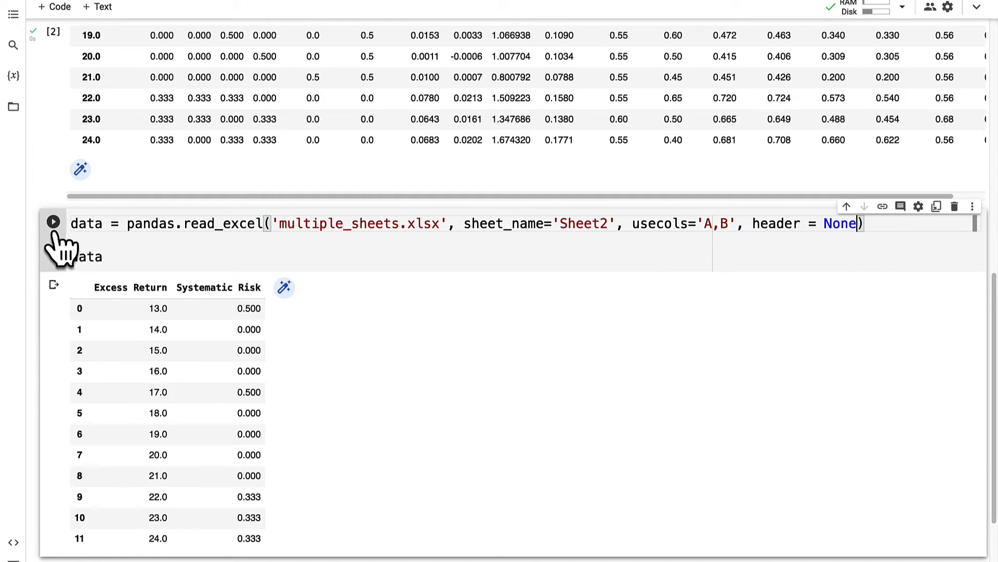
click(53, 222)
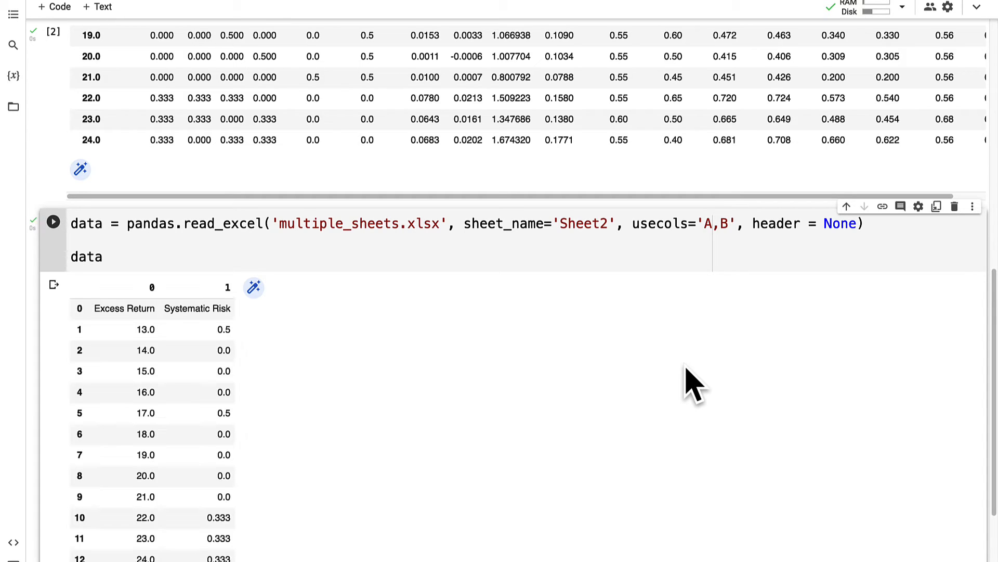
mouse_move(798, 225)
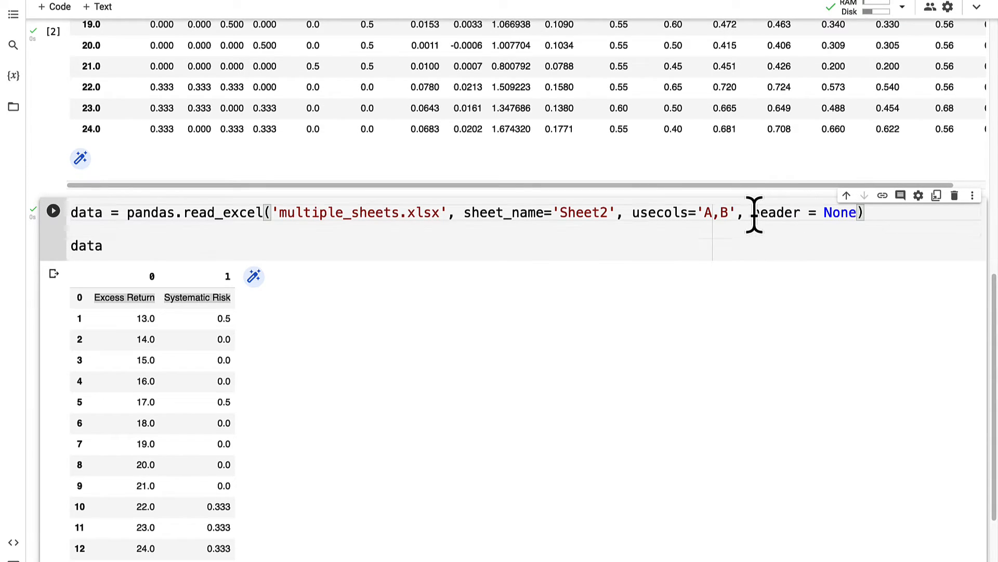
Step: Add skiprows = 1 before header and run, dropping the title row
click(742, 212)
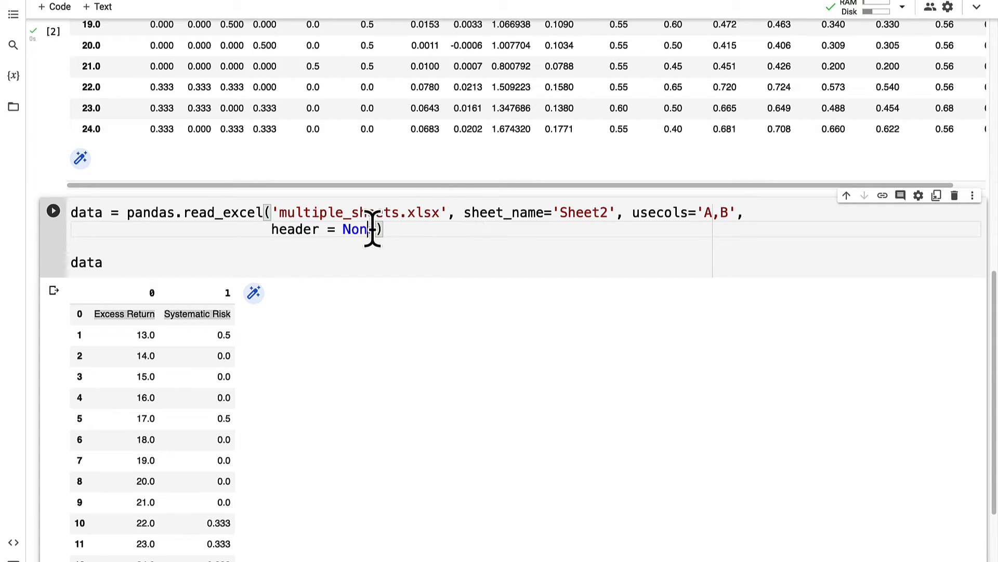
text(, ski)
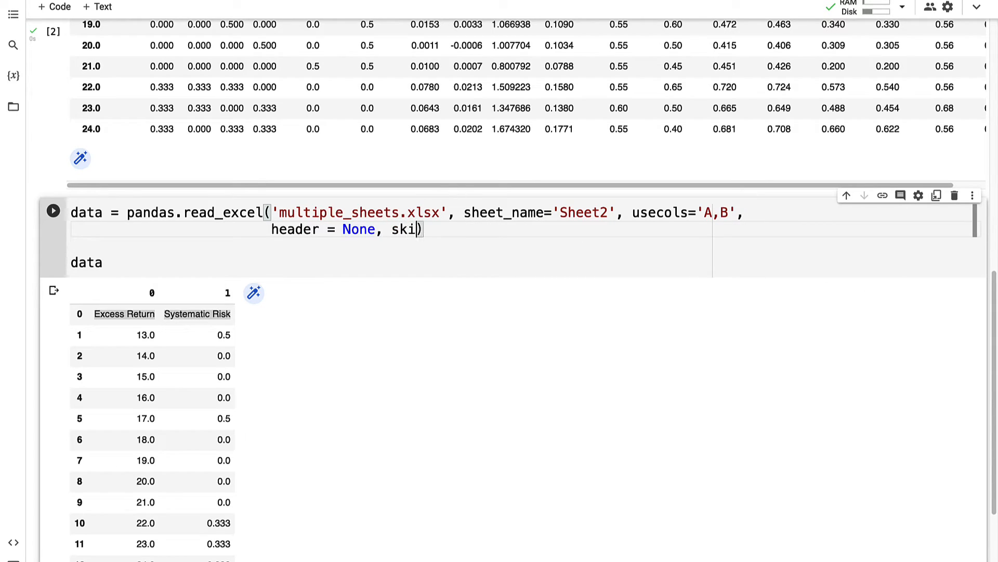
text(prows = 1)
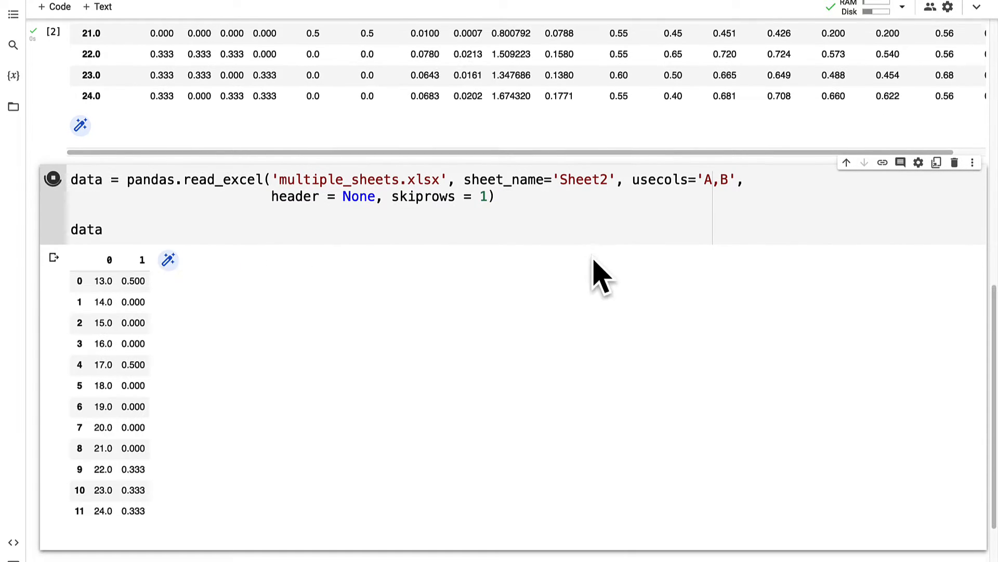
click(53, 179)
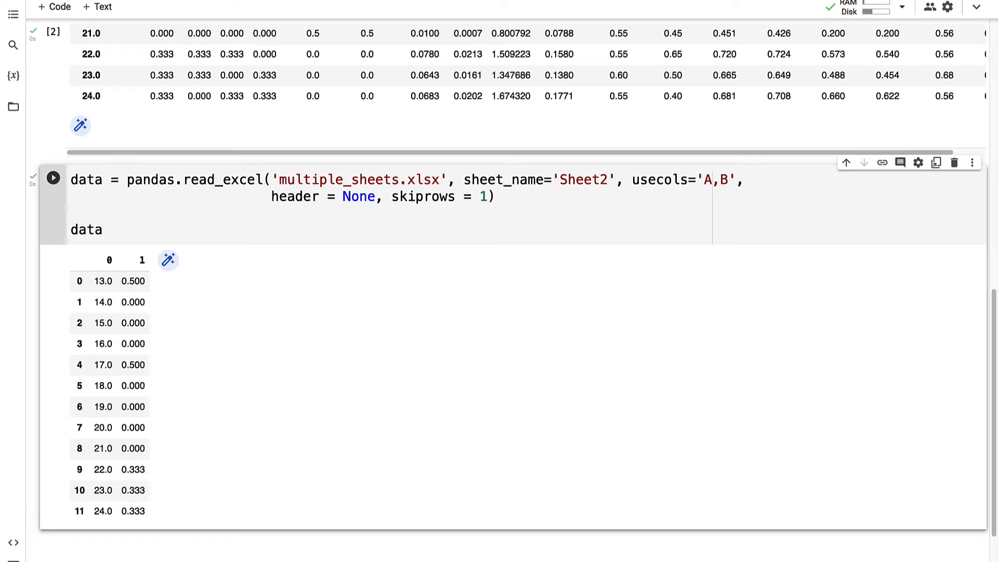
mouse_move(111, 280)
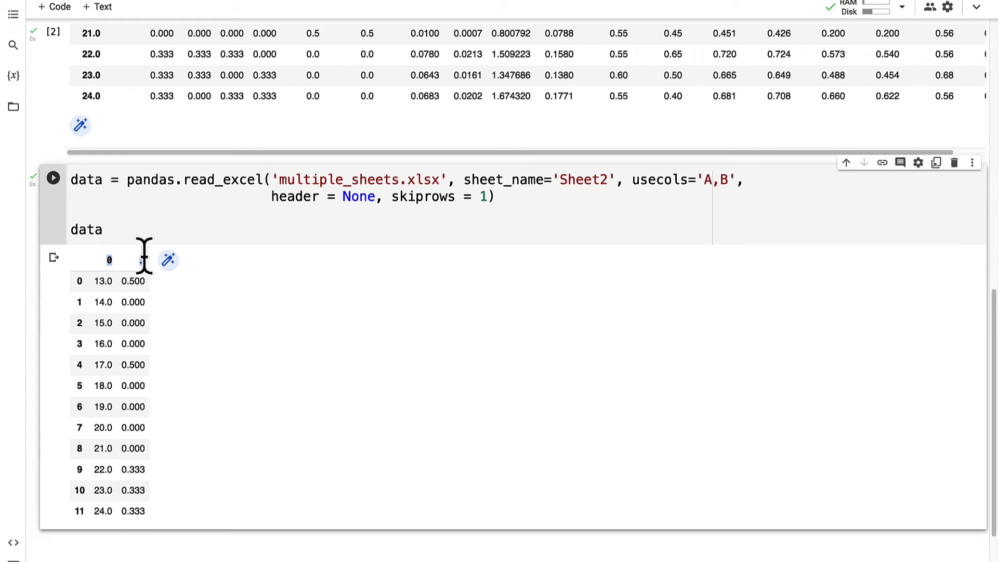
mouse_move(258, 325)
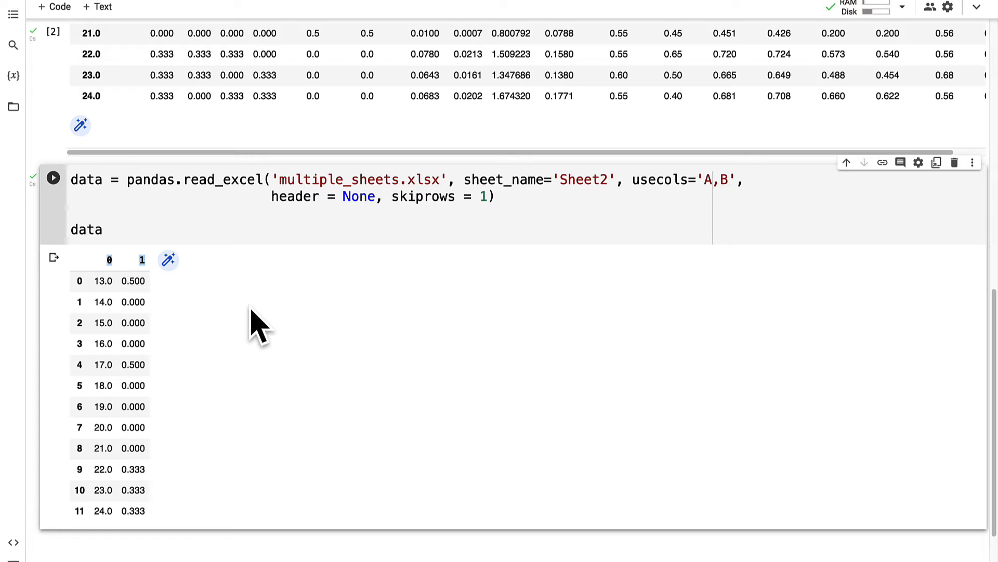
mouse_move(258, 325)
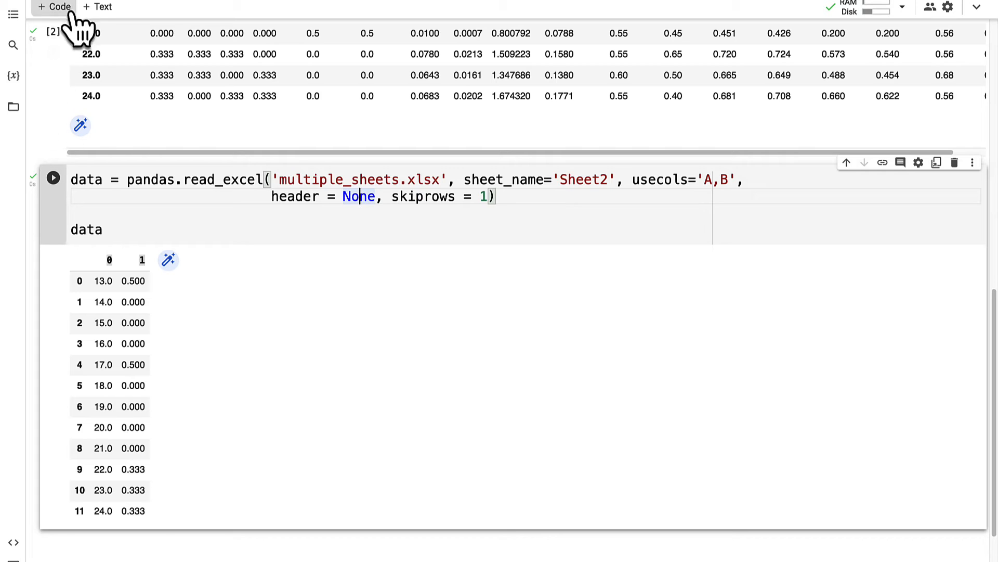
Step: In a new cell replace usecols='A,B' with index_col = 0 and run the headerless Sheet2 read
click(53, 177)
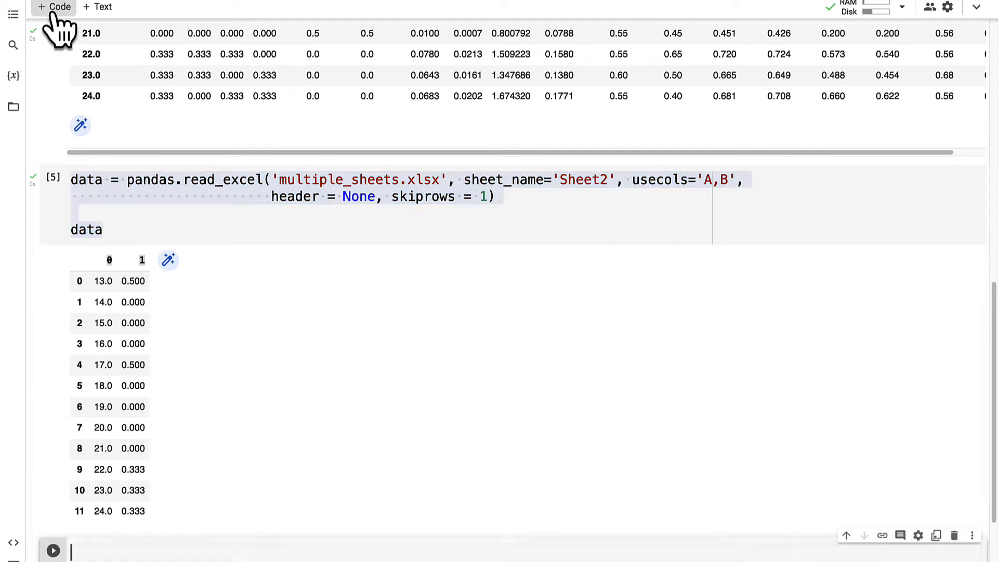
scroll(down, 3)
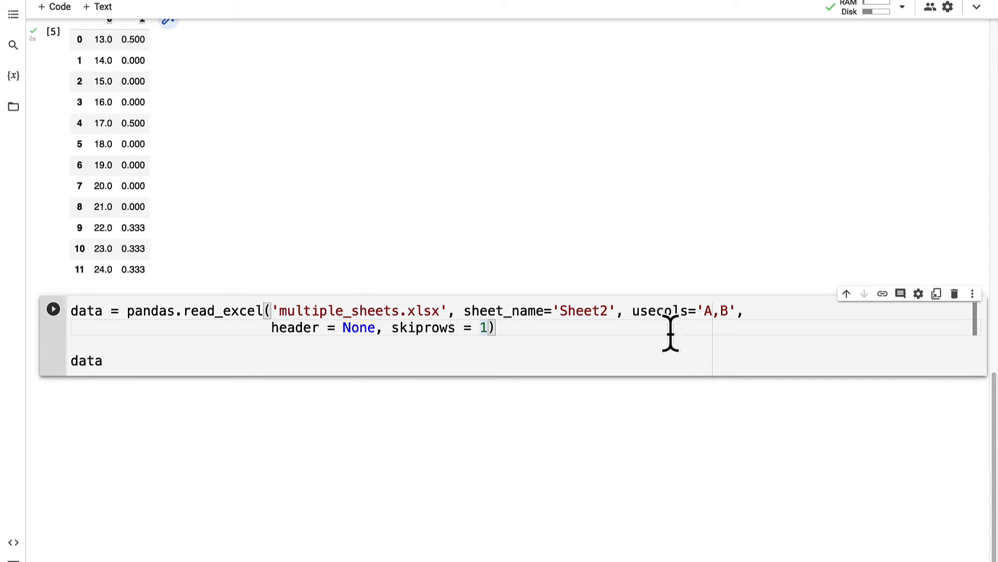
double_click(681, 311)
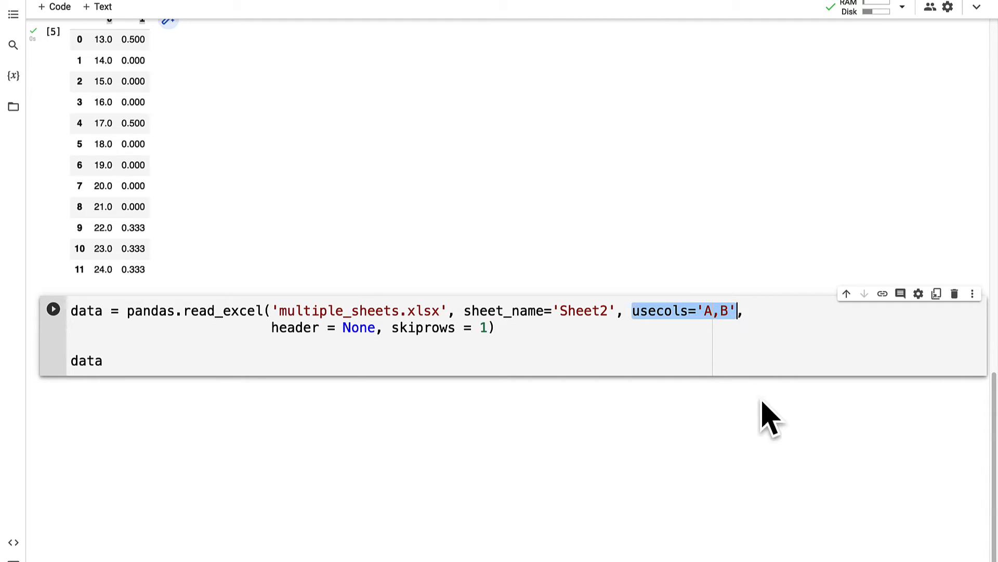
text(index_)
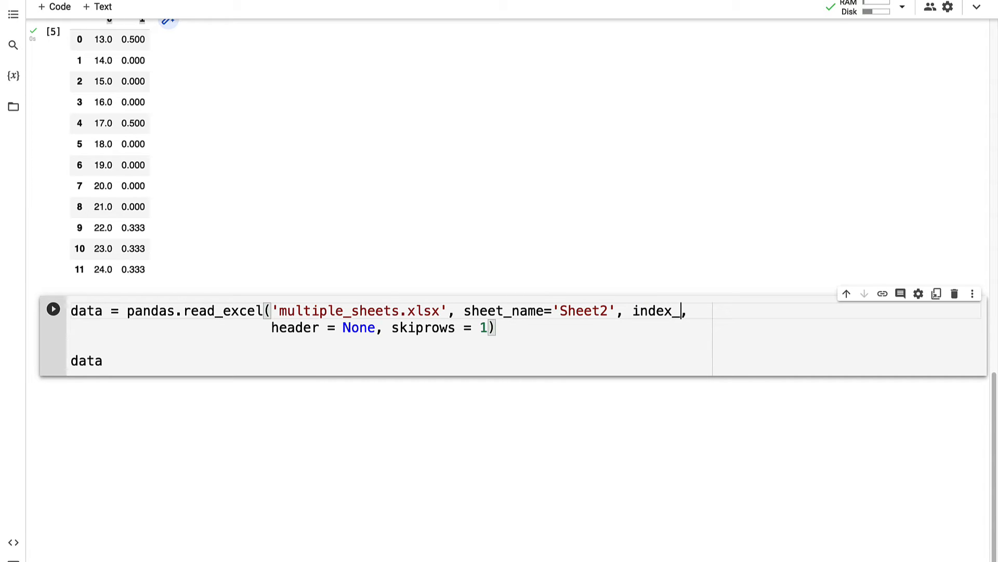
text(col = 0)
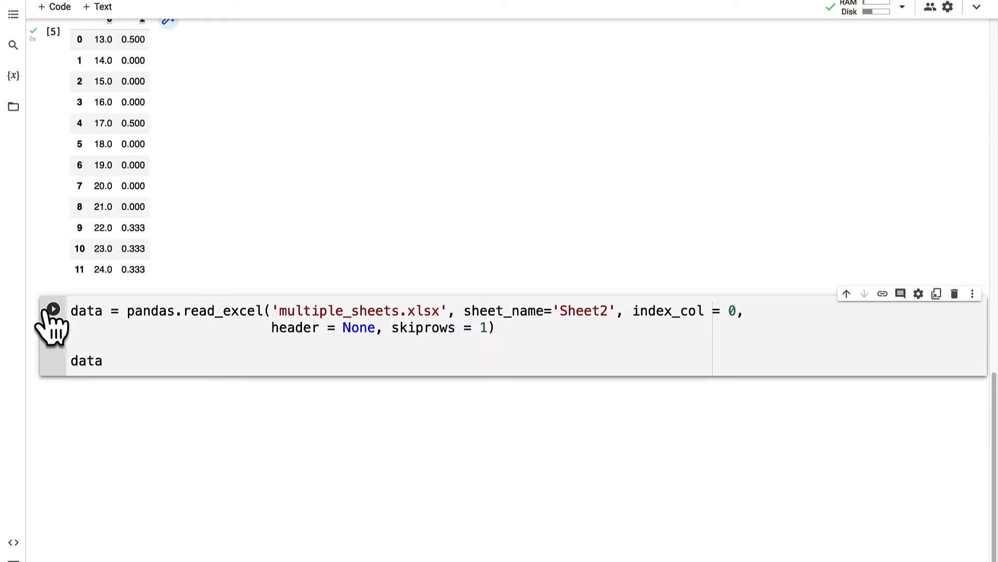
click(53, 309)
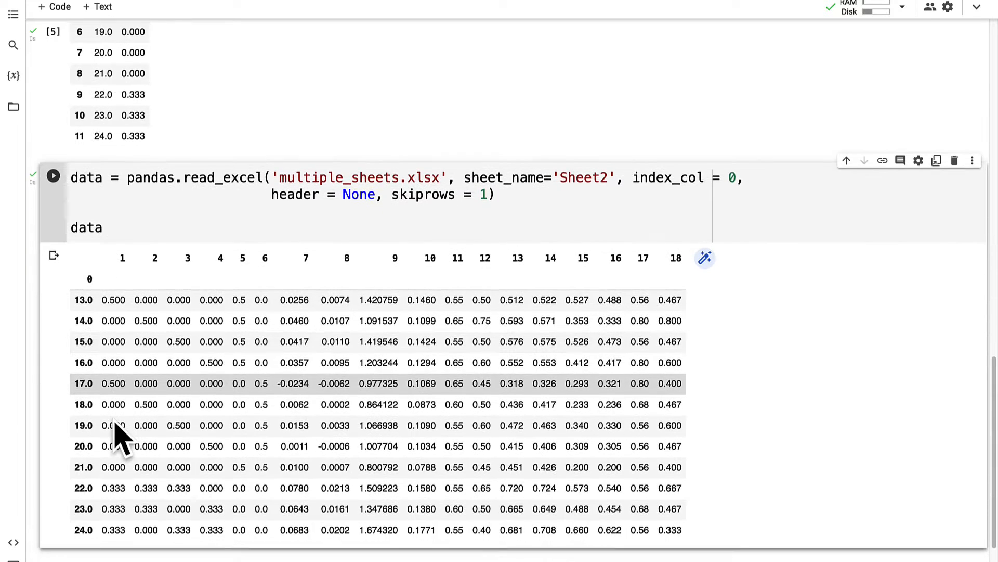
scroll(down, 3)
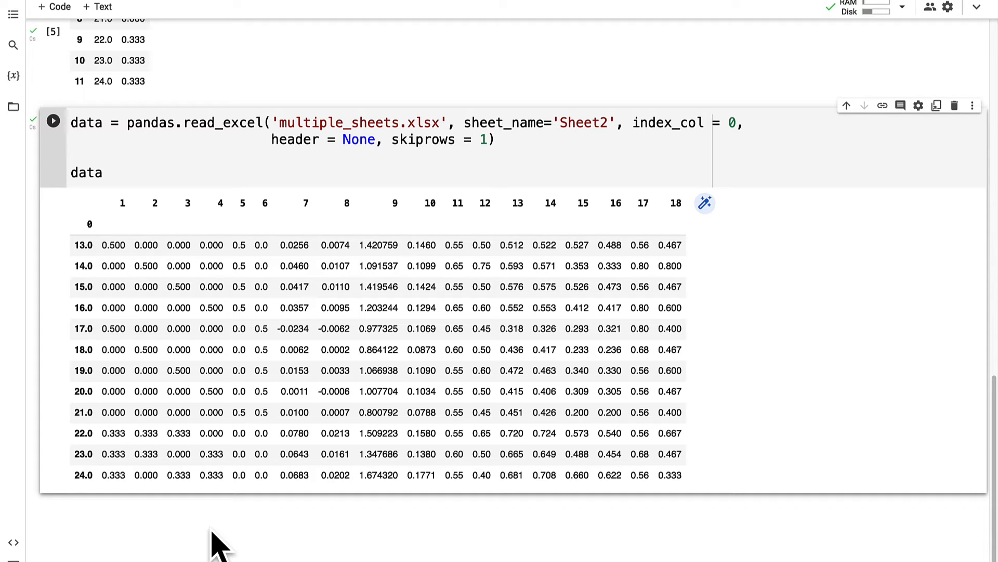
mouse_move(413, 165)
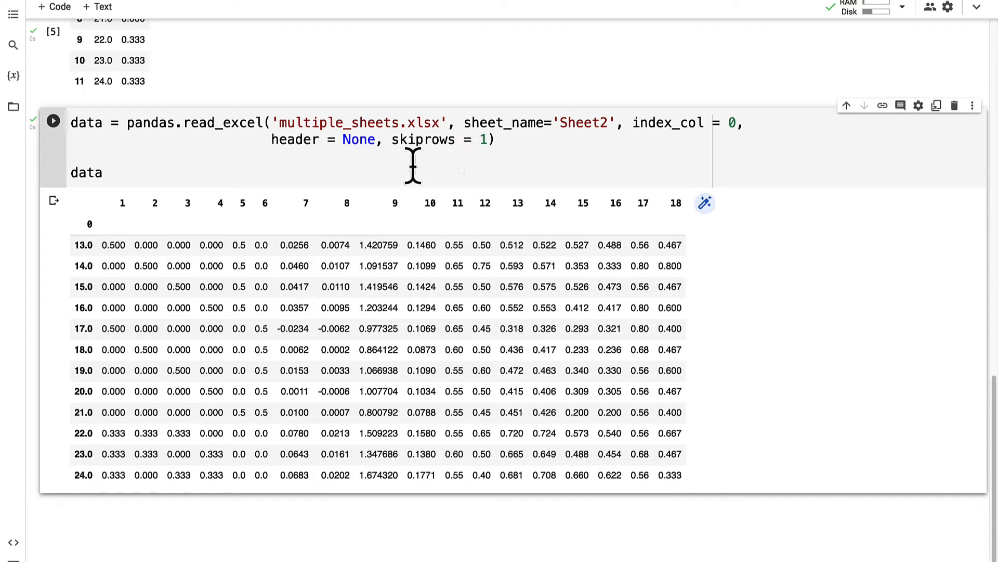
mouse_move(630, 123)
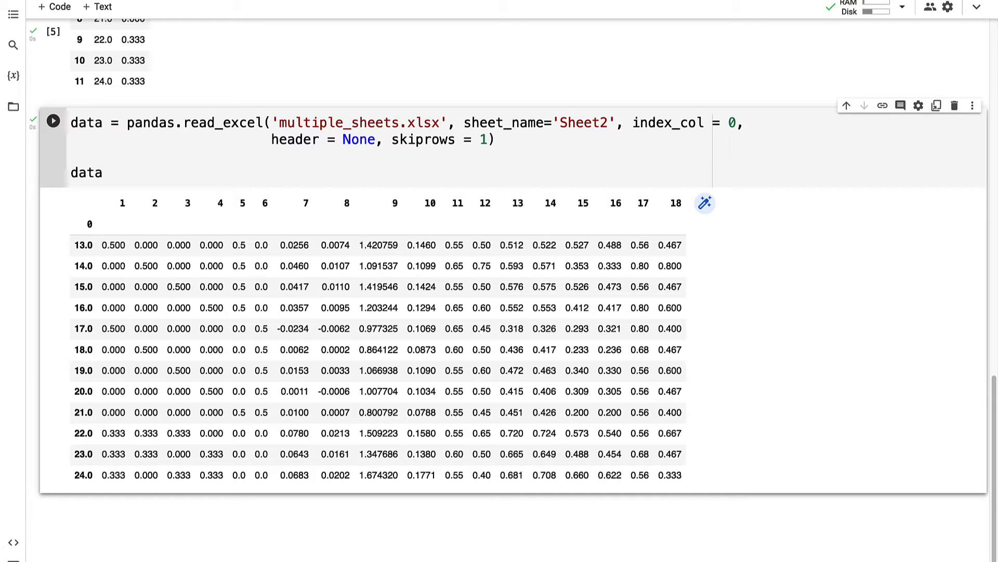
Step: Run data = pandas.read_excel('multiple_sheets.xlsx') with defaults, displaying portfolios 1–12
scroll(down, 3)
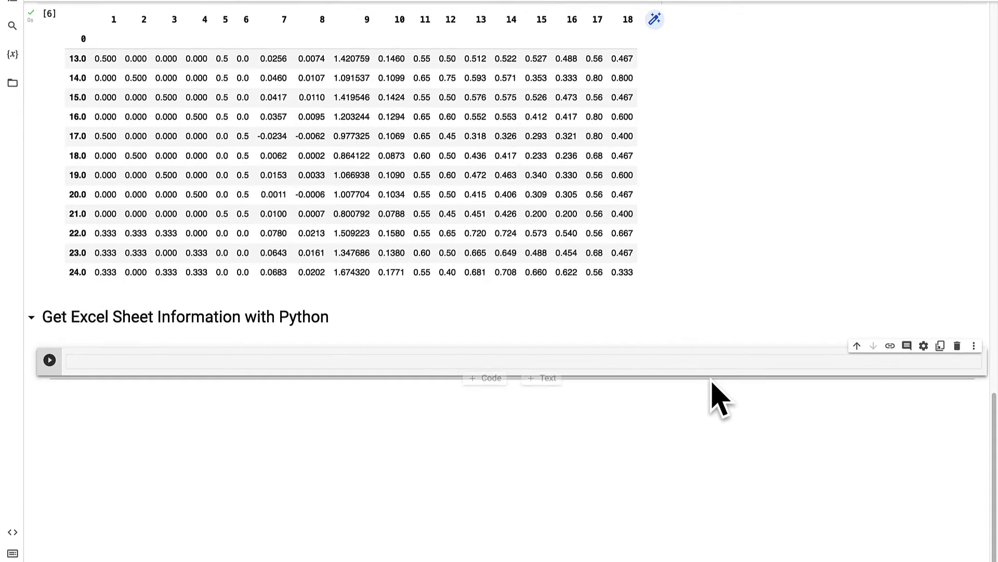
text(data = pand)
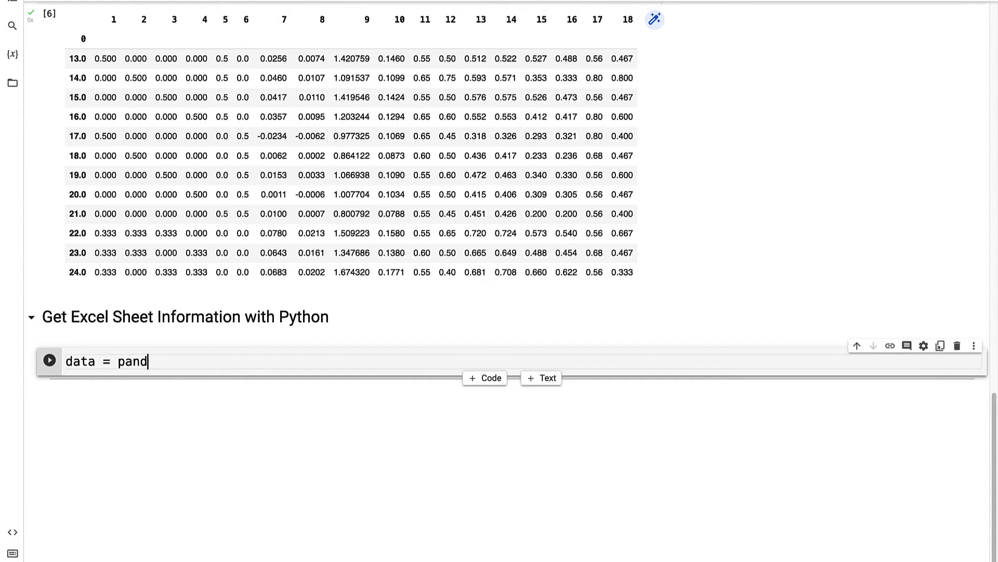
text(as.read_excel())
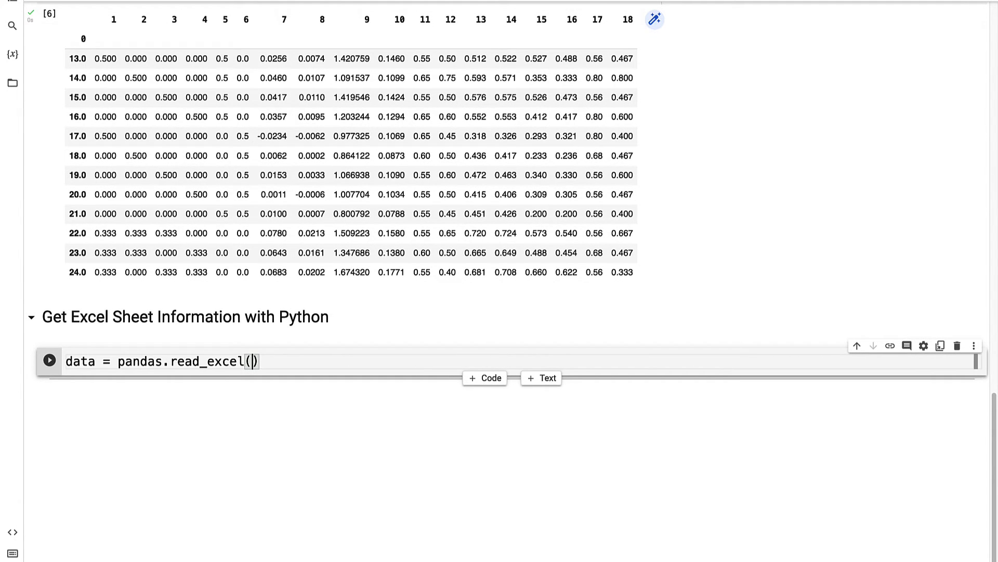
text('mjl')
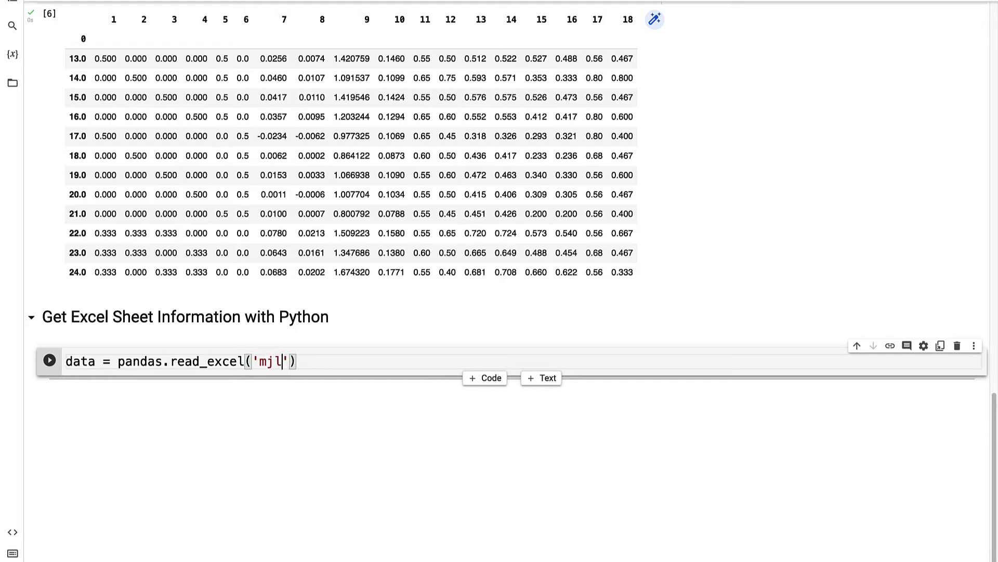
text(multiple_sheets)
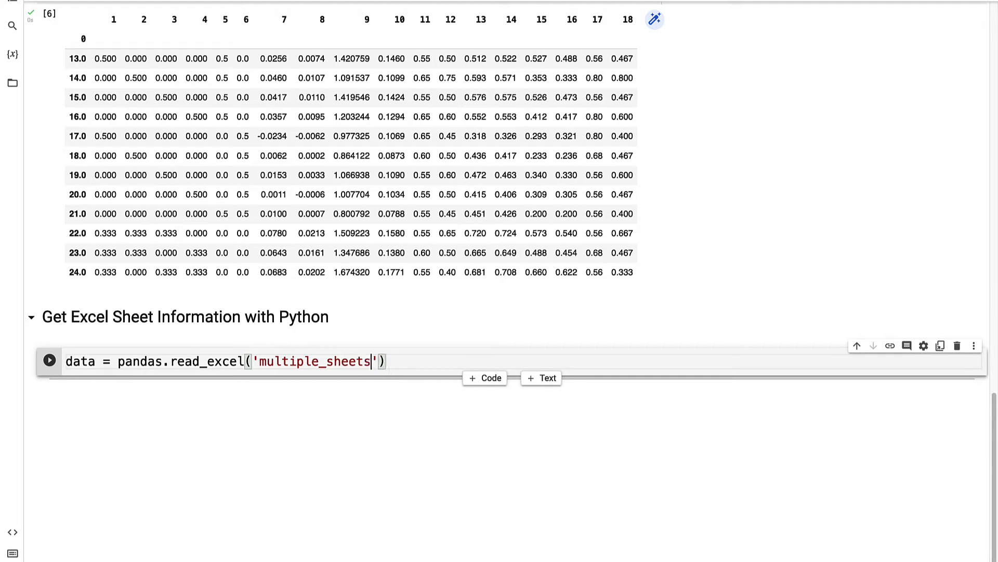
text(.xlsx)
text(d)
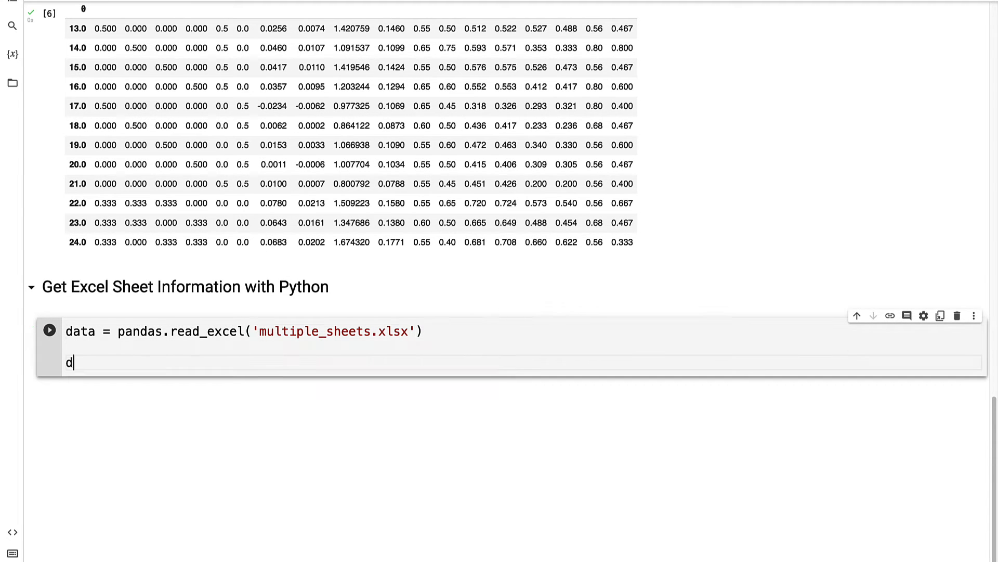
text(ata)
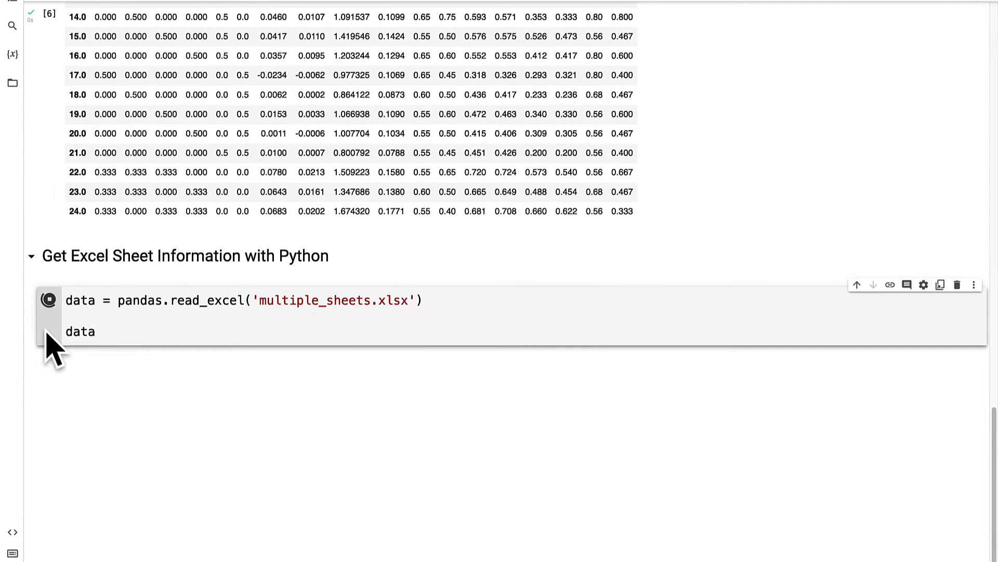
click(48, 300)
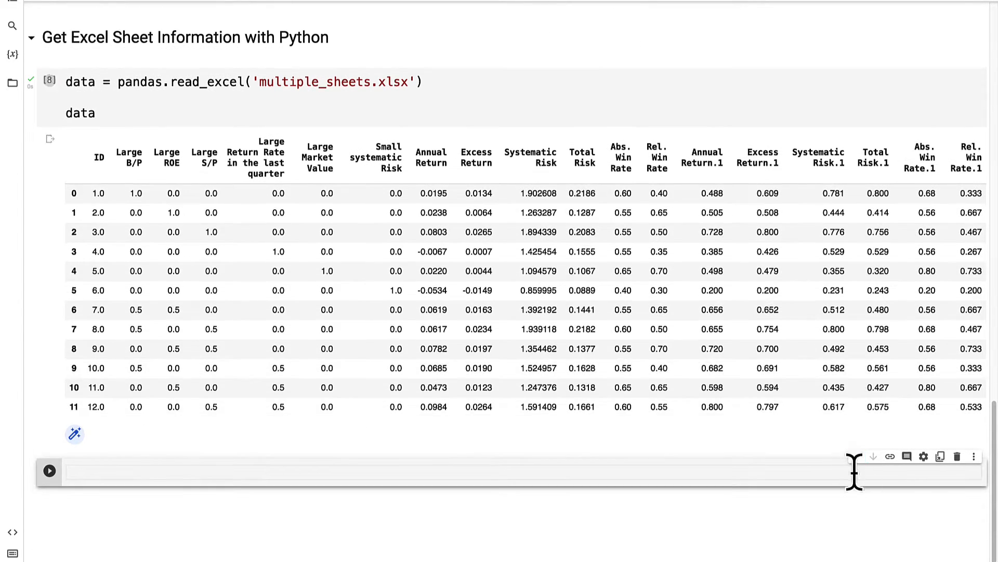
mouse_move(415, 226)
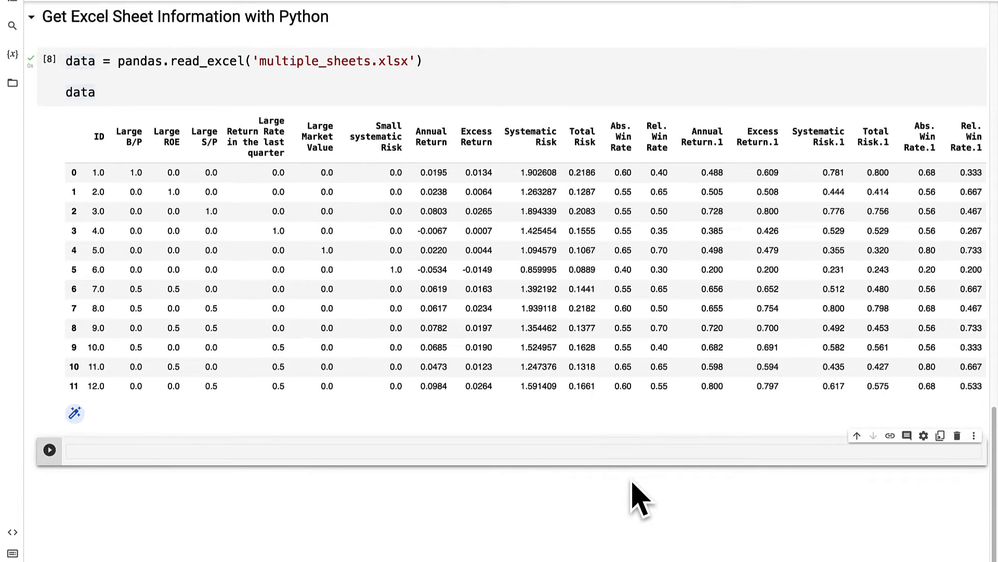
Step: Preview the first five rows with data.head()
text(data.head())
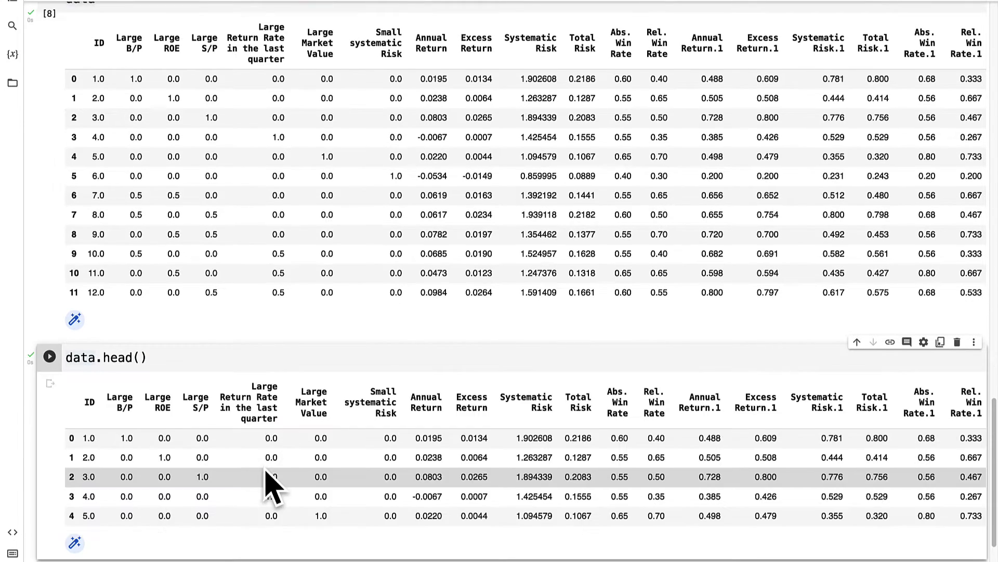
scroll(down, 3)
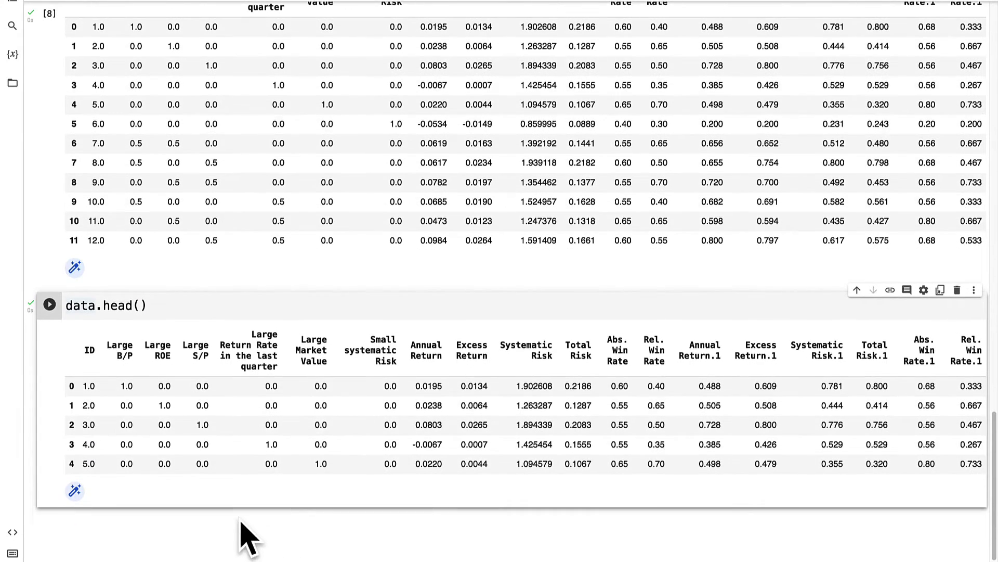
Step: Preview the first ten rows with data.head(10) in a new cell
double_click(123, 306)
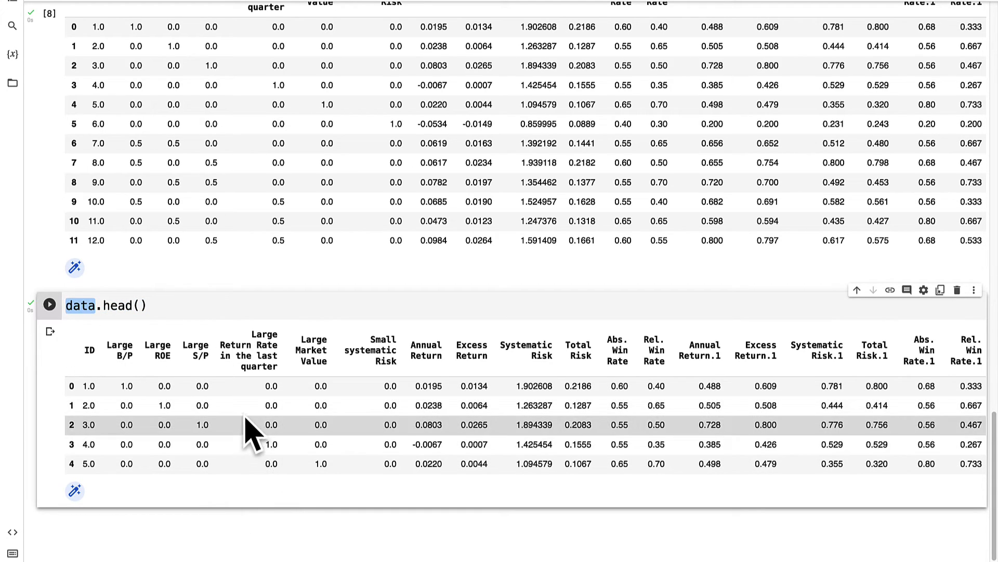
click(49, 305)
text(data.head()
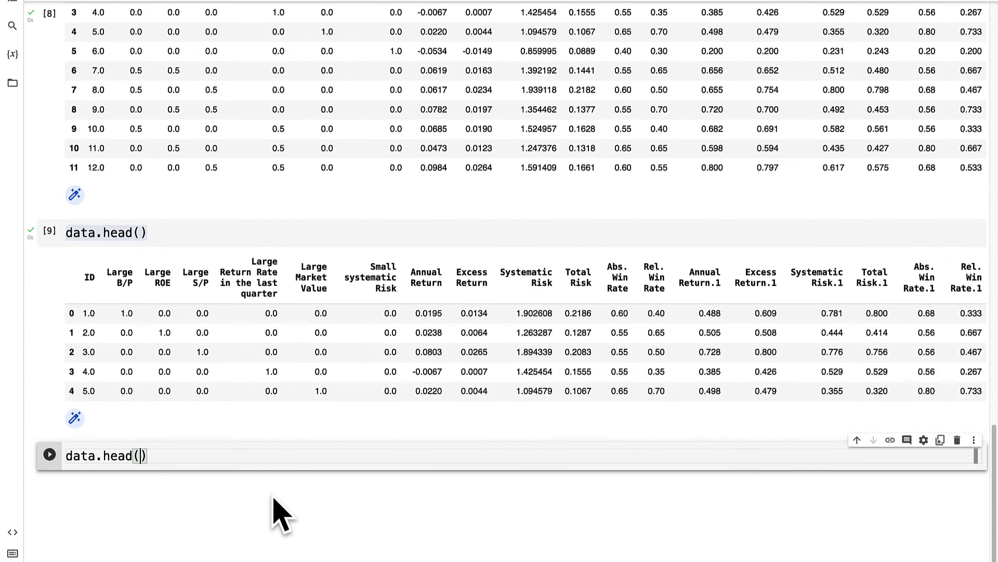
text(10)
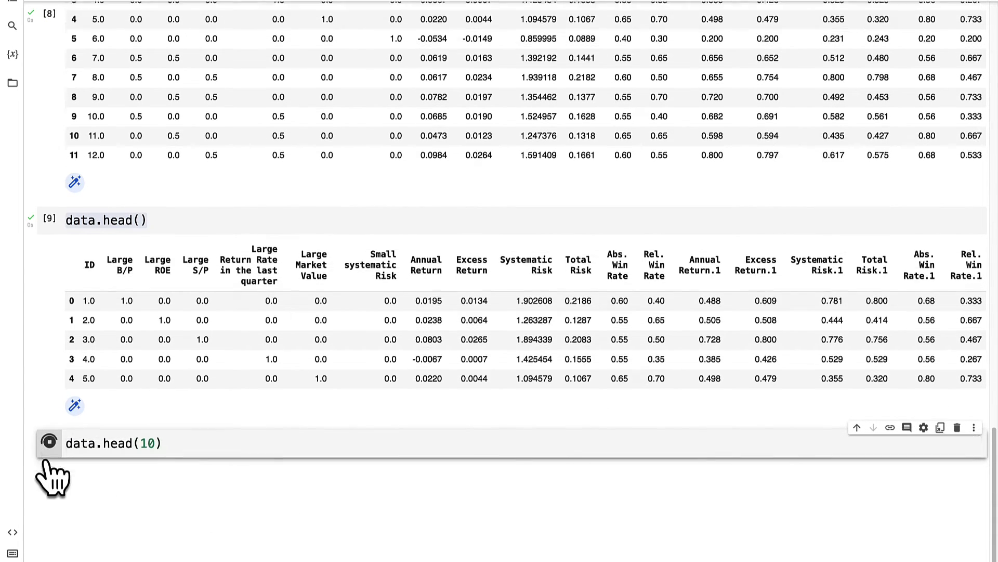
click(48, 443)
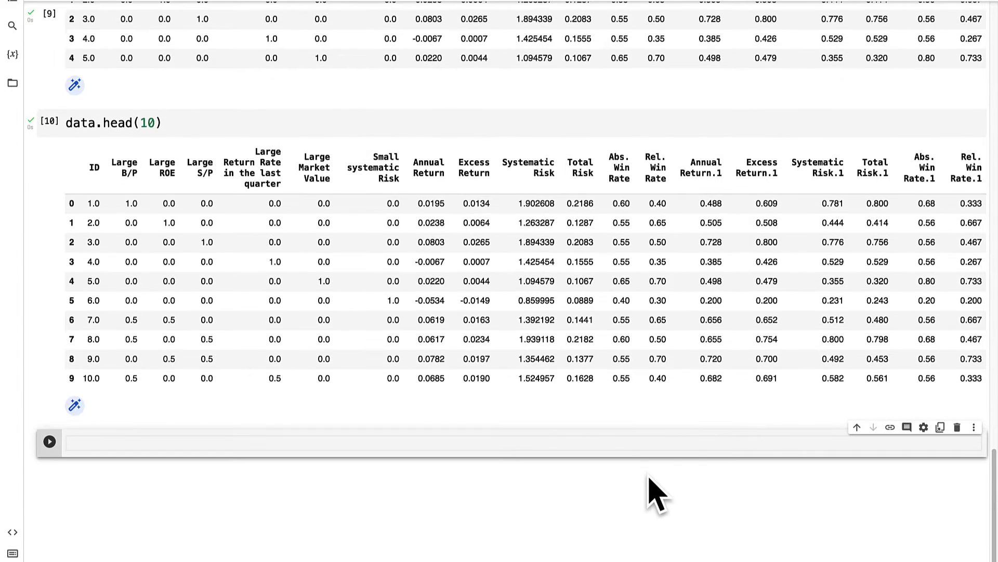
Step: Preview the last rows with data.tail(), then data.tail(10) for the last ten
text(data.tail())
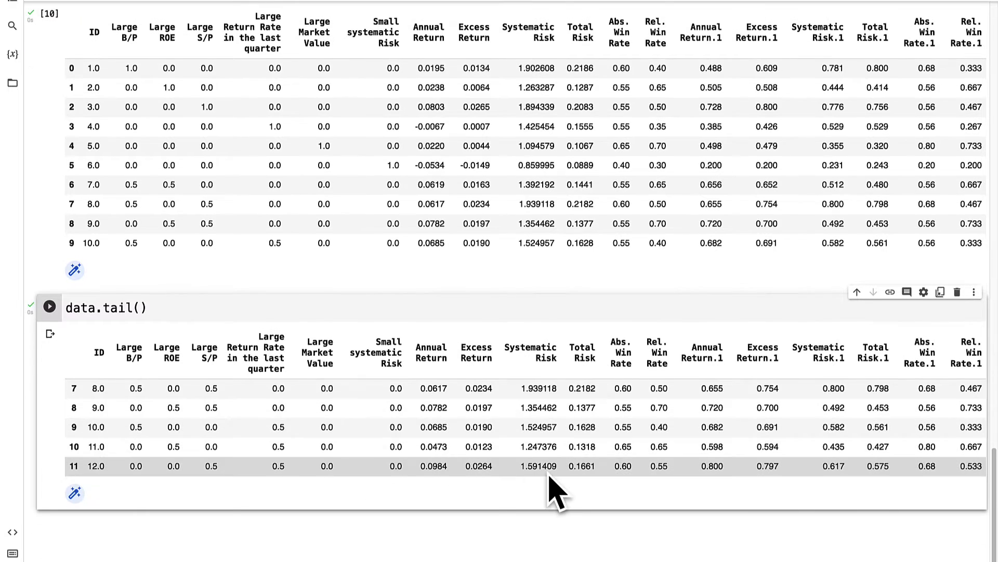
scroll(up, 3)
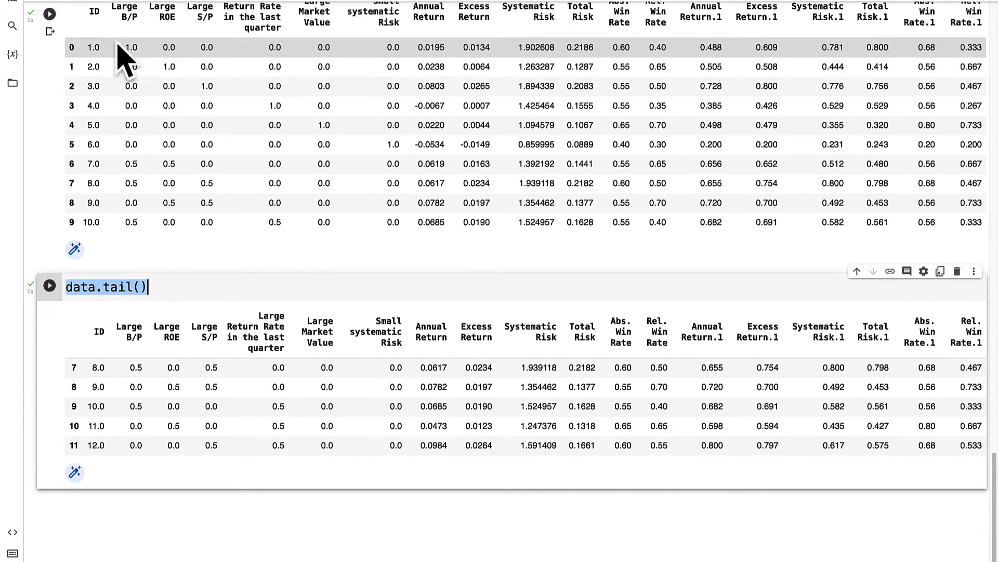
text(1))
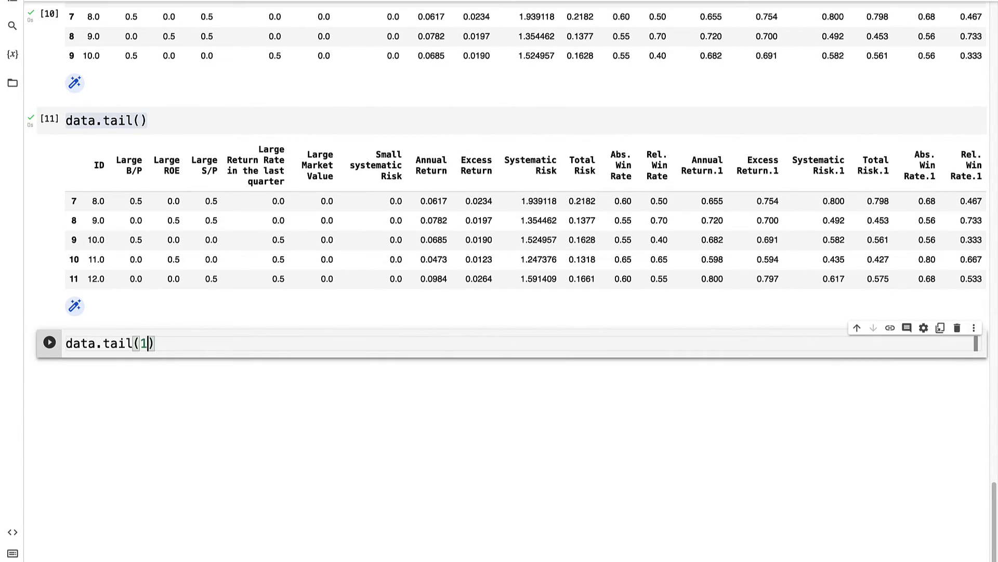
text(0)
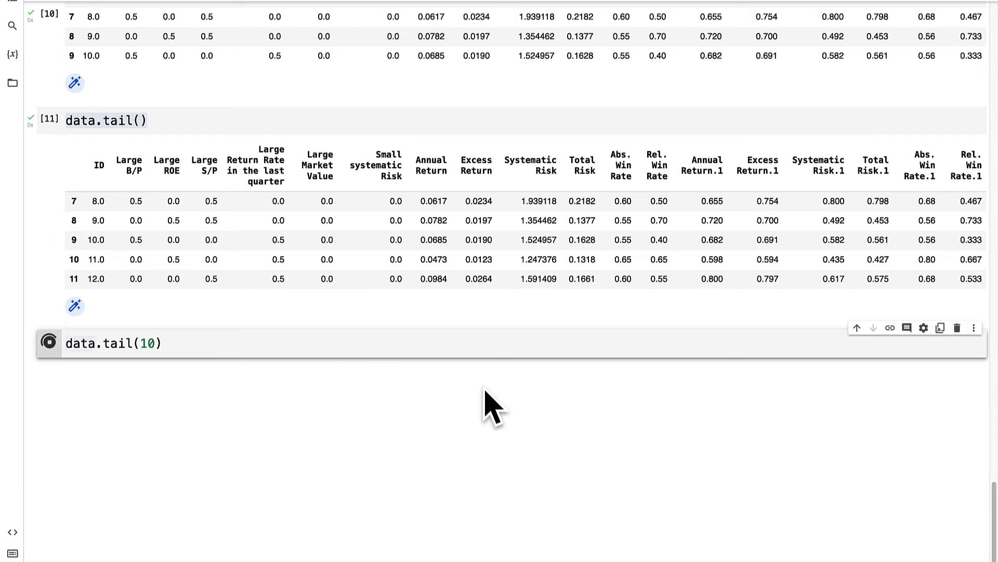
click(49, 342)
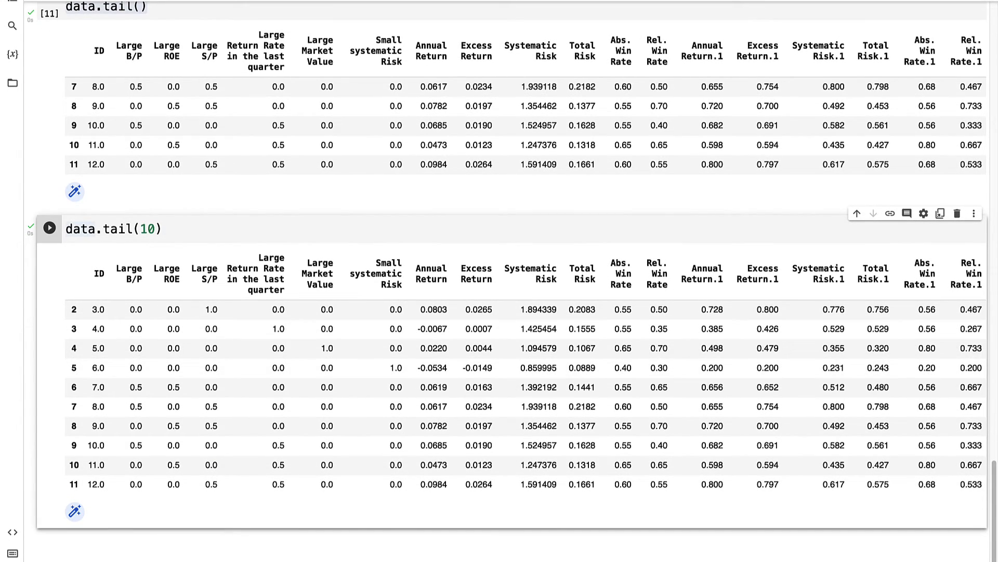
mouse_move(538, 229)
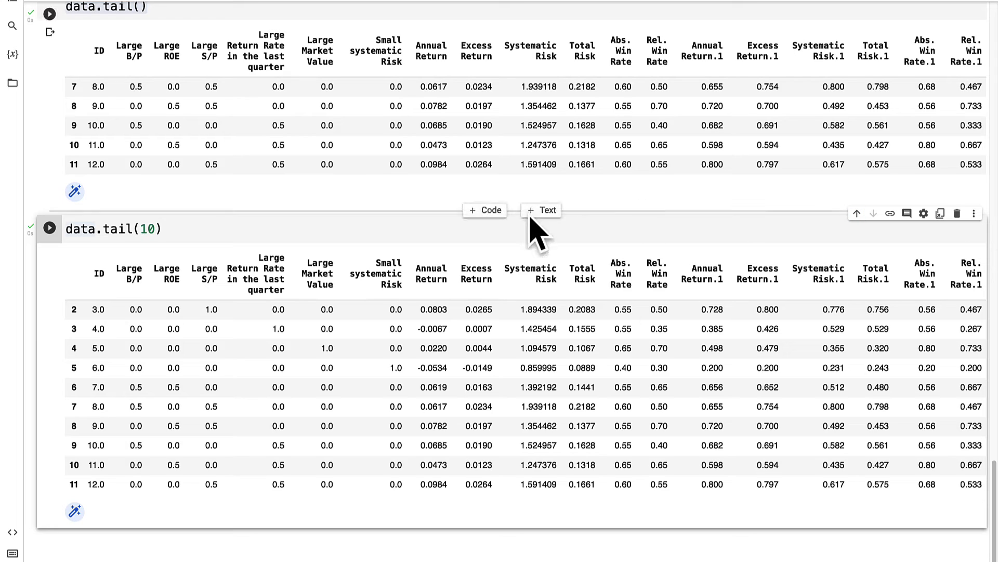
Step: Enter data.info() in a new cell for the data summary
scroll(down, 3)
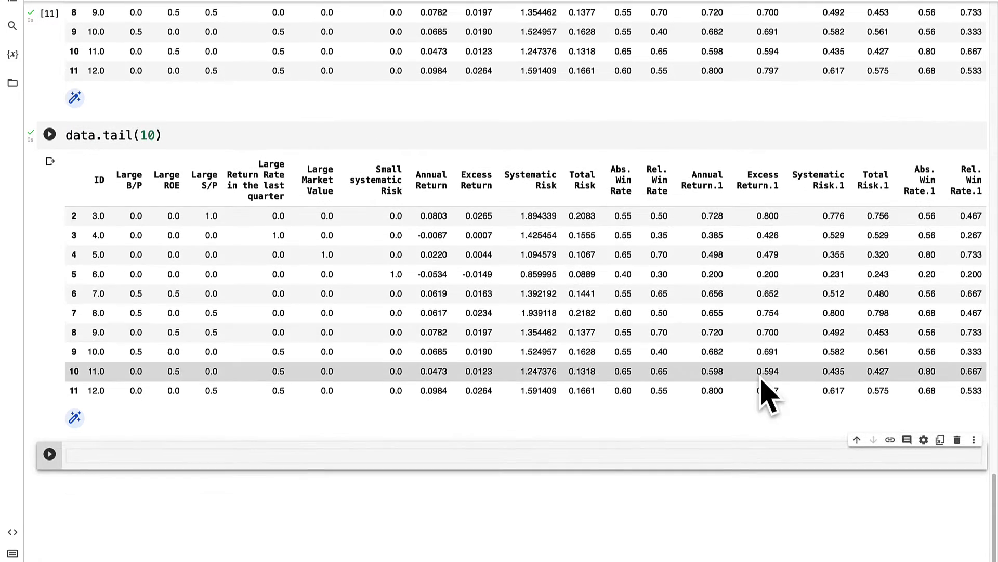
text(data.info())
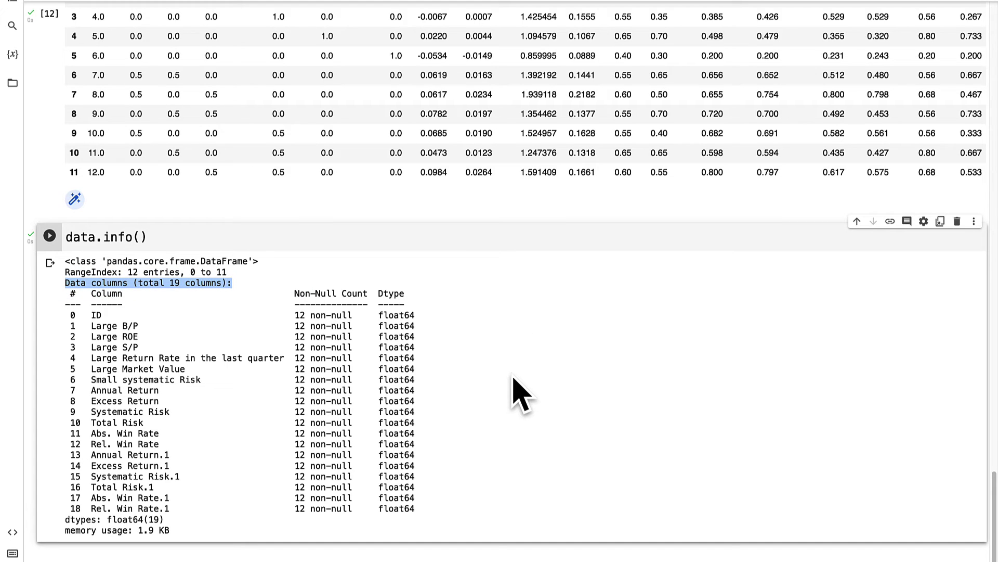
Step: Review the data.info() summary of 12 entries and 19 float64 non-null columns
scroll(down, 3)
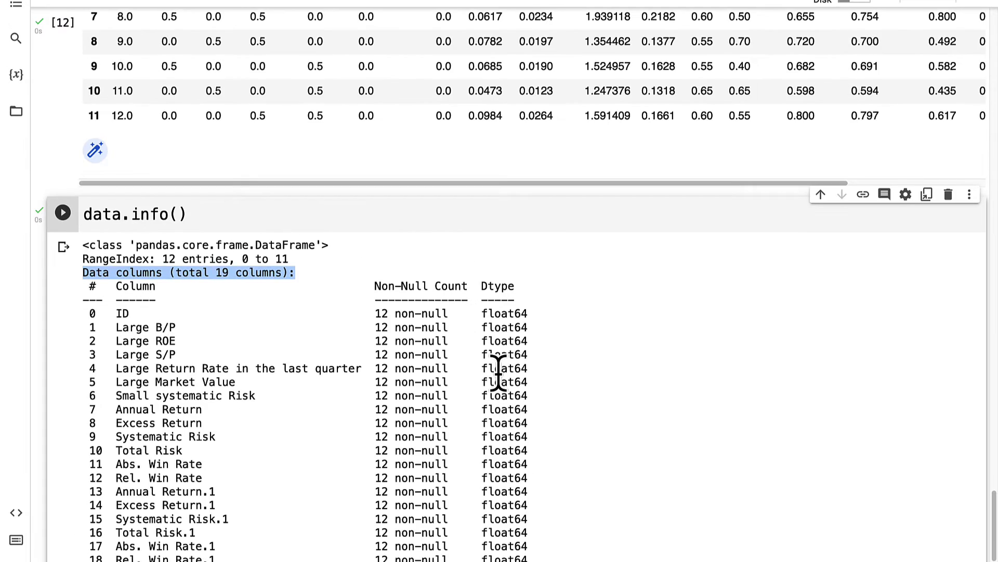
scroll(down, 3)
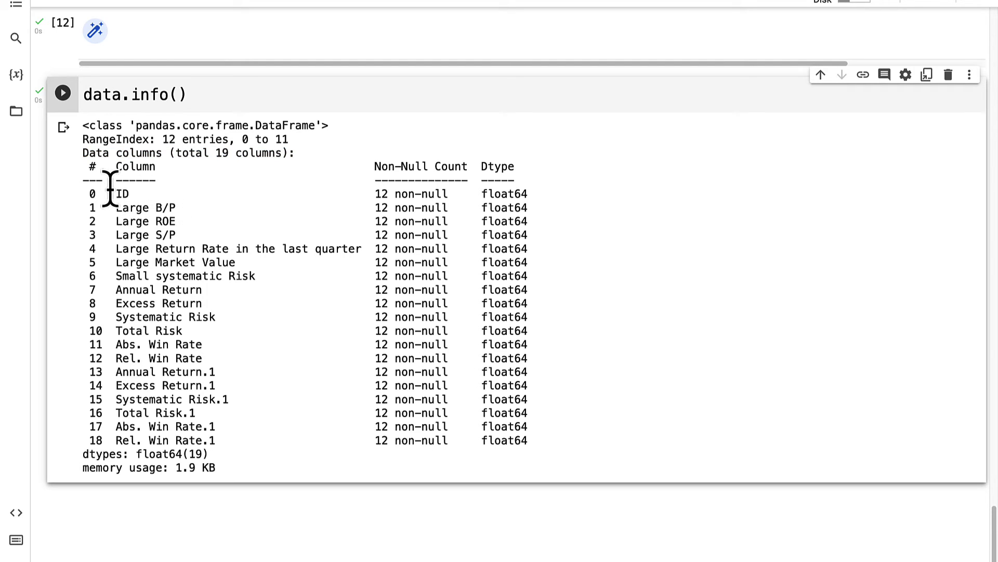
mouse_move(476, 175)
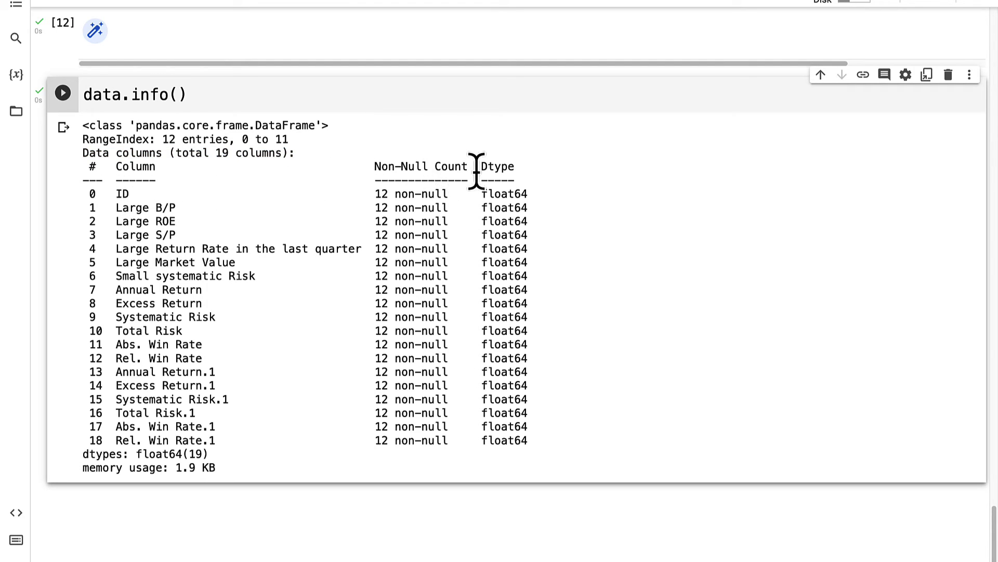
double_click(420, 166)
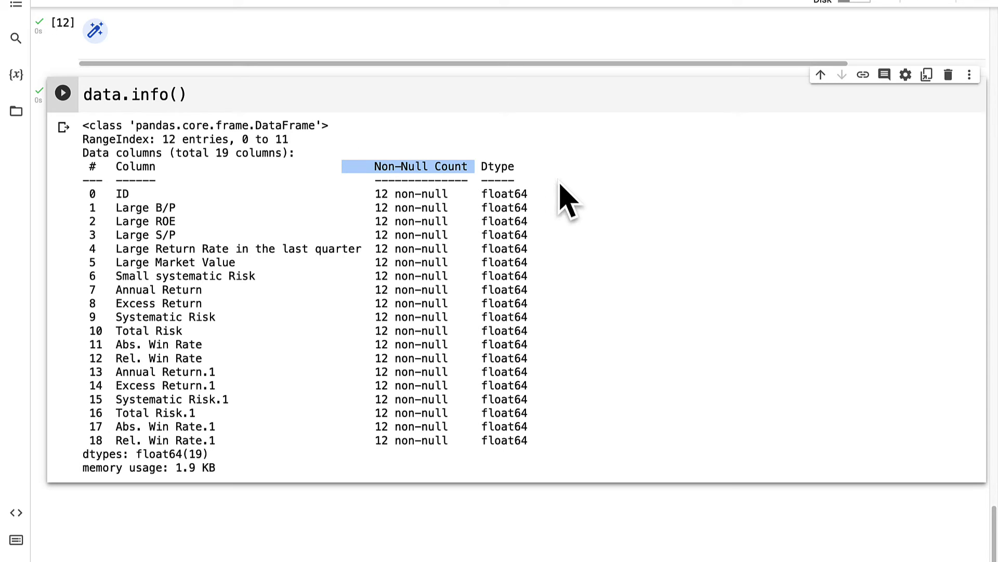
mouse_move(558, 203)
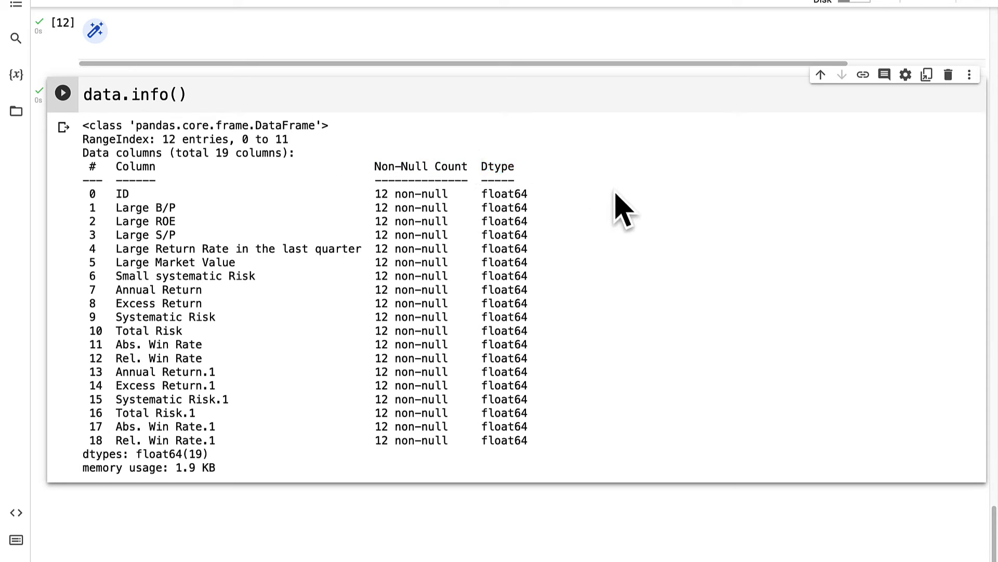
mouse_move(236, 465)
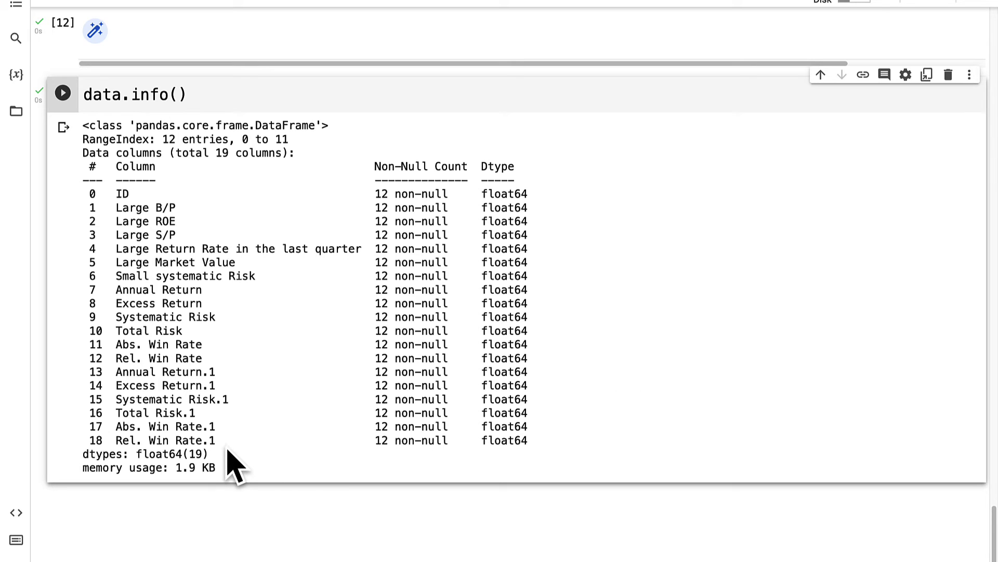
mouse_move(84, 465)
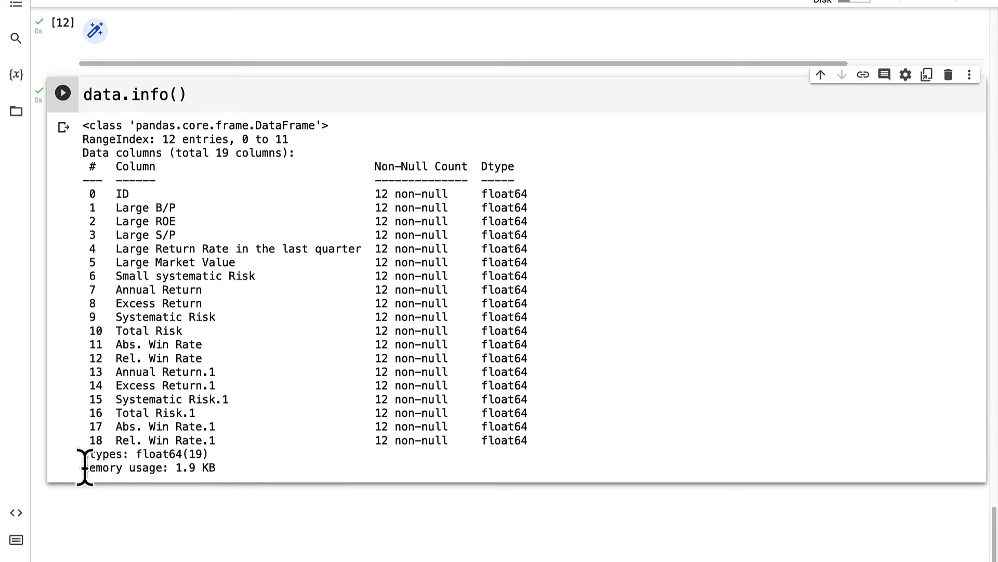
scroll(down, 3)
text(data.shape)
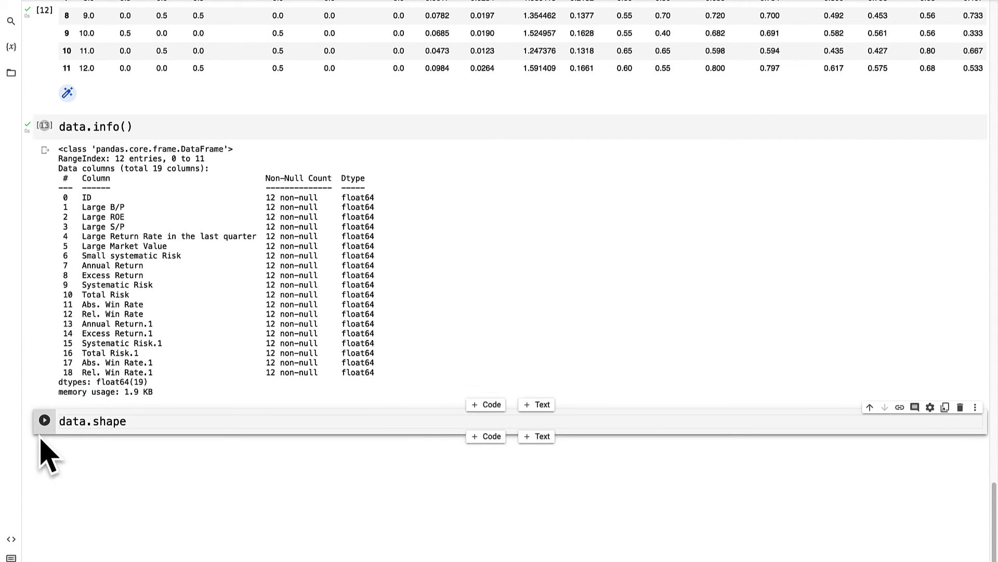
Step: Show data.shape as (12, 19) and start a fresh empty code cell
click(43, 420)
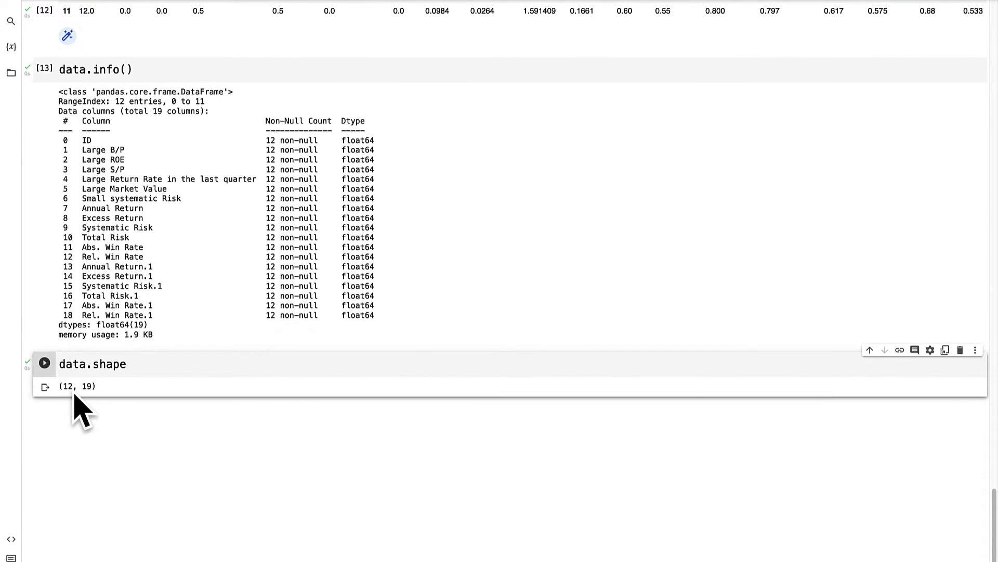
click(43, 364)
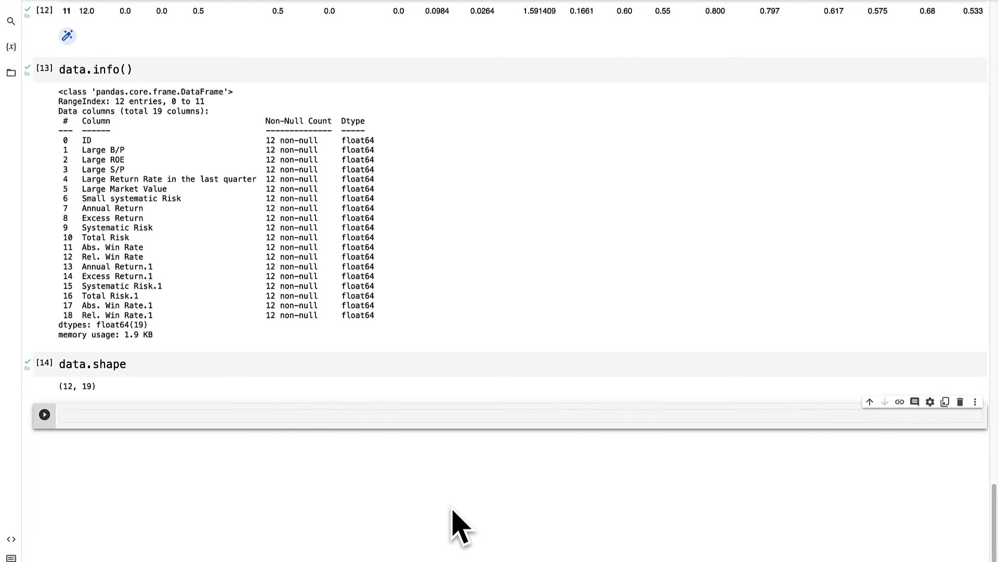
mouse_move(484, 452)
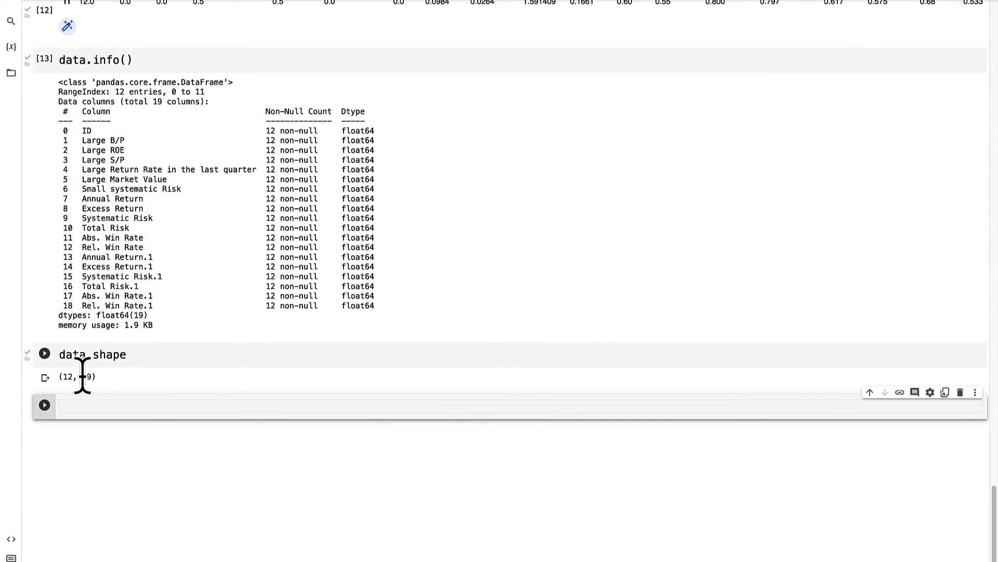
click(43, 353)
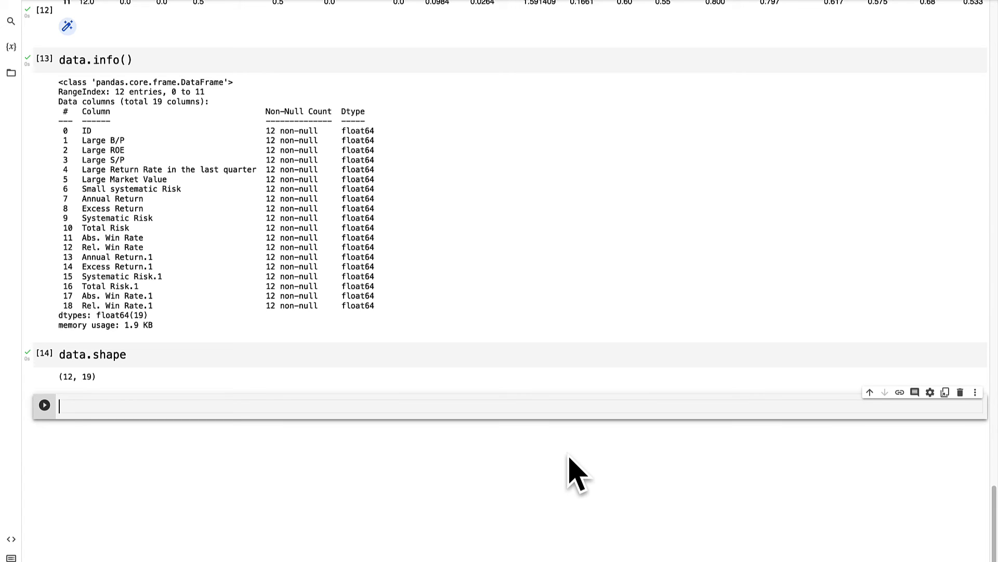
Step: Store data.shape[0] as rows and display it as 12
text(row)
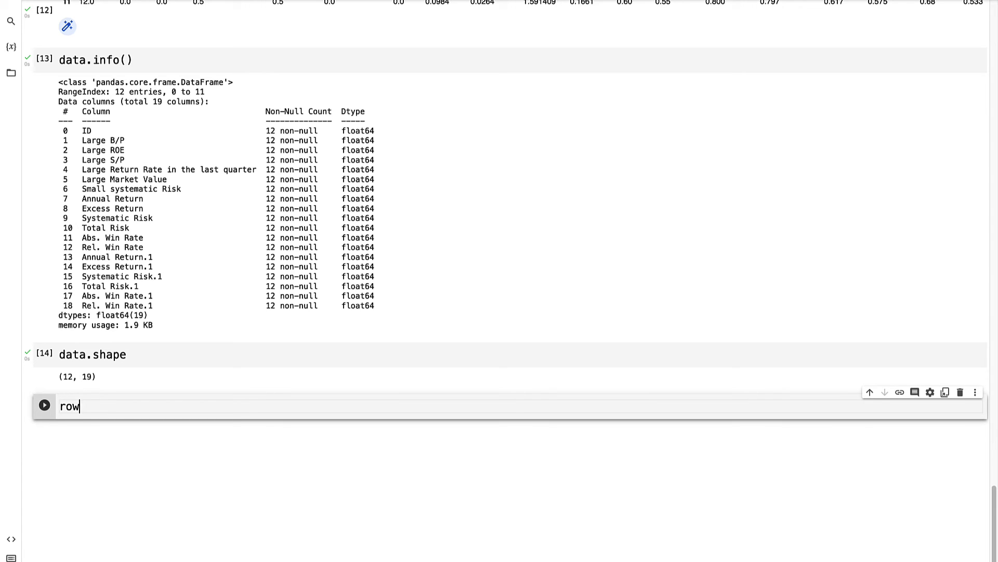
text(s = data.shape)
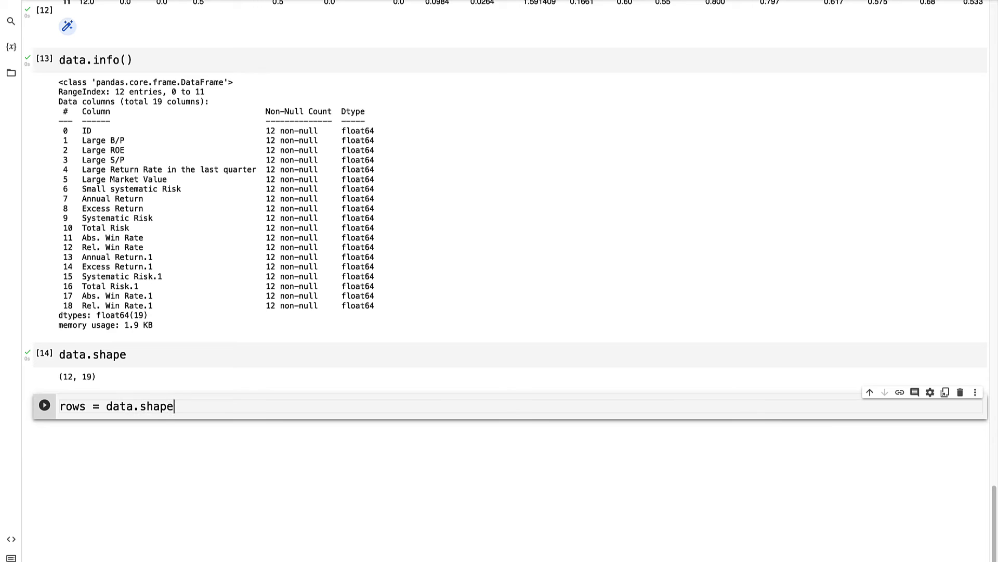
text([0])
text(rows)
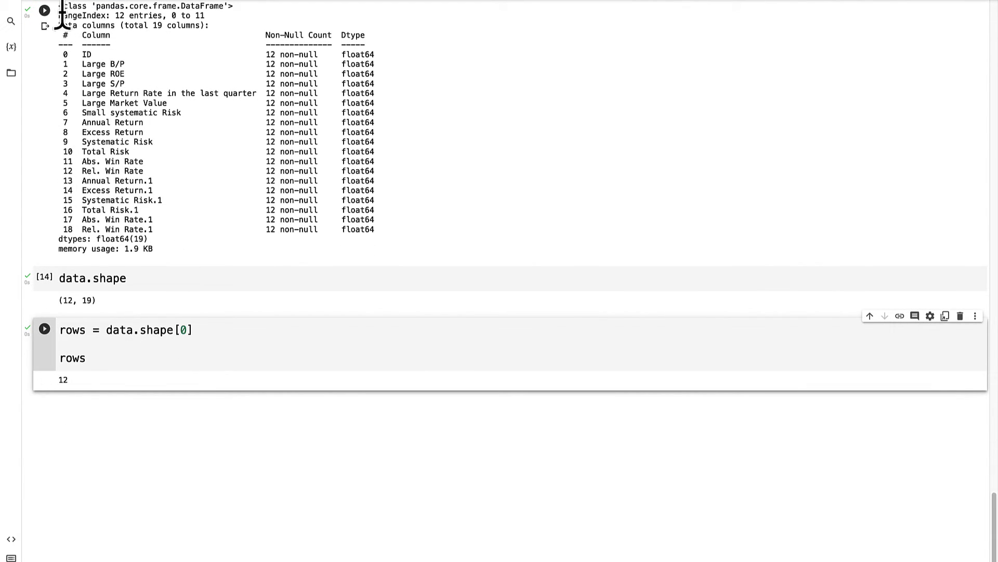
Step: Store data.shape[1] as columns and display it as 19
text(colu)
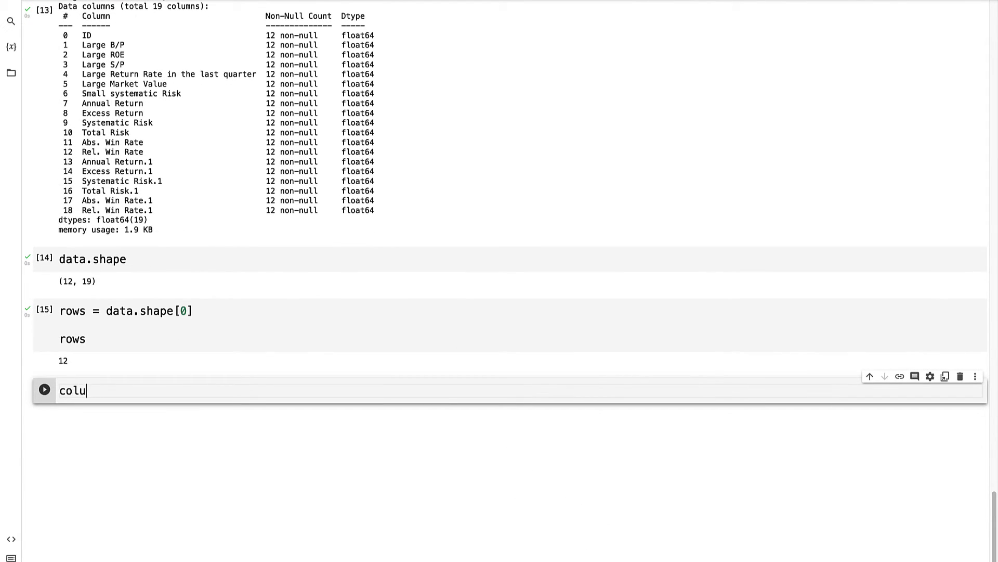
text(mns = data.shape)
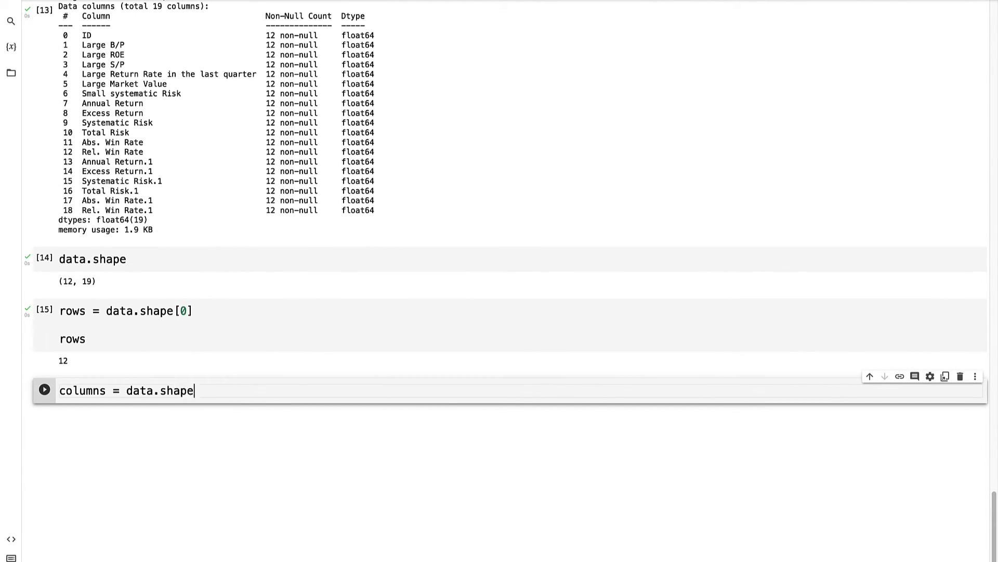
text([1])
text(columns)
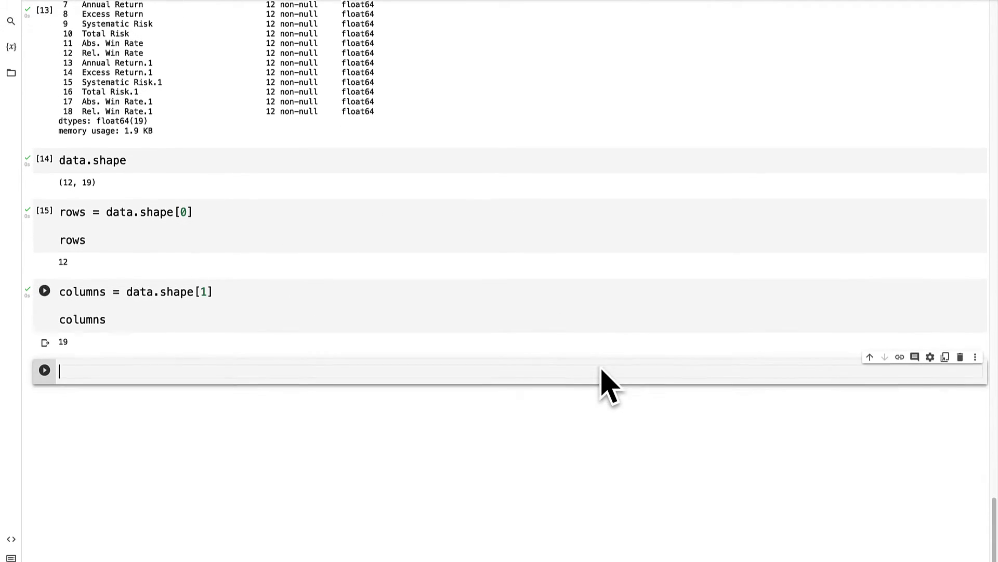
Step: List every column's data type as float64 with data.dtypes
text(data.d)
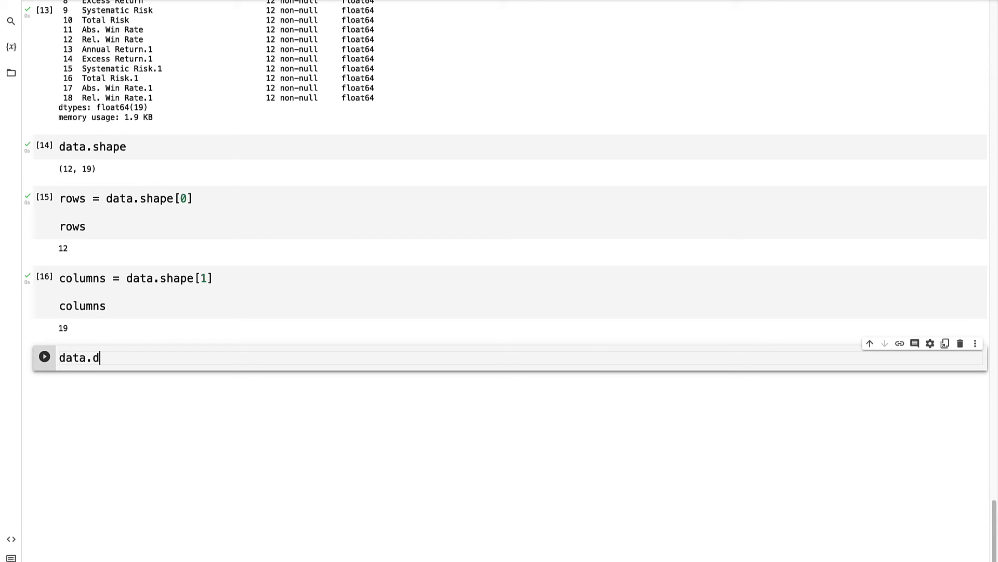
text(types)
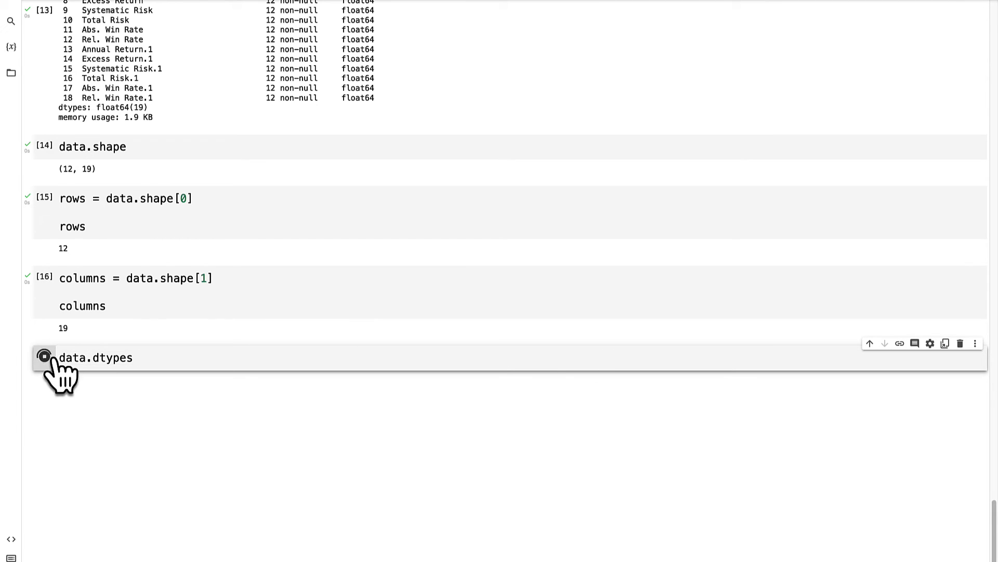
click(44, 356)
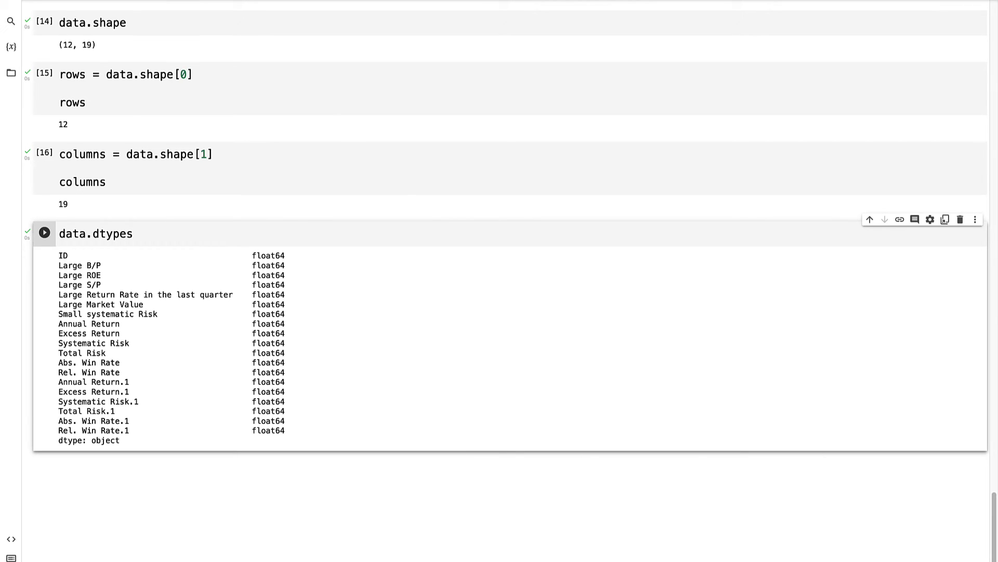
Step: Show the Index of all 19 column names with data.columns
scroll(up, 3)
text(da)
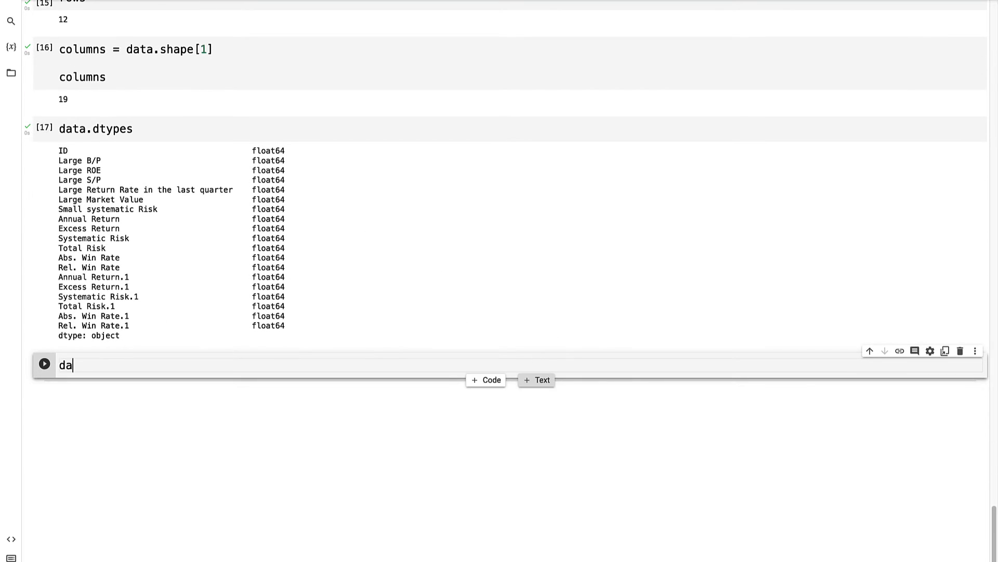
text(ta.columns)
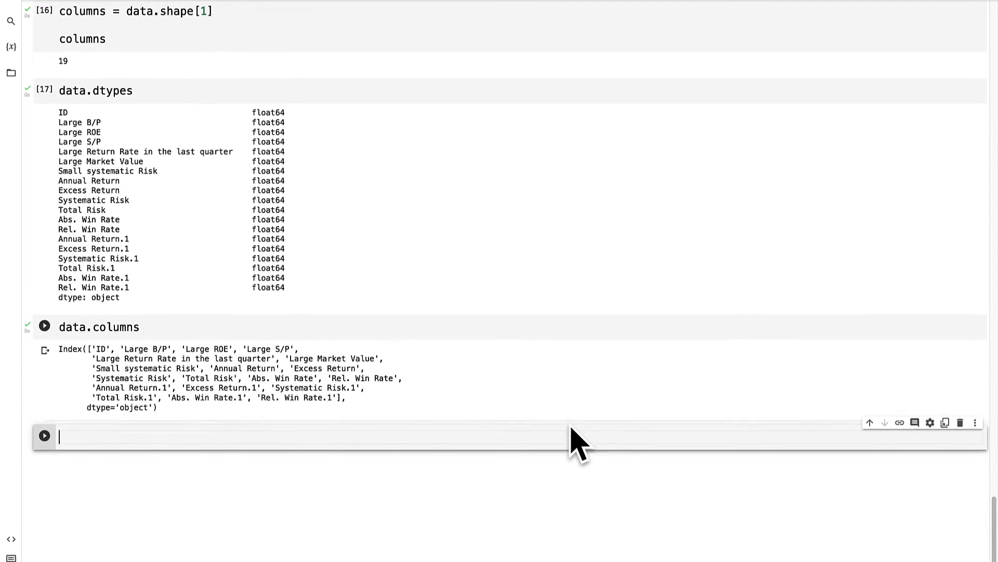
text(data)
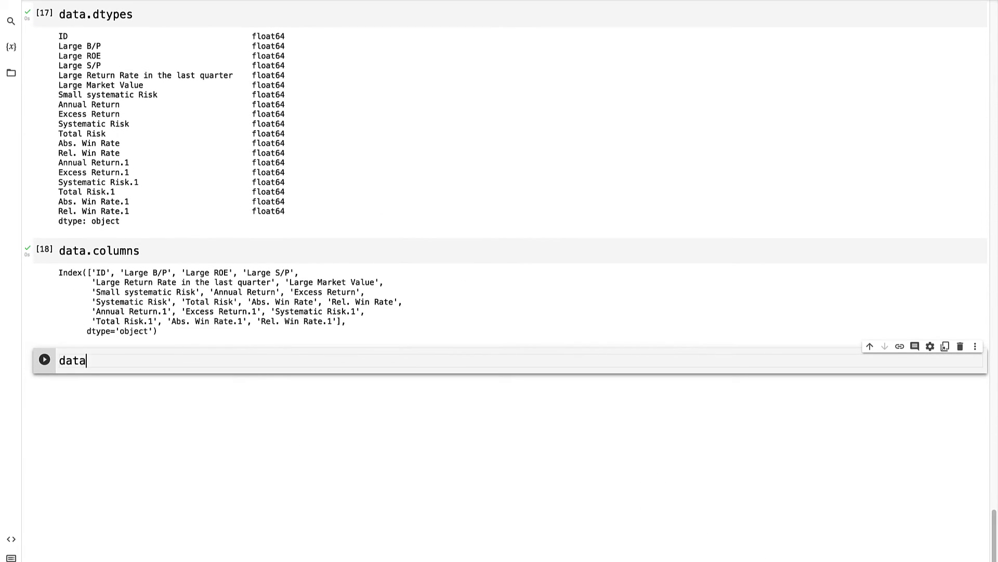
Step: Display the ID column values 1.0–12.0 with data['ID']
text([])
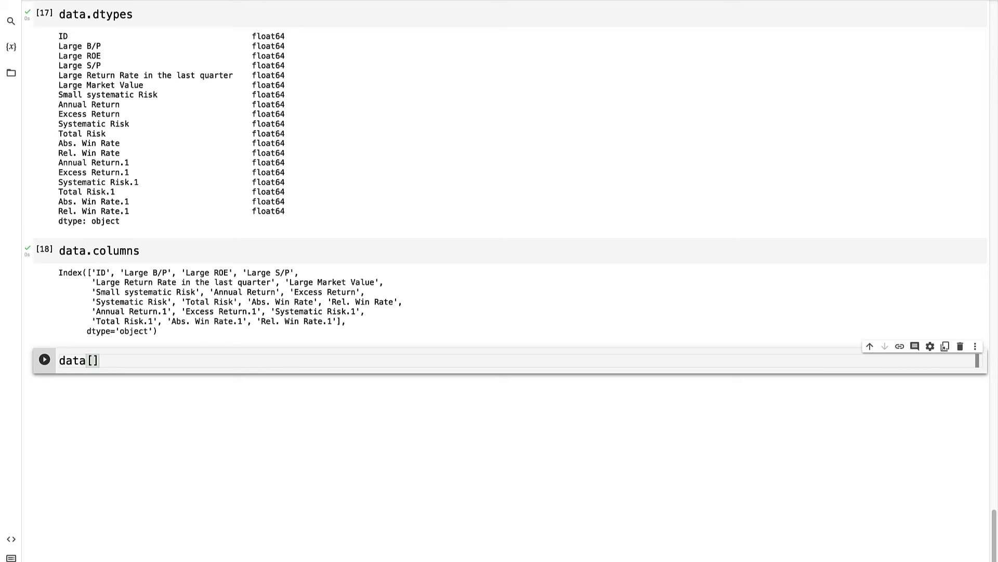
text('ID')
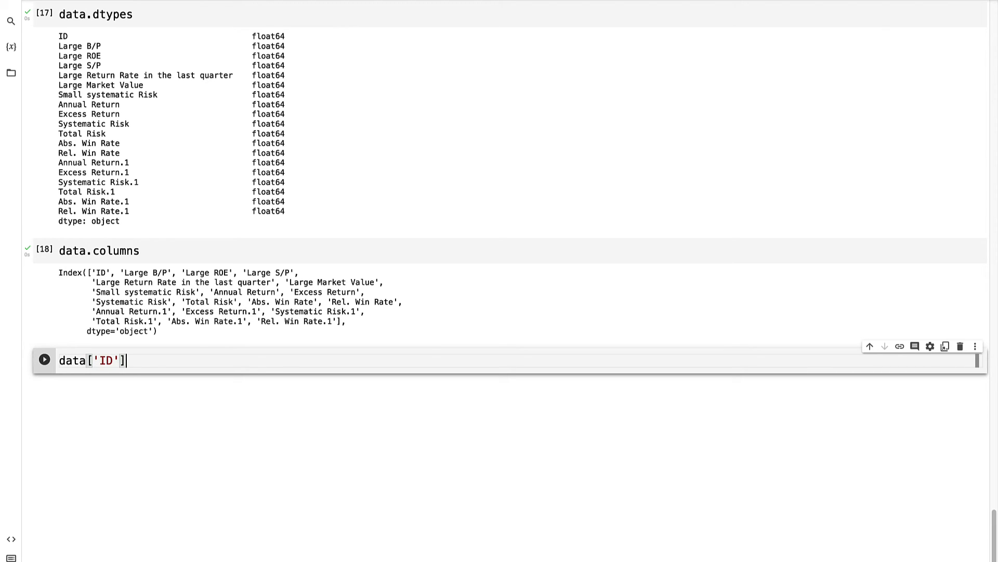
click(44, 360)
text(data['ID'])
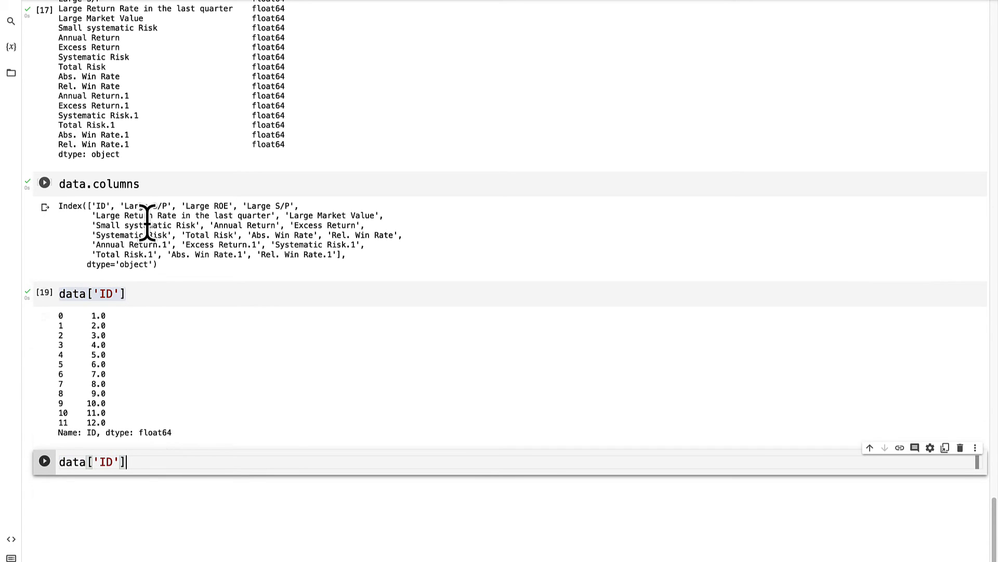
Step: Display the Systematic Risk column with data['Systematic Risk']
double_click(130, 235)
text(Systematic Risk)
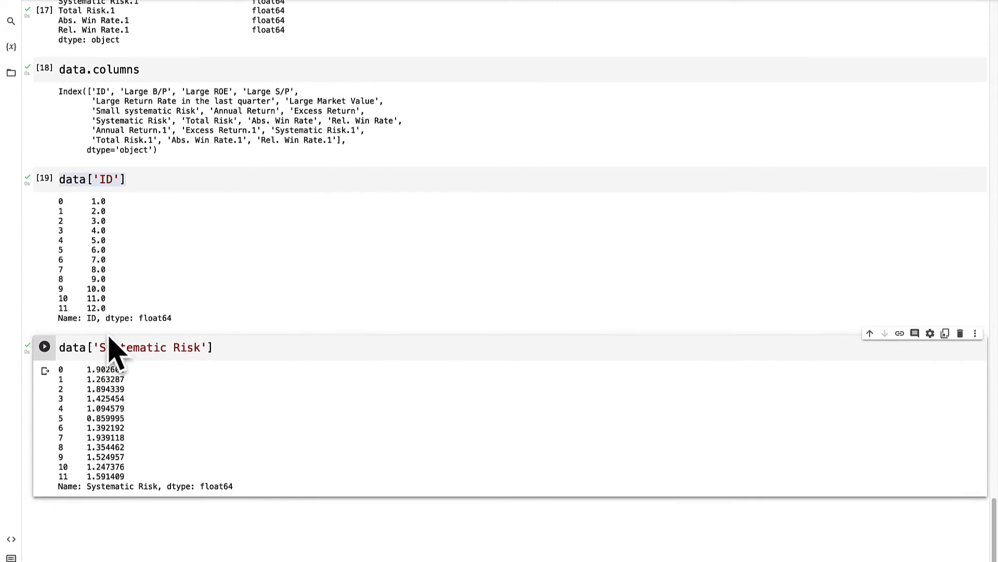
mouse_move(309, 529)
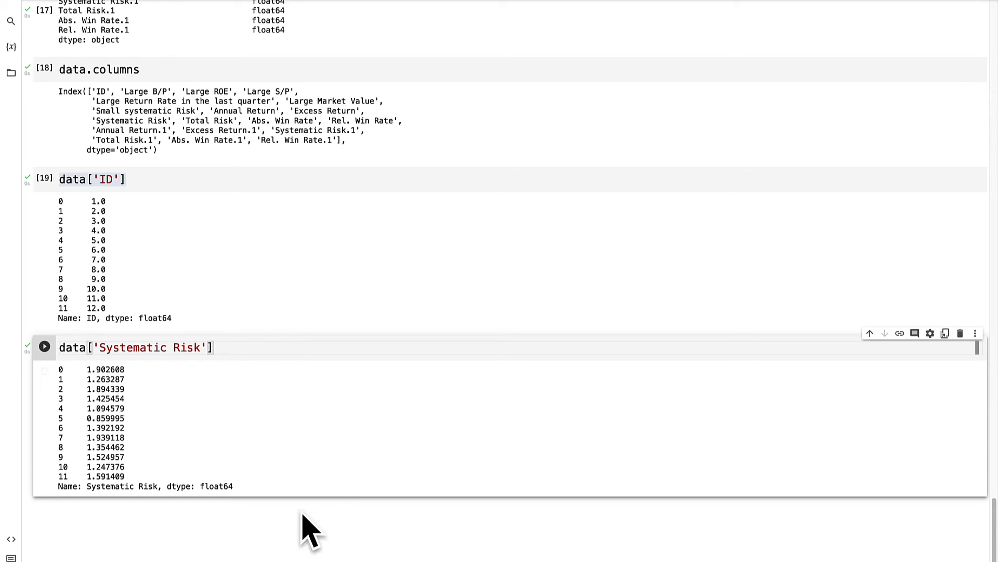
scroll(up, 3)
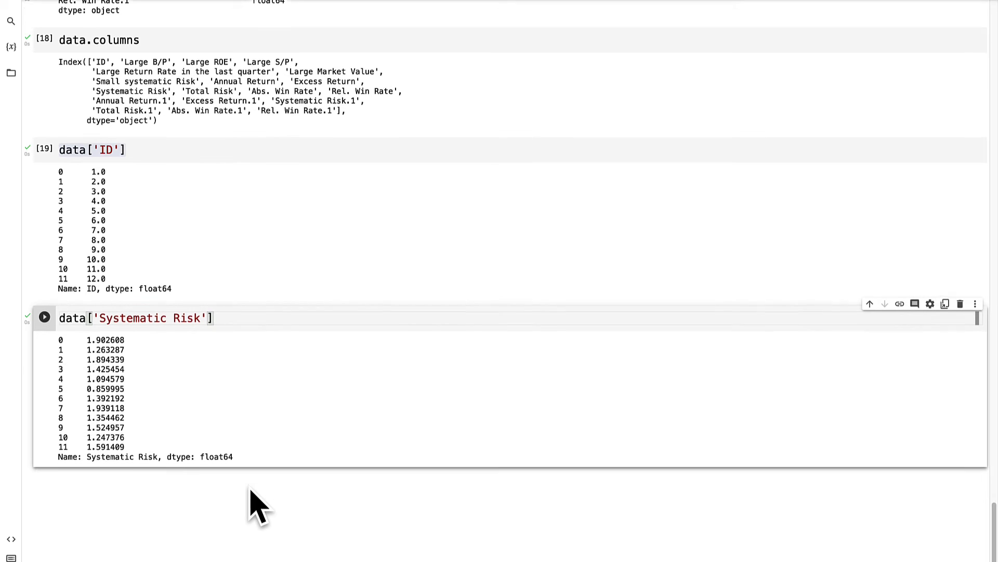
scroll(up, 3)
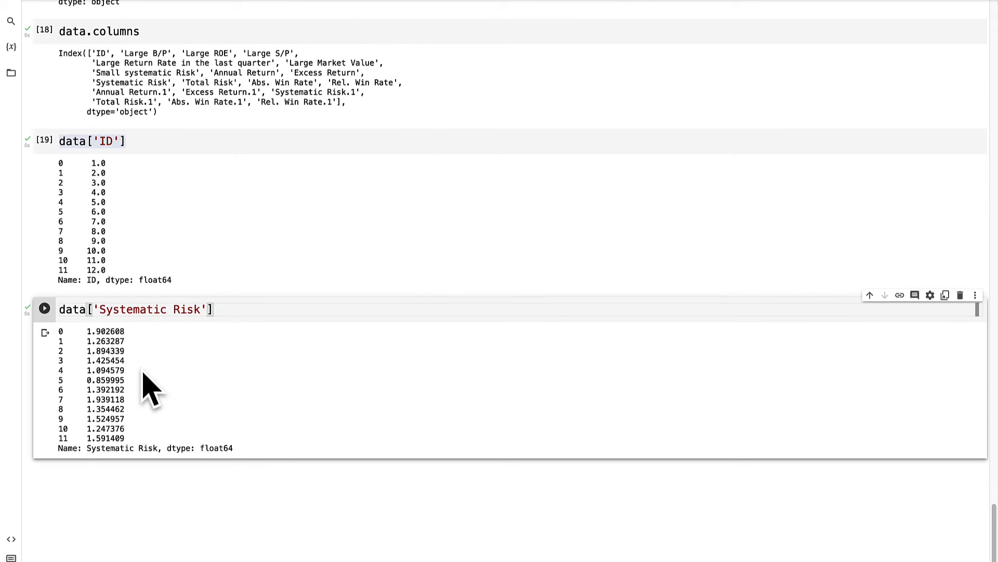
mouse_move(207, 513)
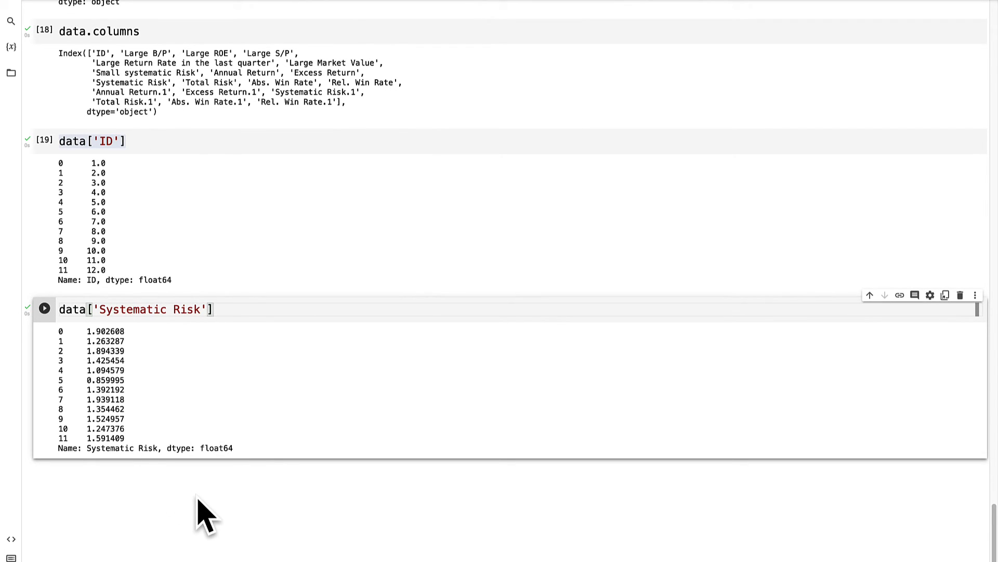
mouse_move(153, 354)
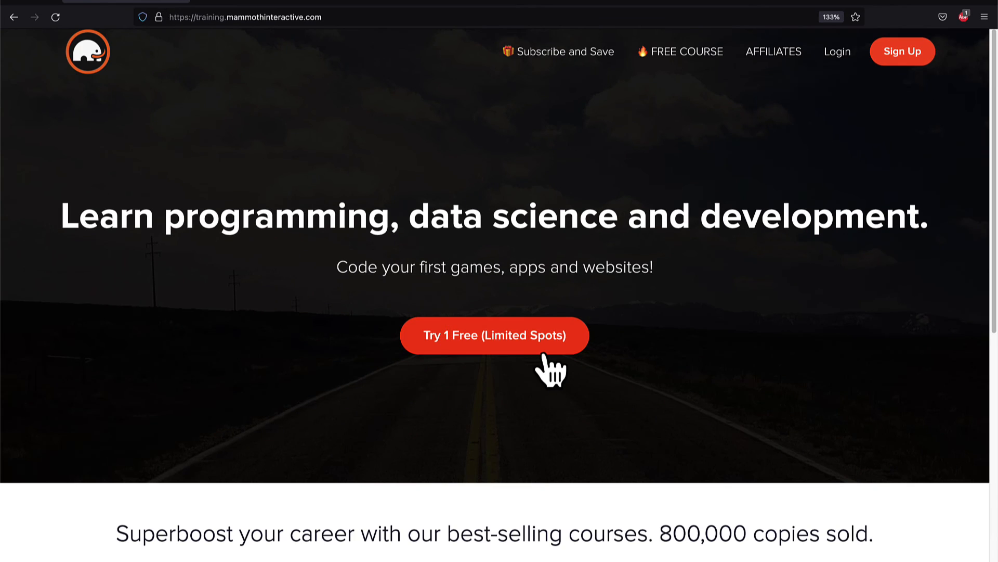
Step: Browse to View All Products and scroll the full Mammoth Interactive courses catalogue
scroll(down, 3)
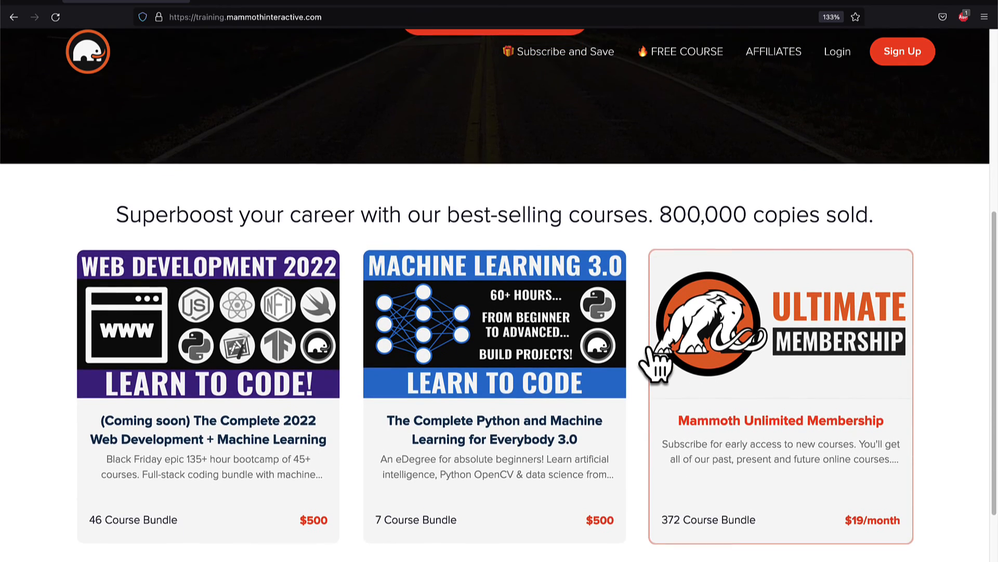
scroll(down, 3)
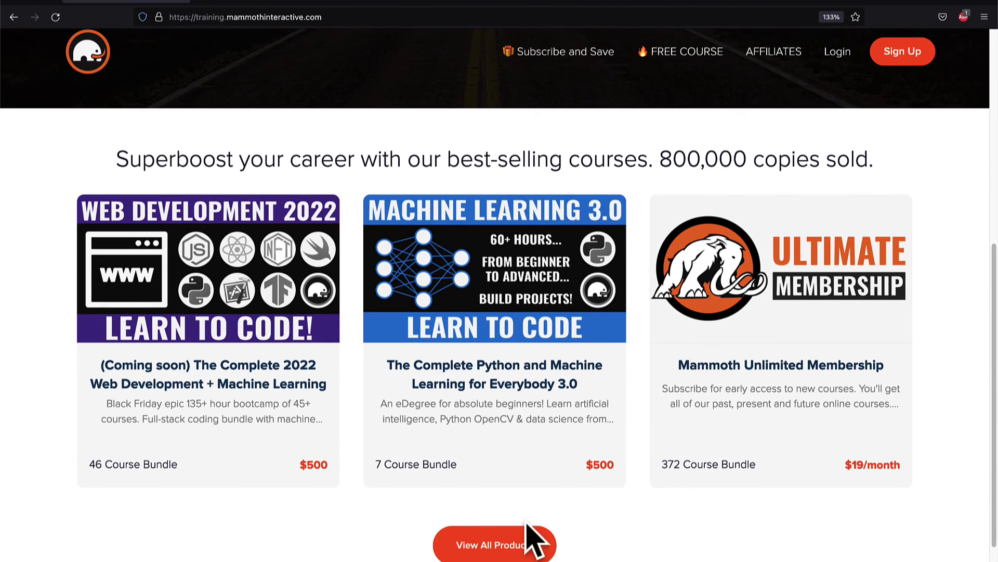
mouse_move(526, 504)
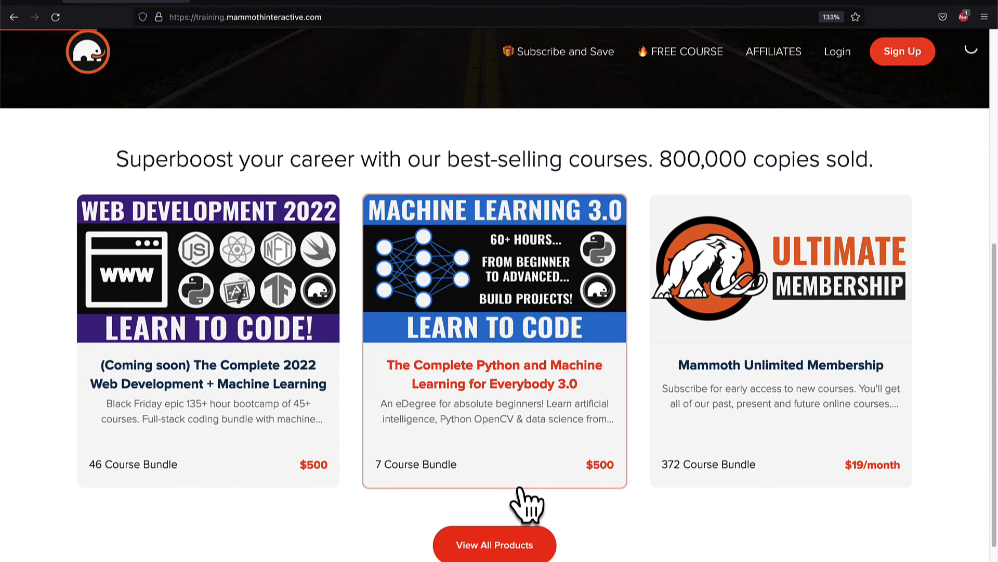
click(494, 544)
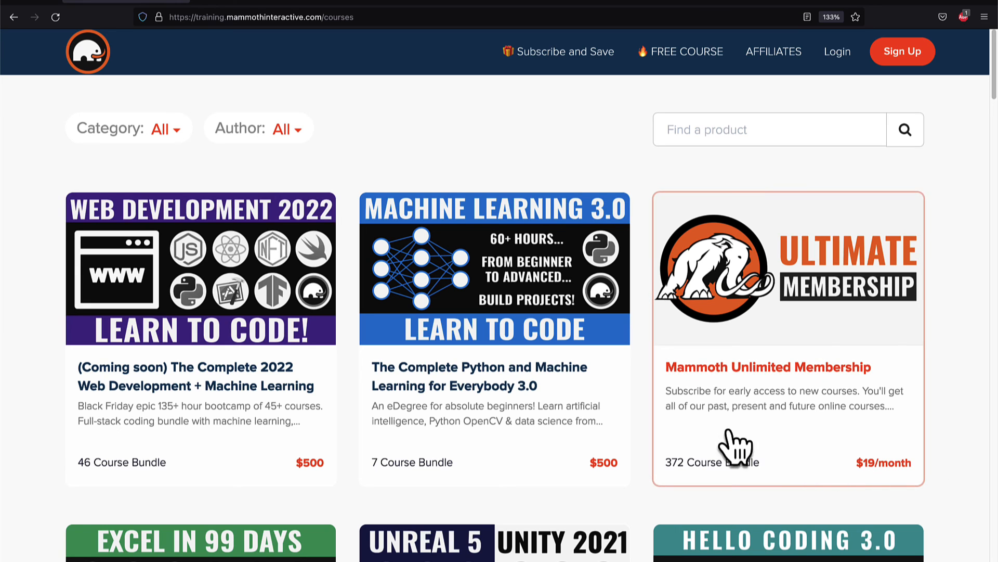
mouse_move(972, 461)
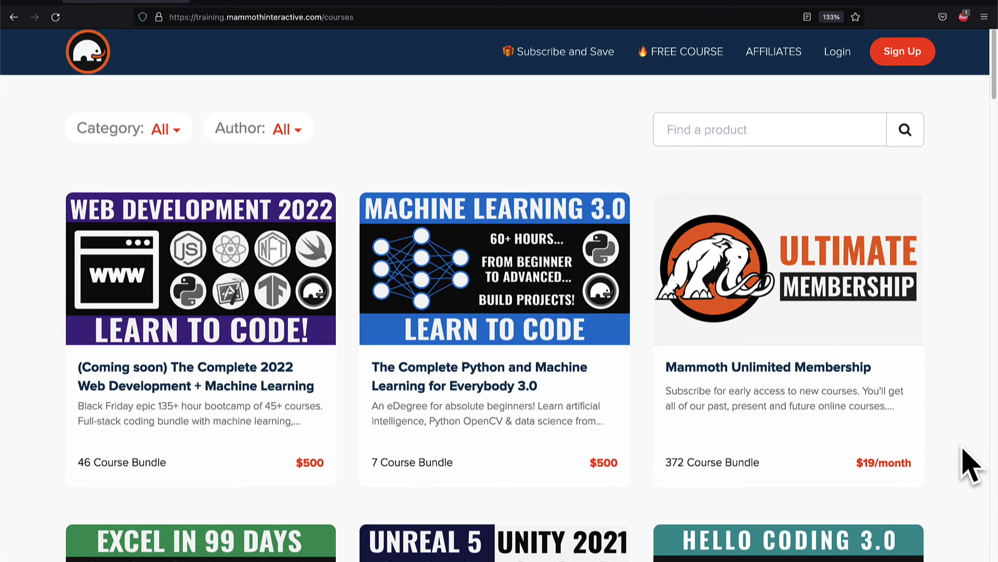
scroll(down, 3)
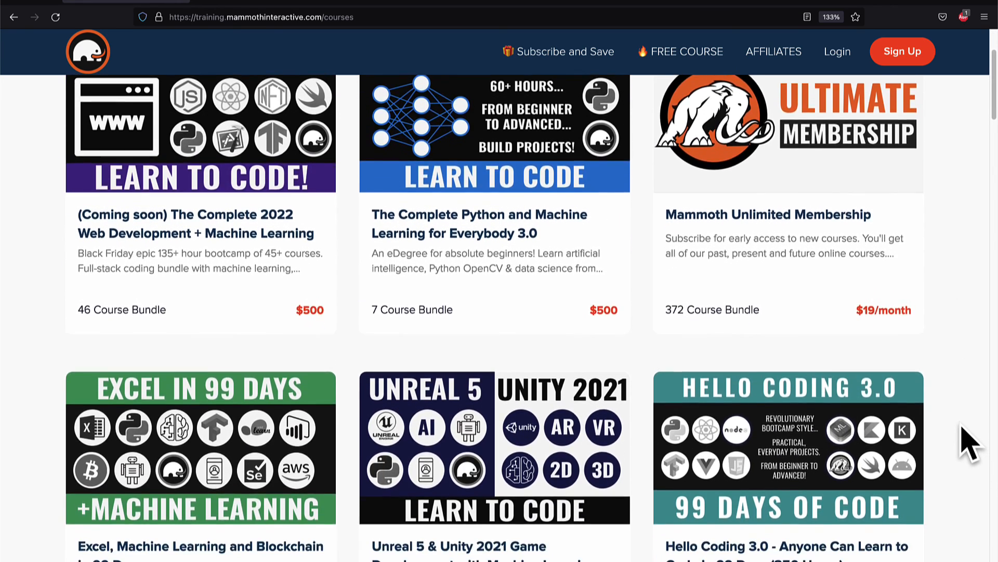
scroll(down, 3)
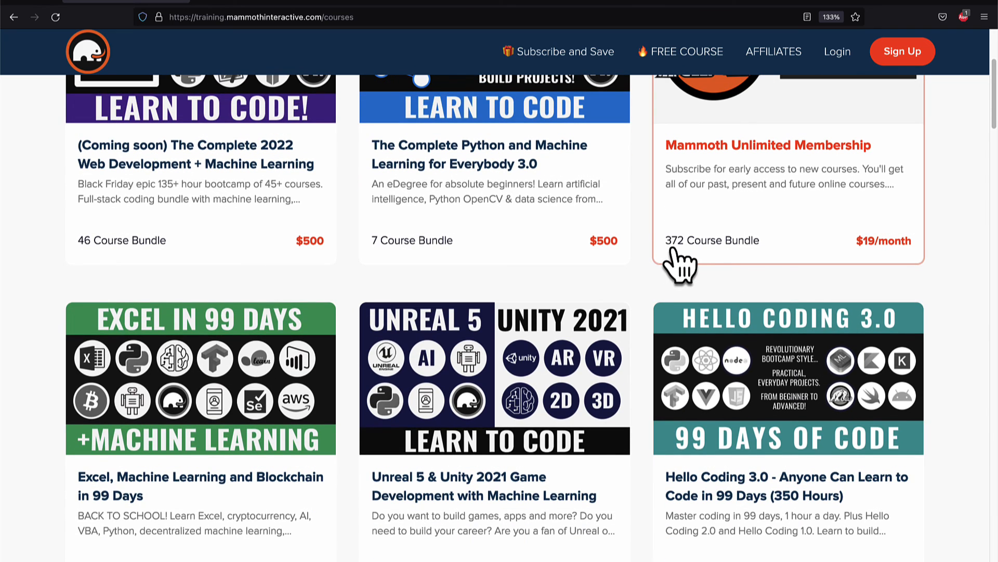
scroll(down, 3)
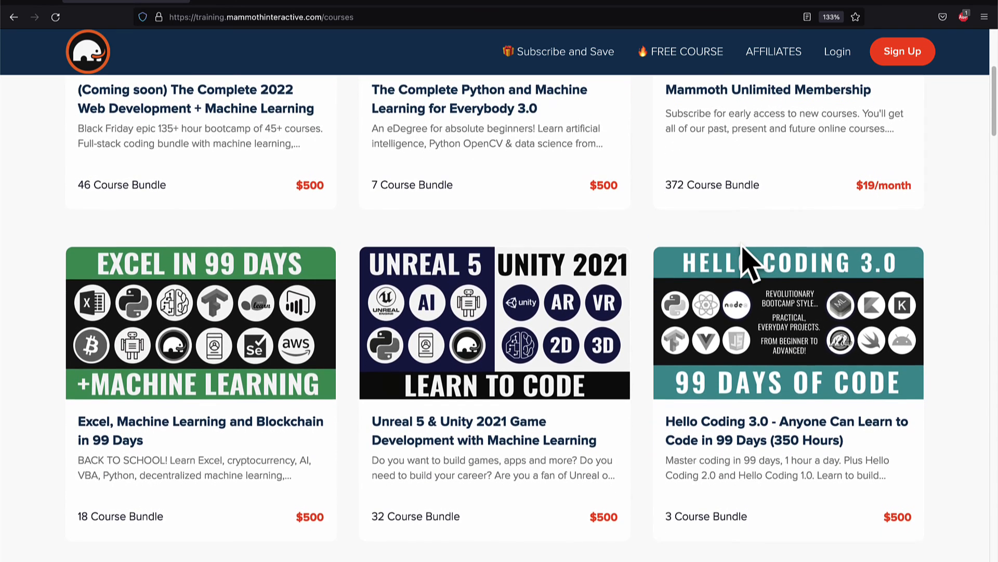